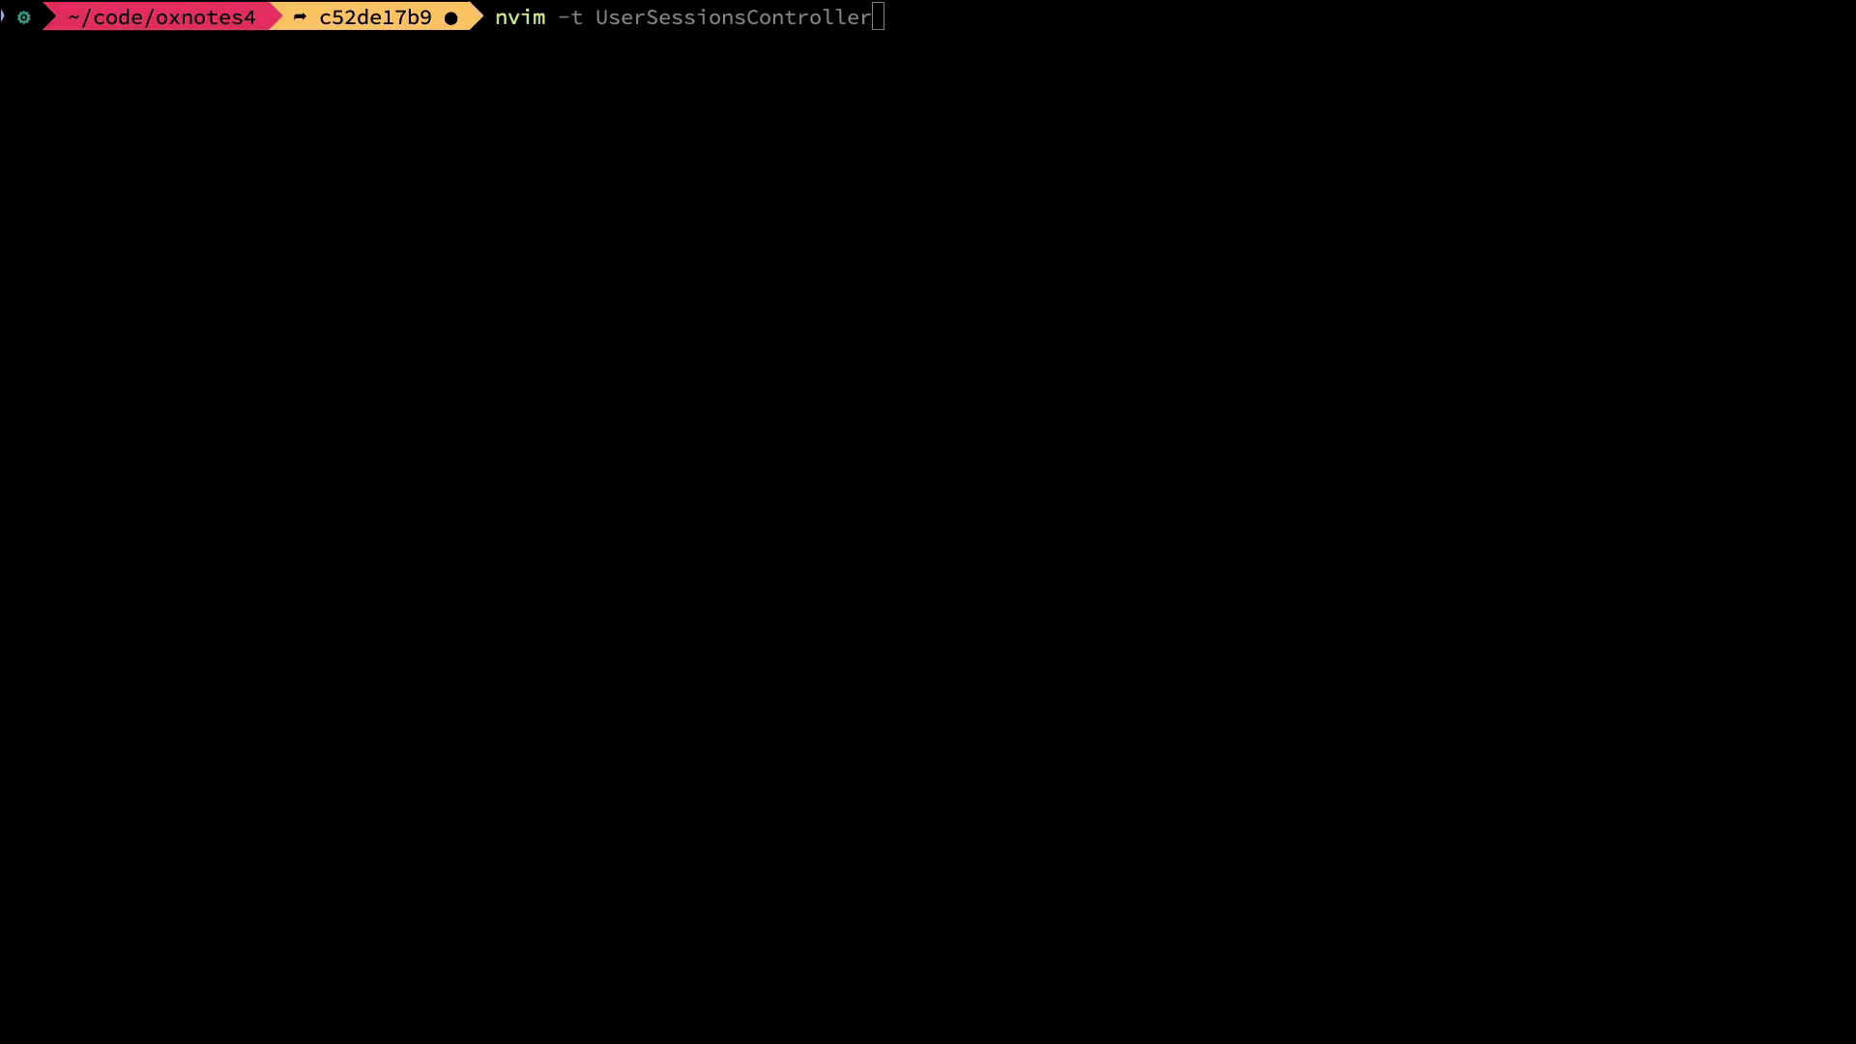
pyautogui.moveTo(1829, 481)
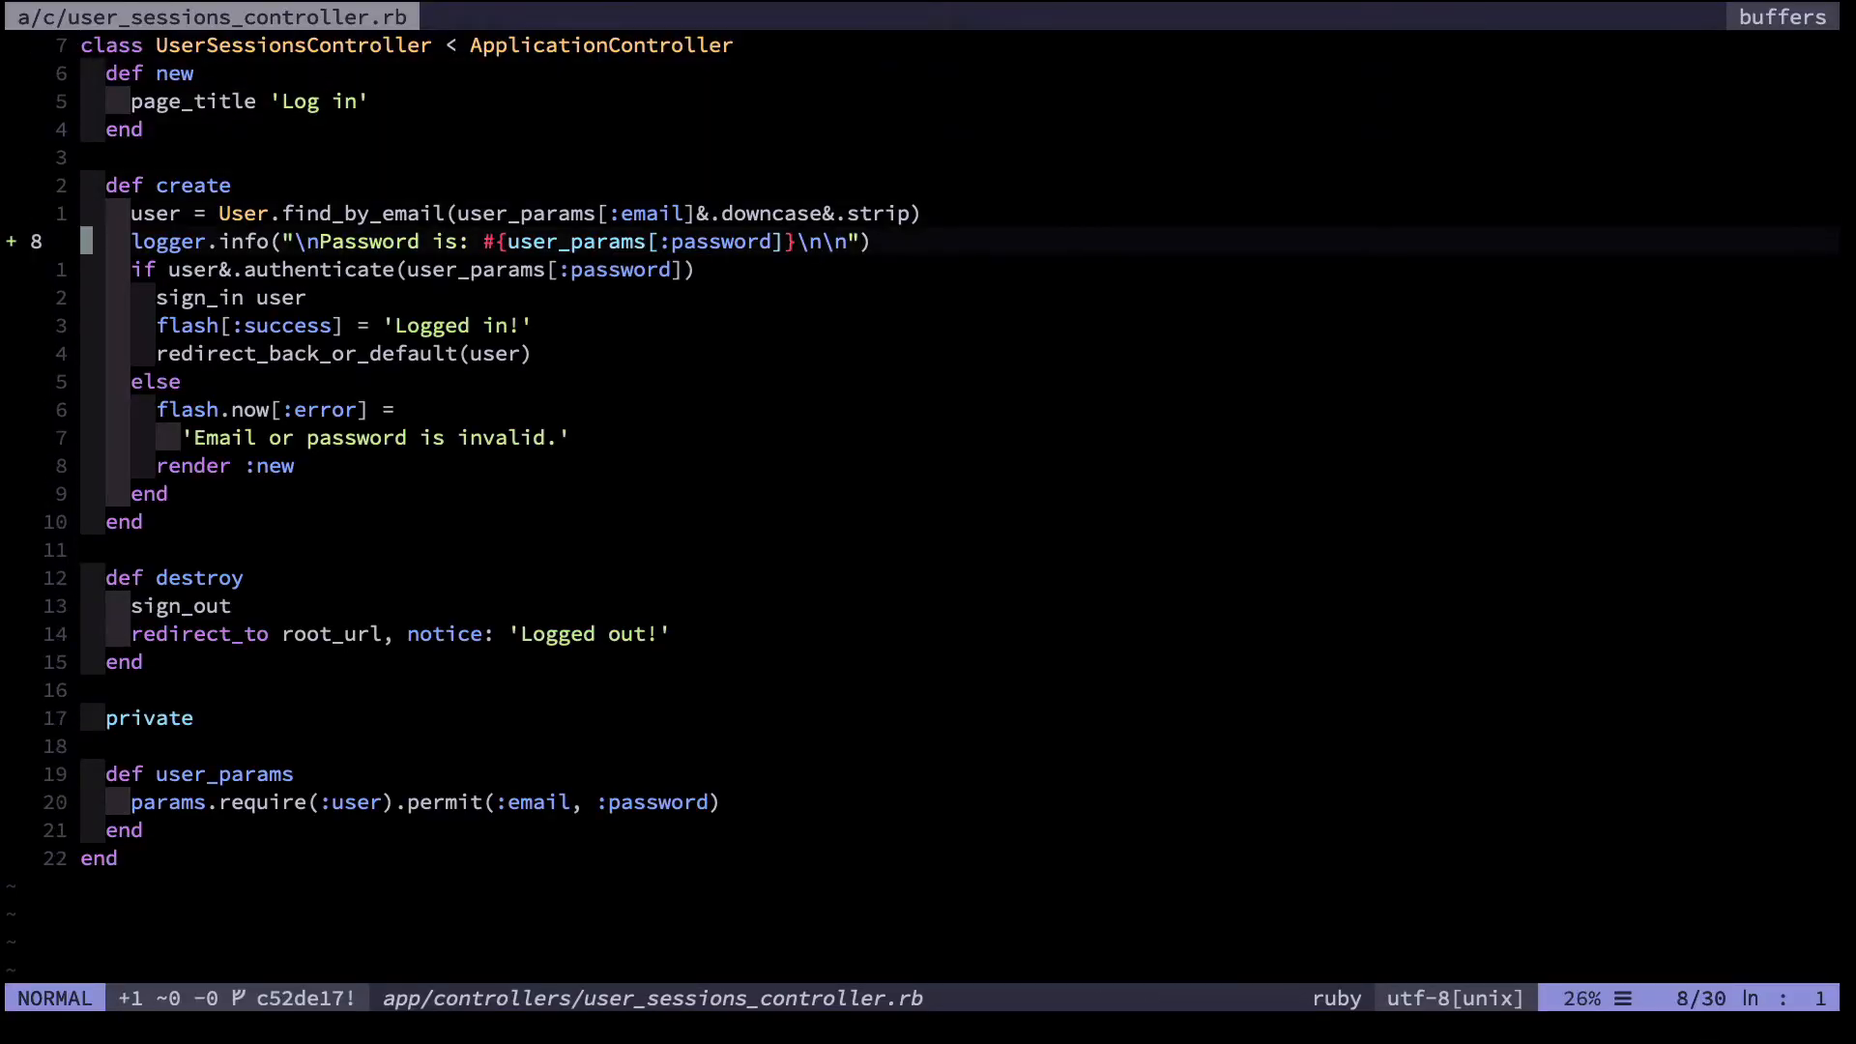
# Step: Select the password-logging line in the UserSessionsController create action
pyautogui.press('V')
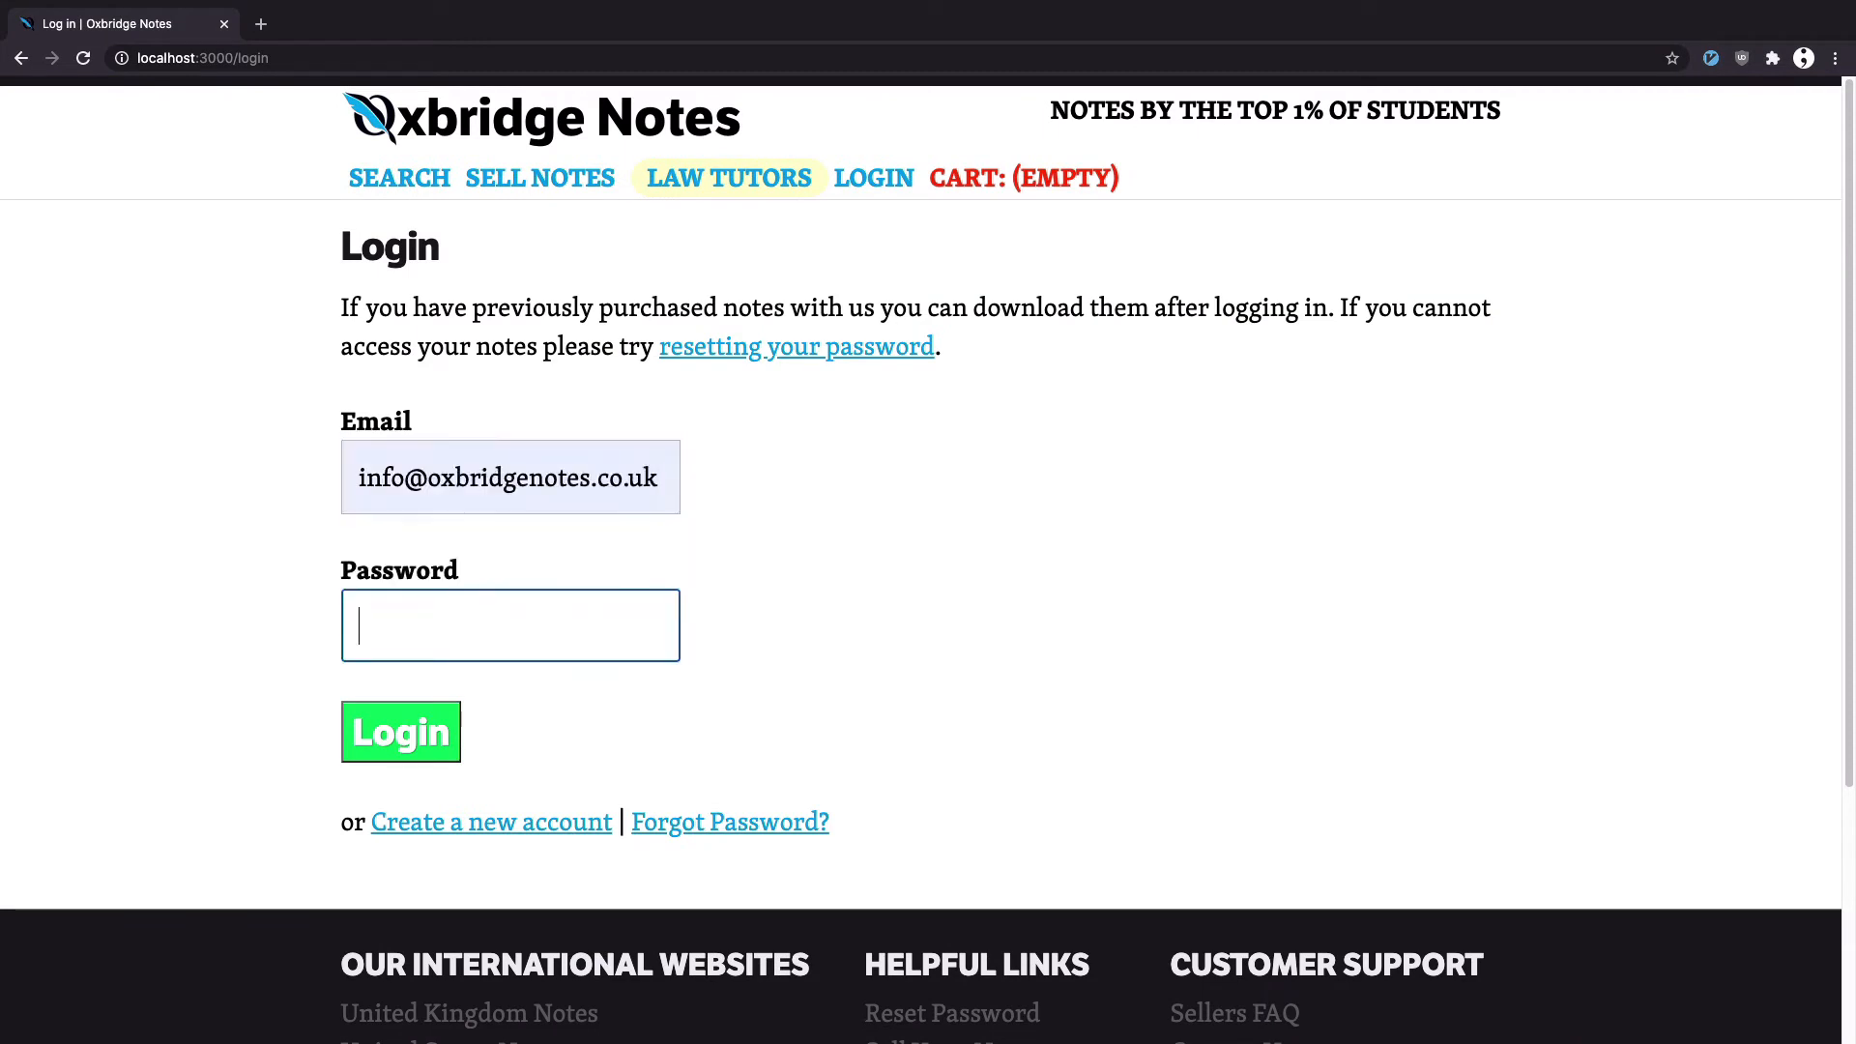
# Step: Enter the password and submit the Oxbridge Notes login form
pyautogui.write('password')
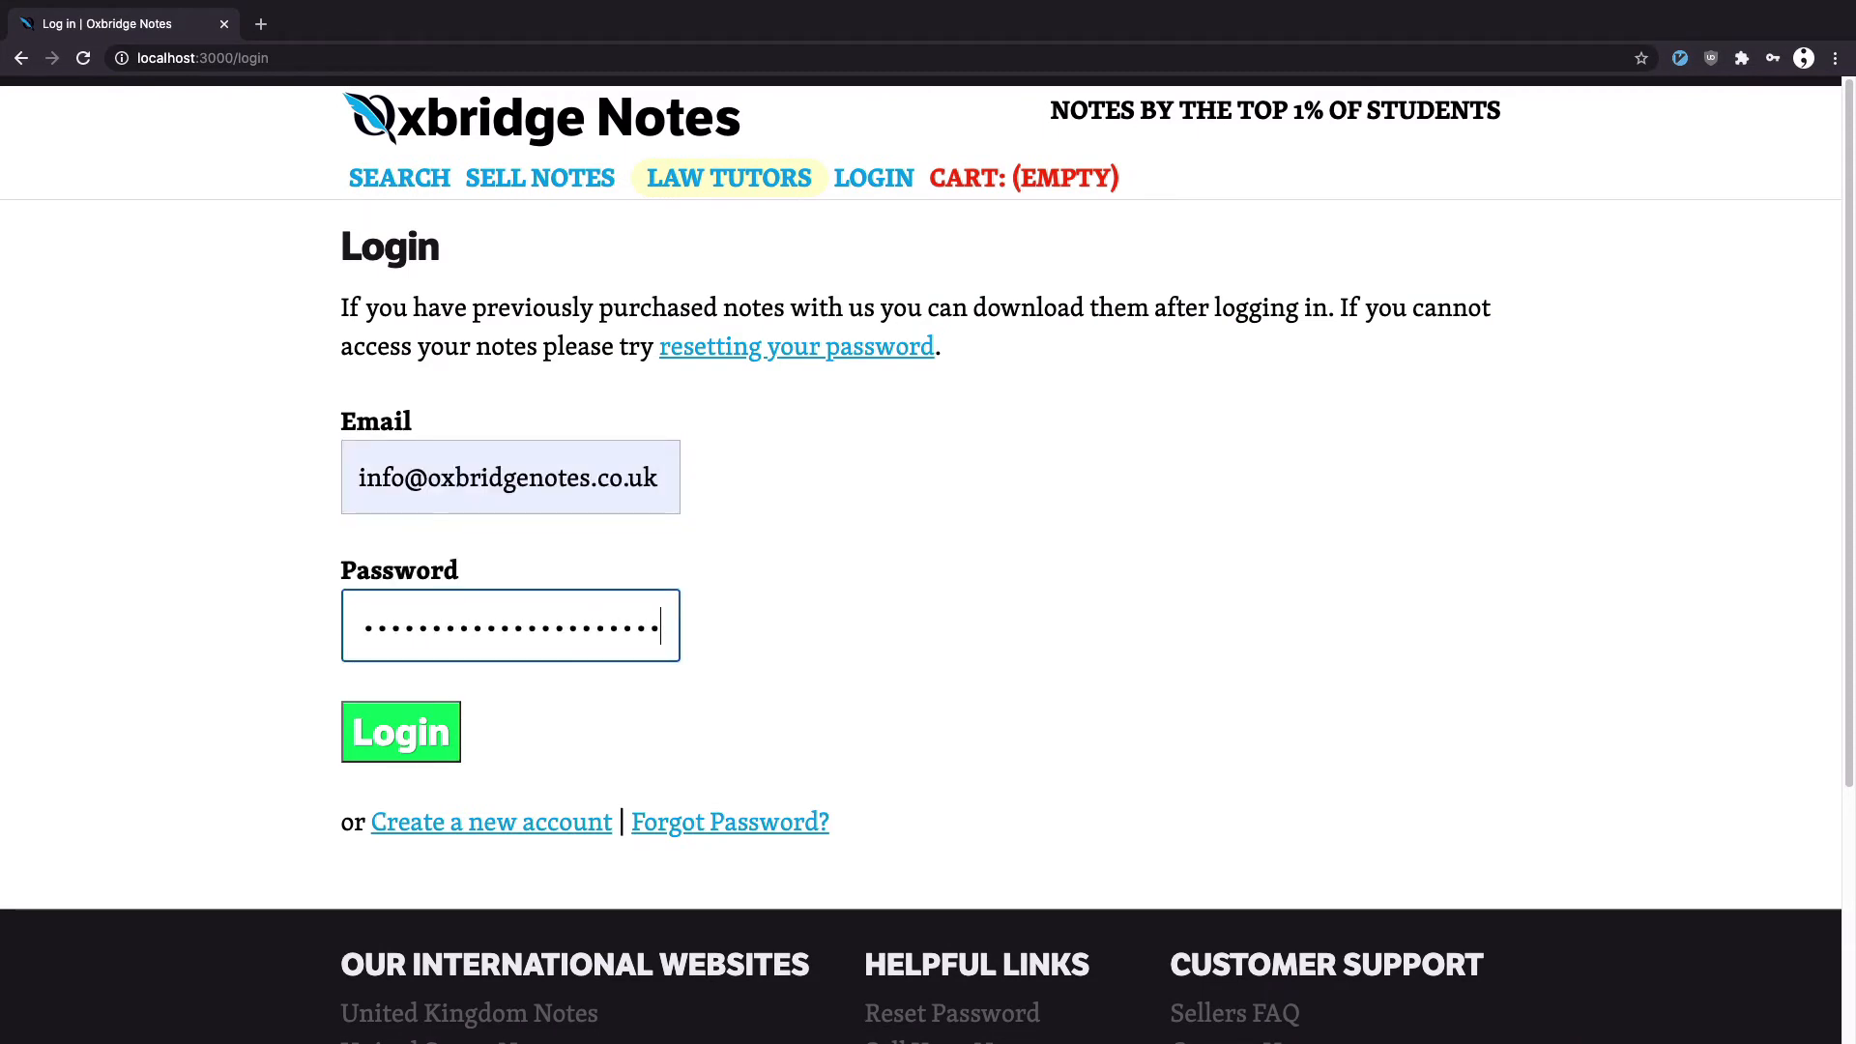
pyautogui.click(400, 731)
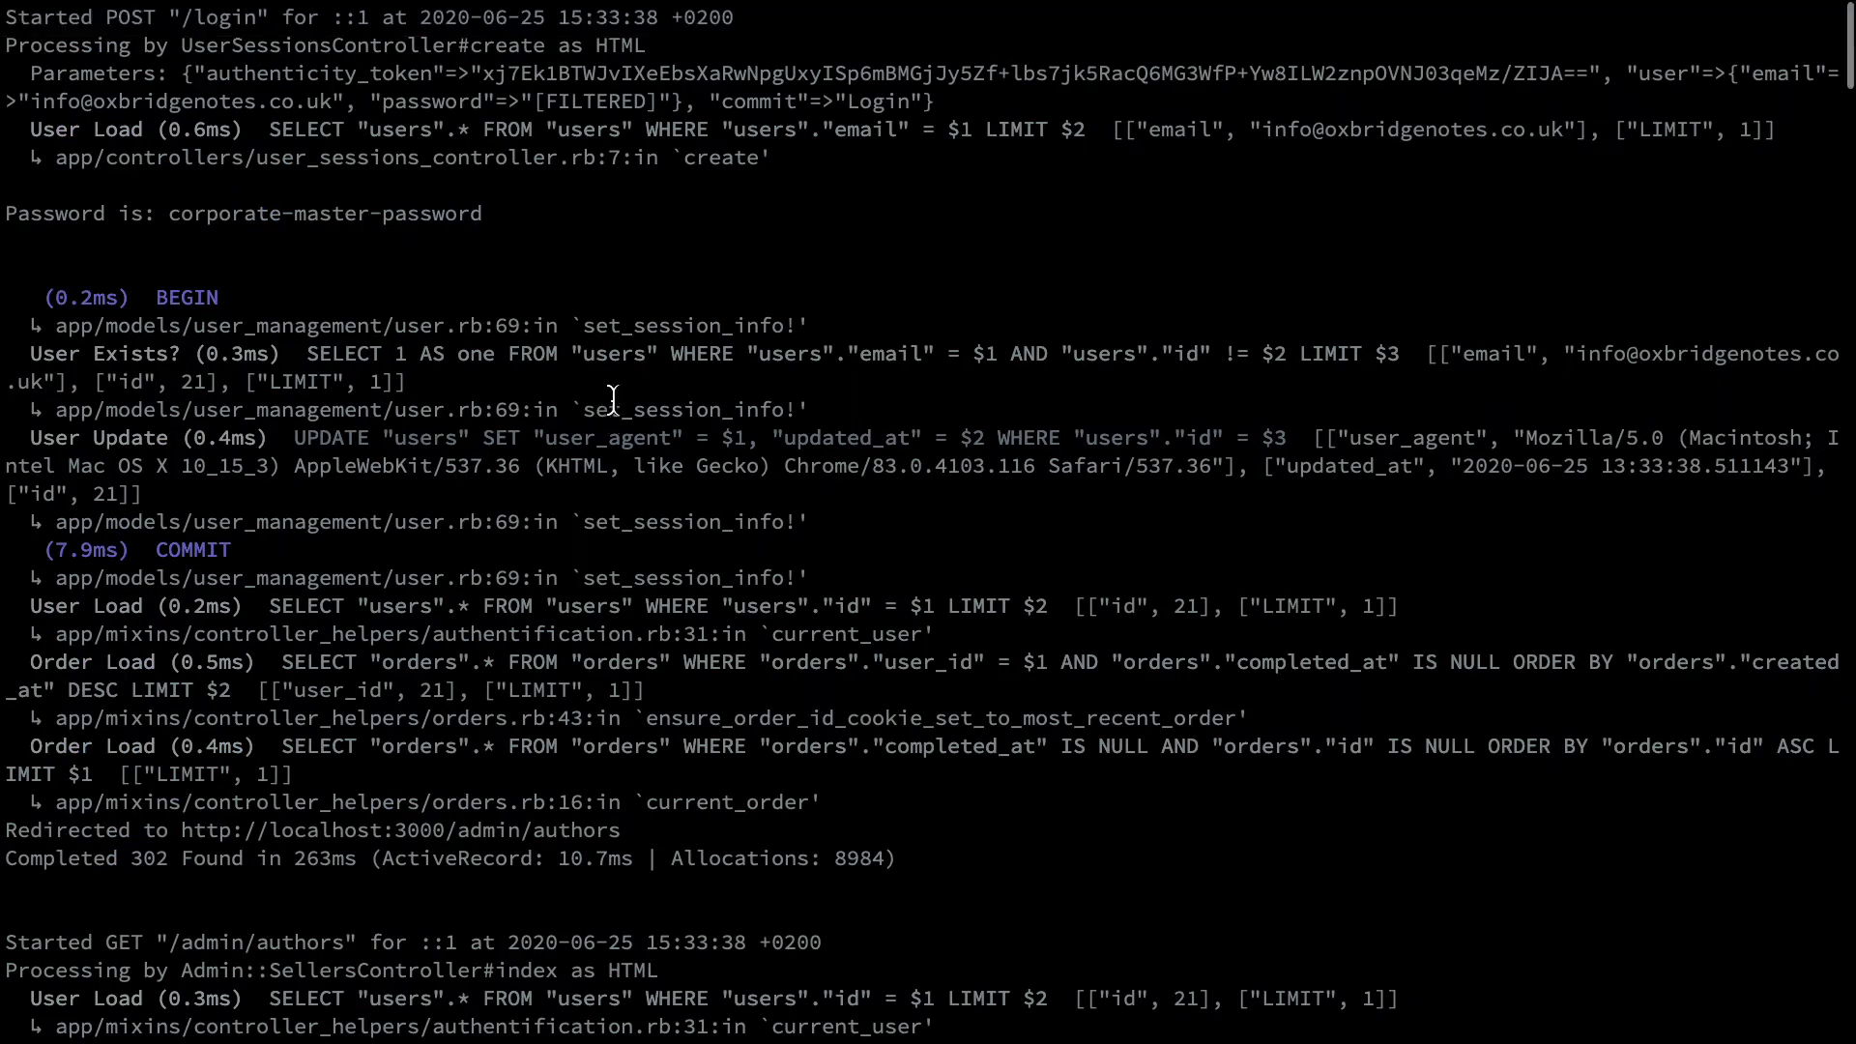
# Step: Select the 'Password is:' server log line showing the plaintext password
pyautogui.tripleClick(236, 213)
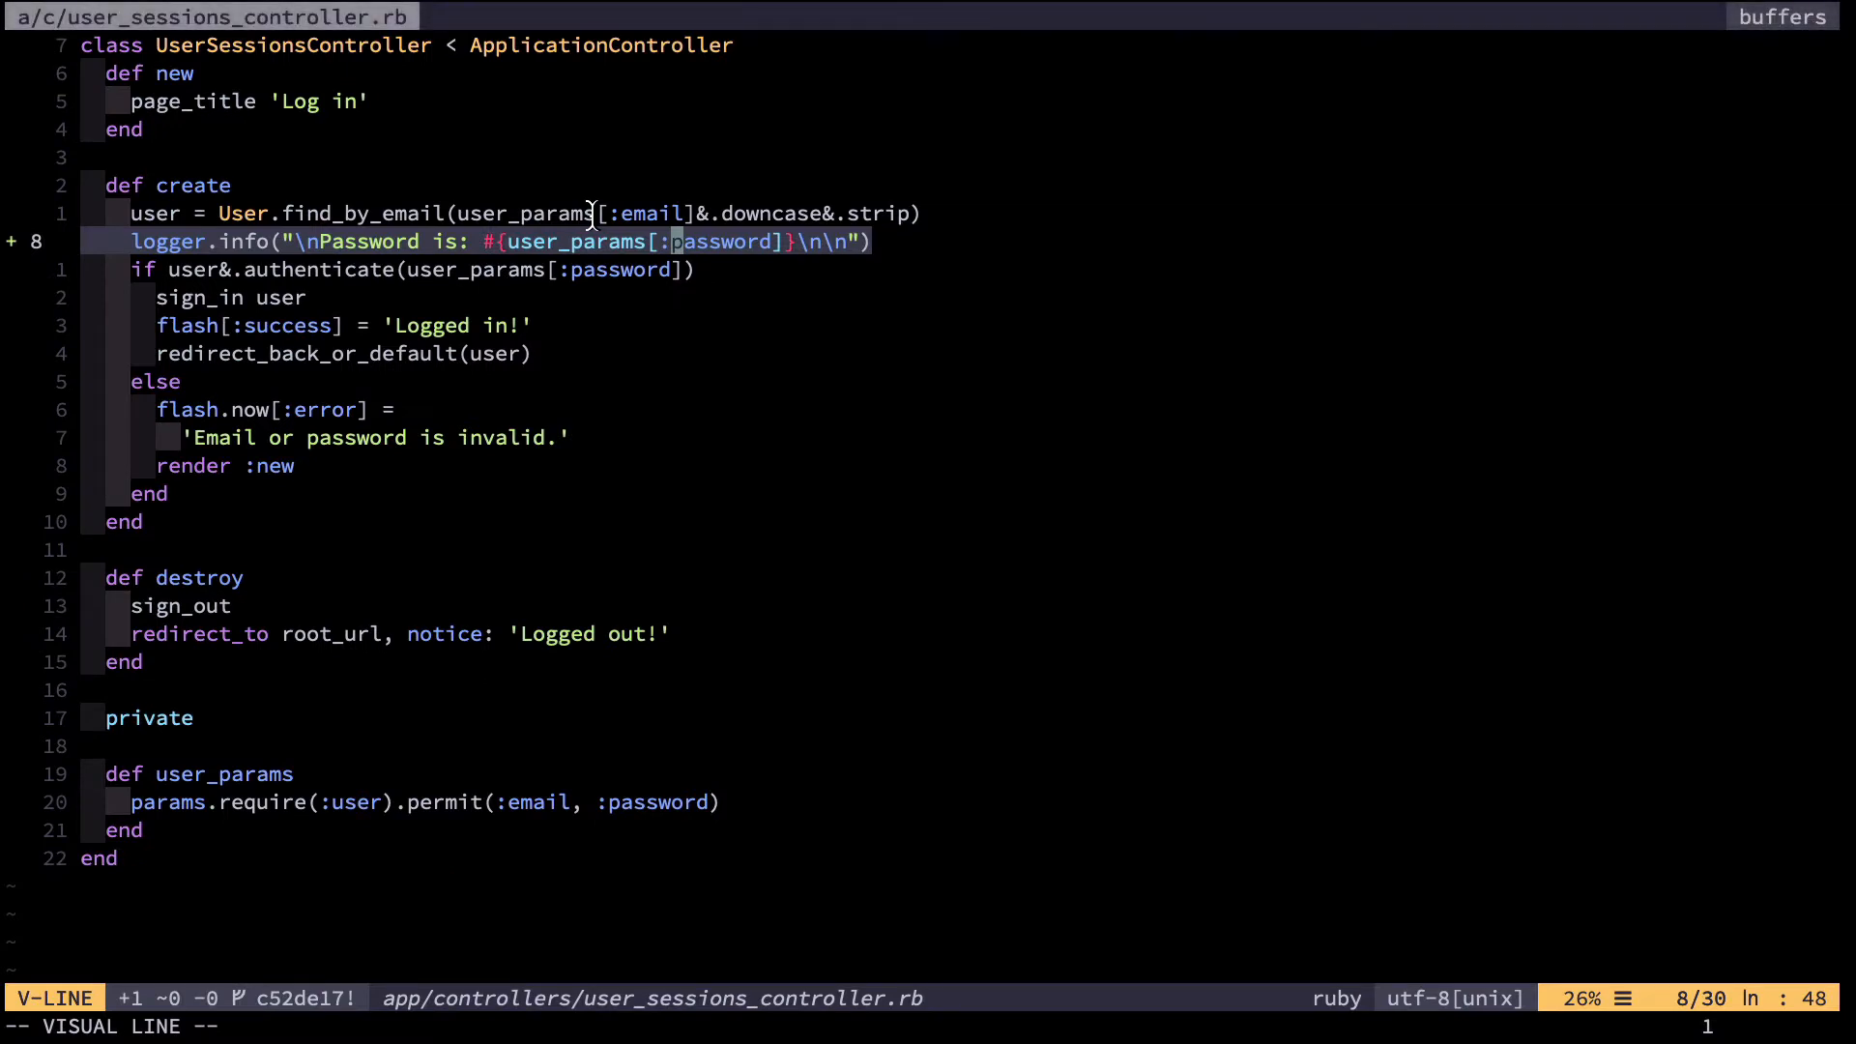
# Step: Suspend Neovim, stage all changes, then unstage everything with git reset
pyautogui.press('ctrl+z')
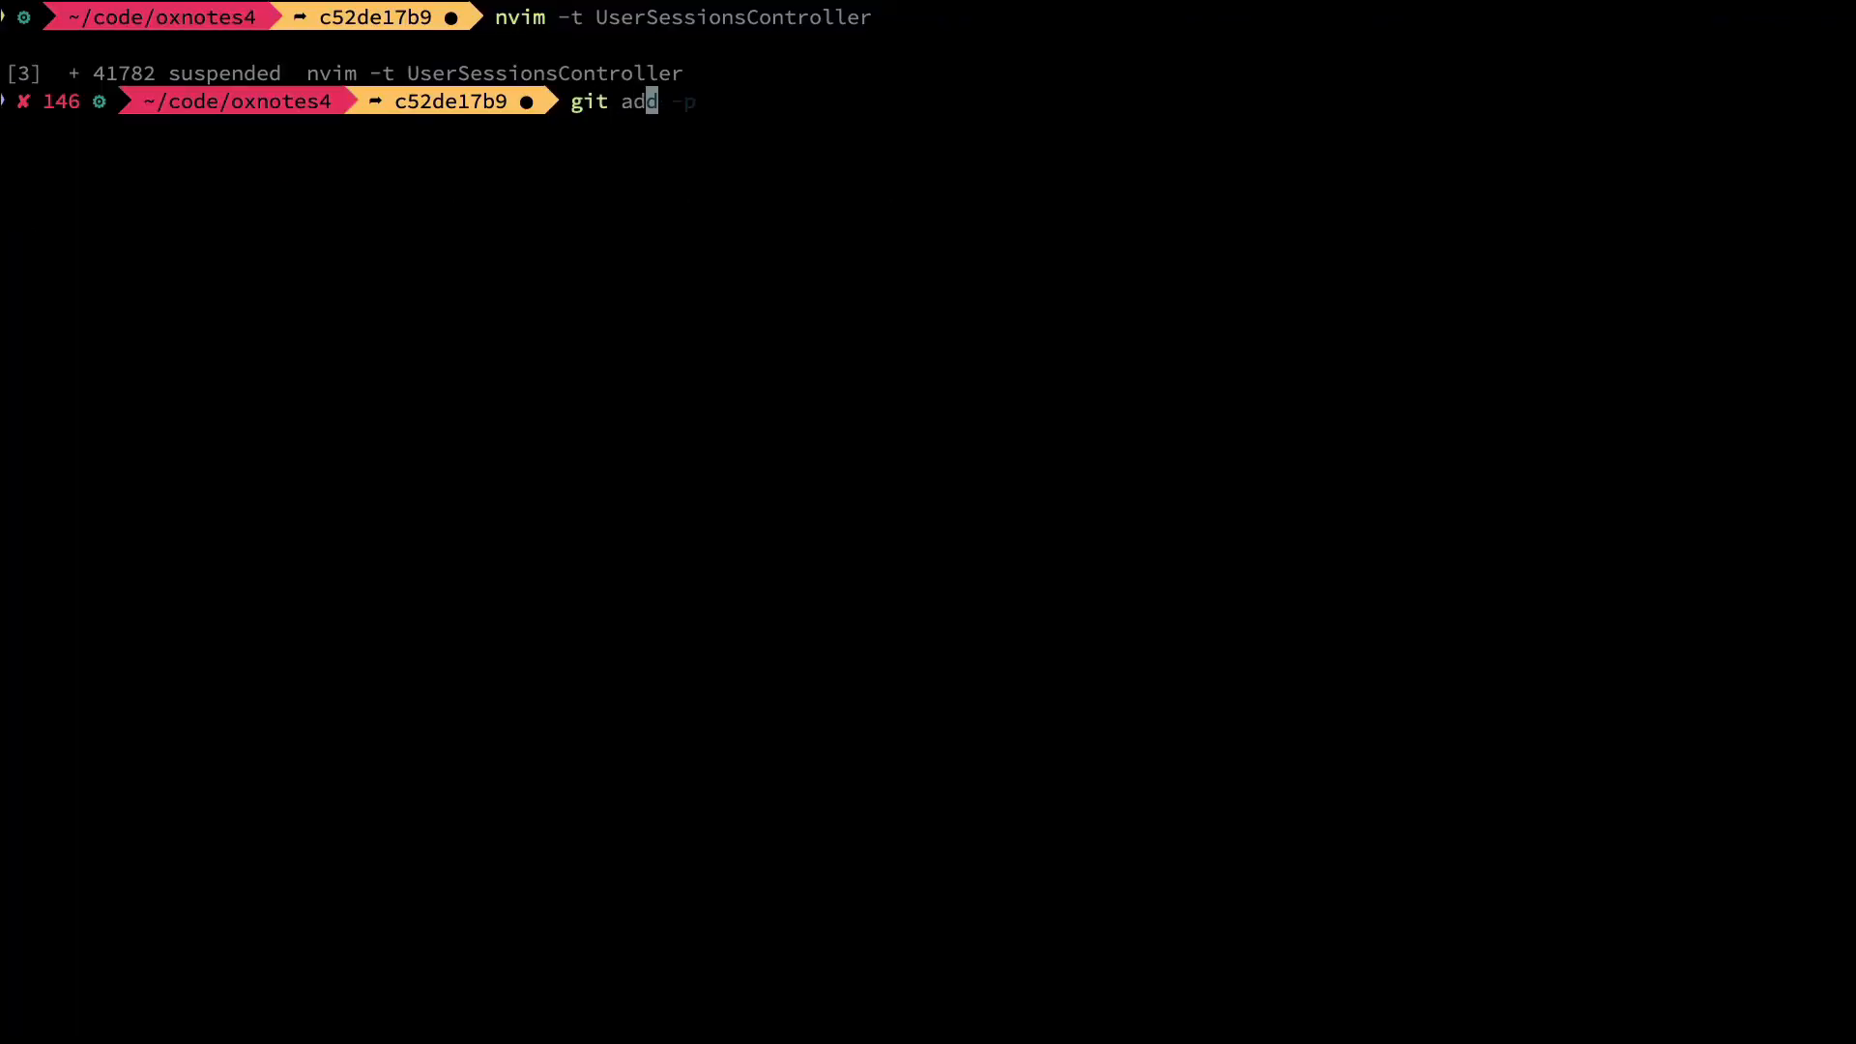
pyautogui.press('Enter')
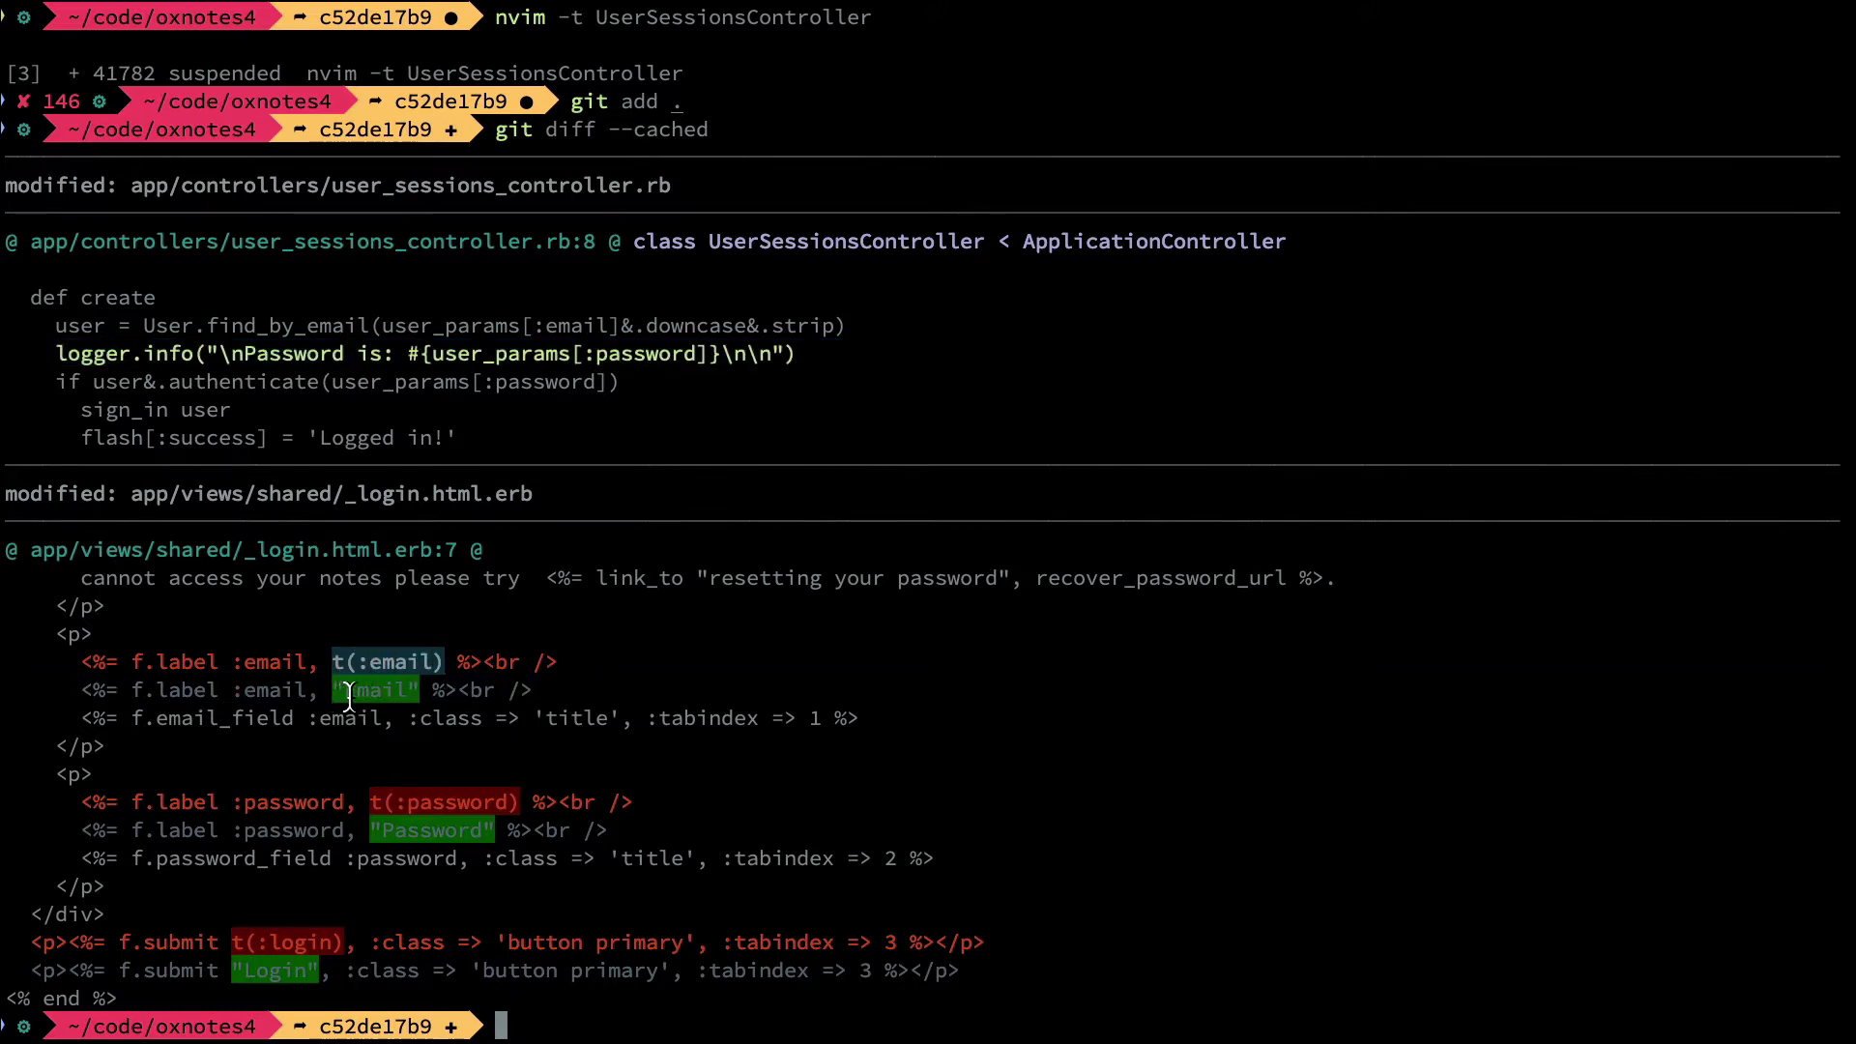
pyautogui.write('git reset')
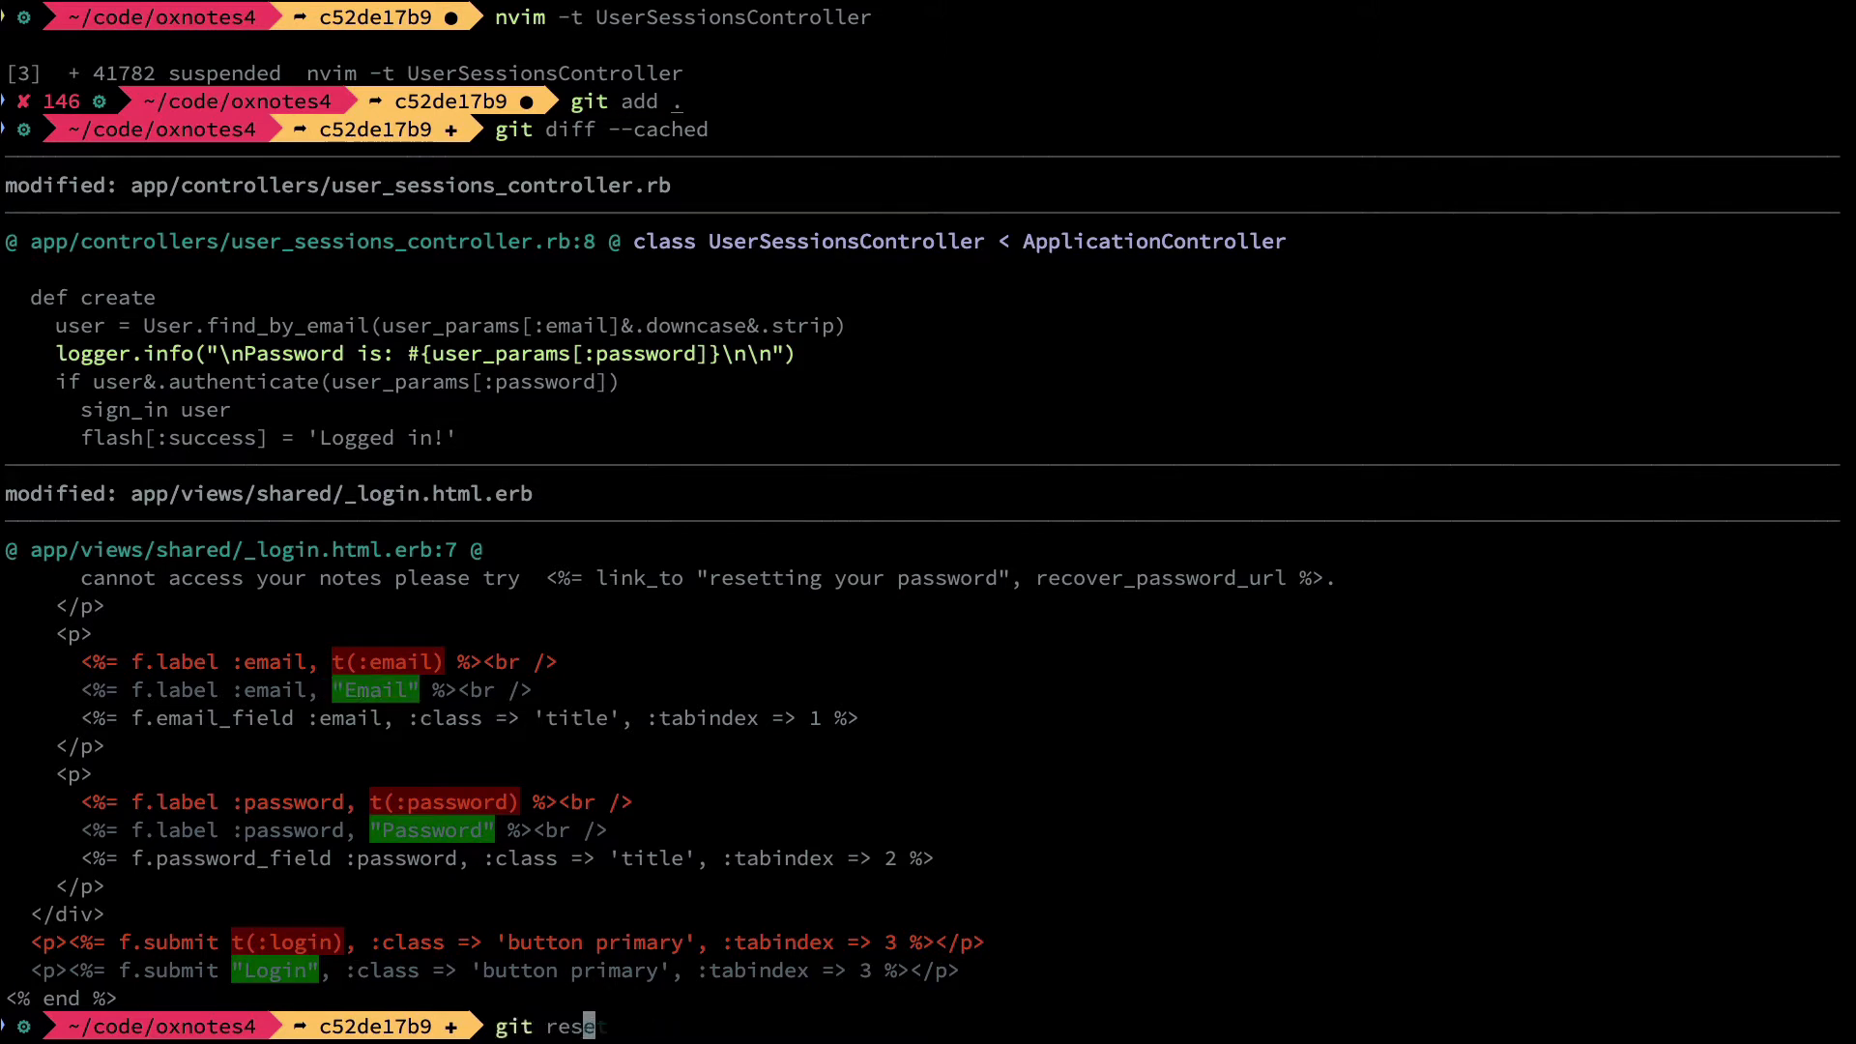
pyautogui.press('Enter')
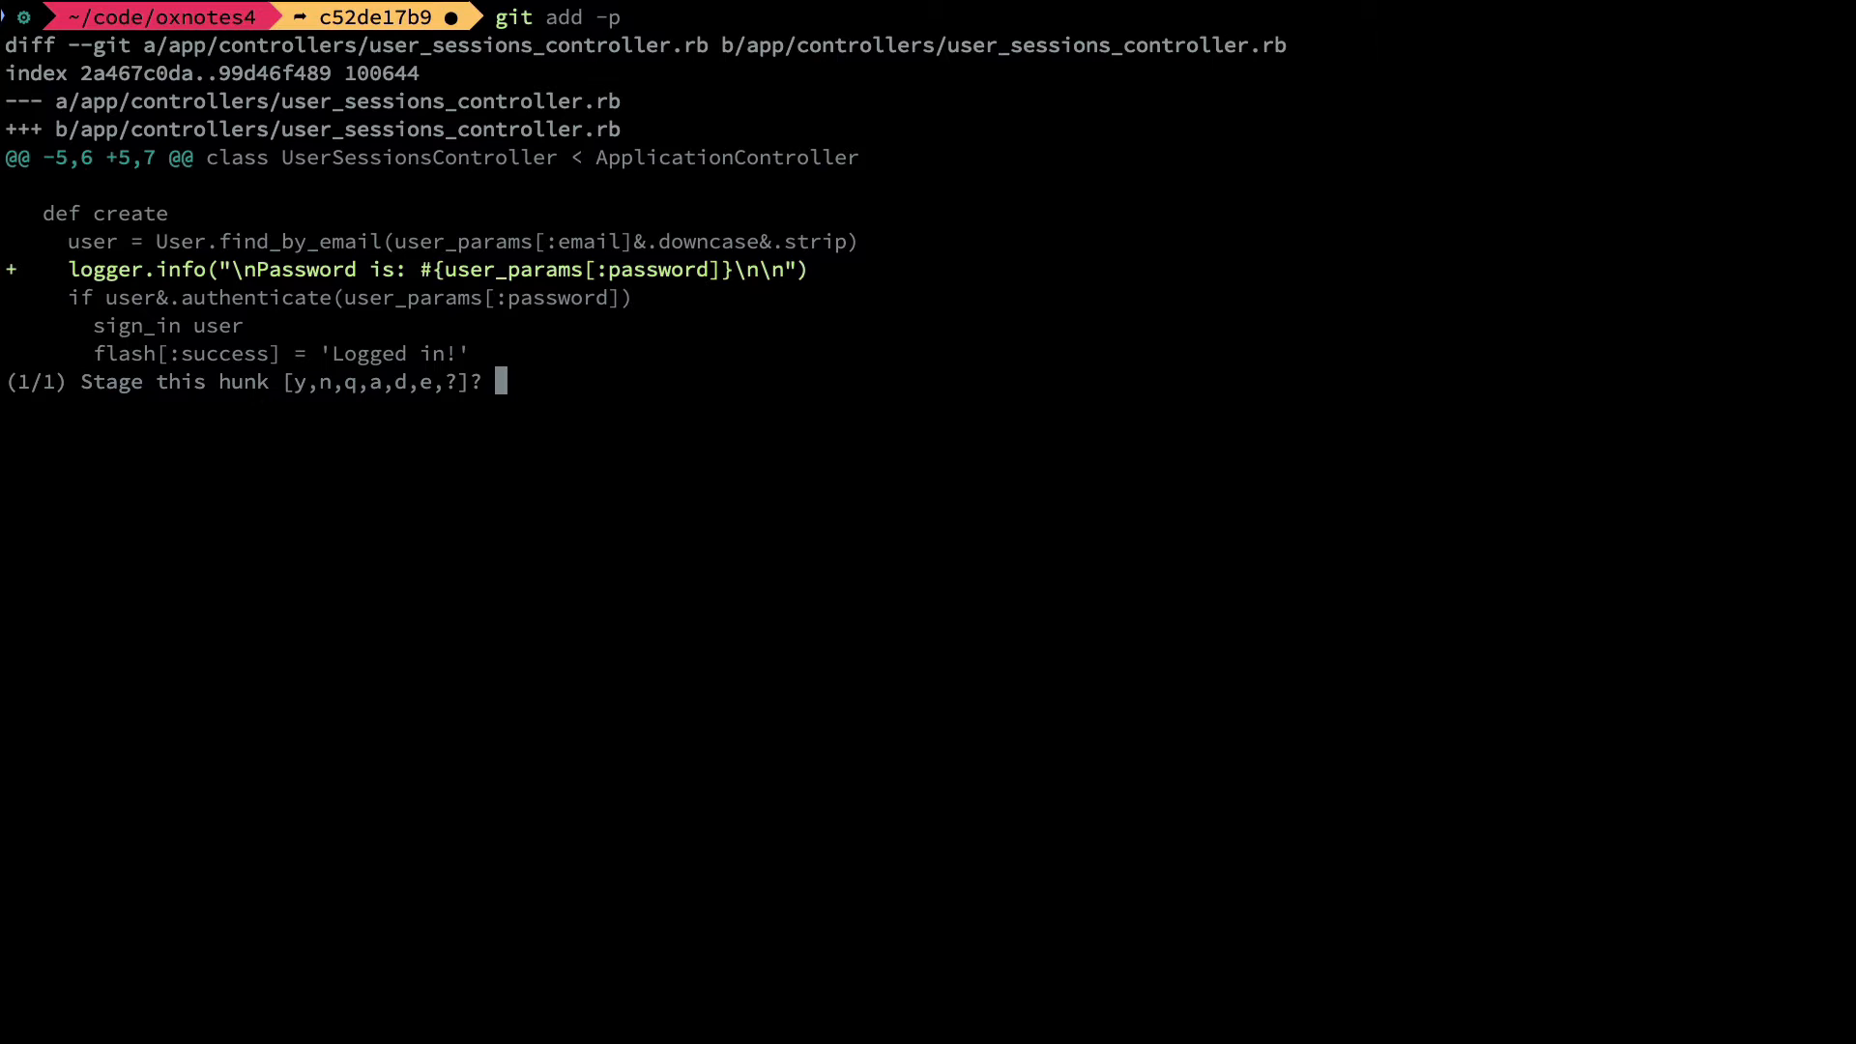
# Step: Answer n to skip staging the password-logging hunk
pyautogui.write('n')
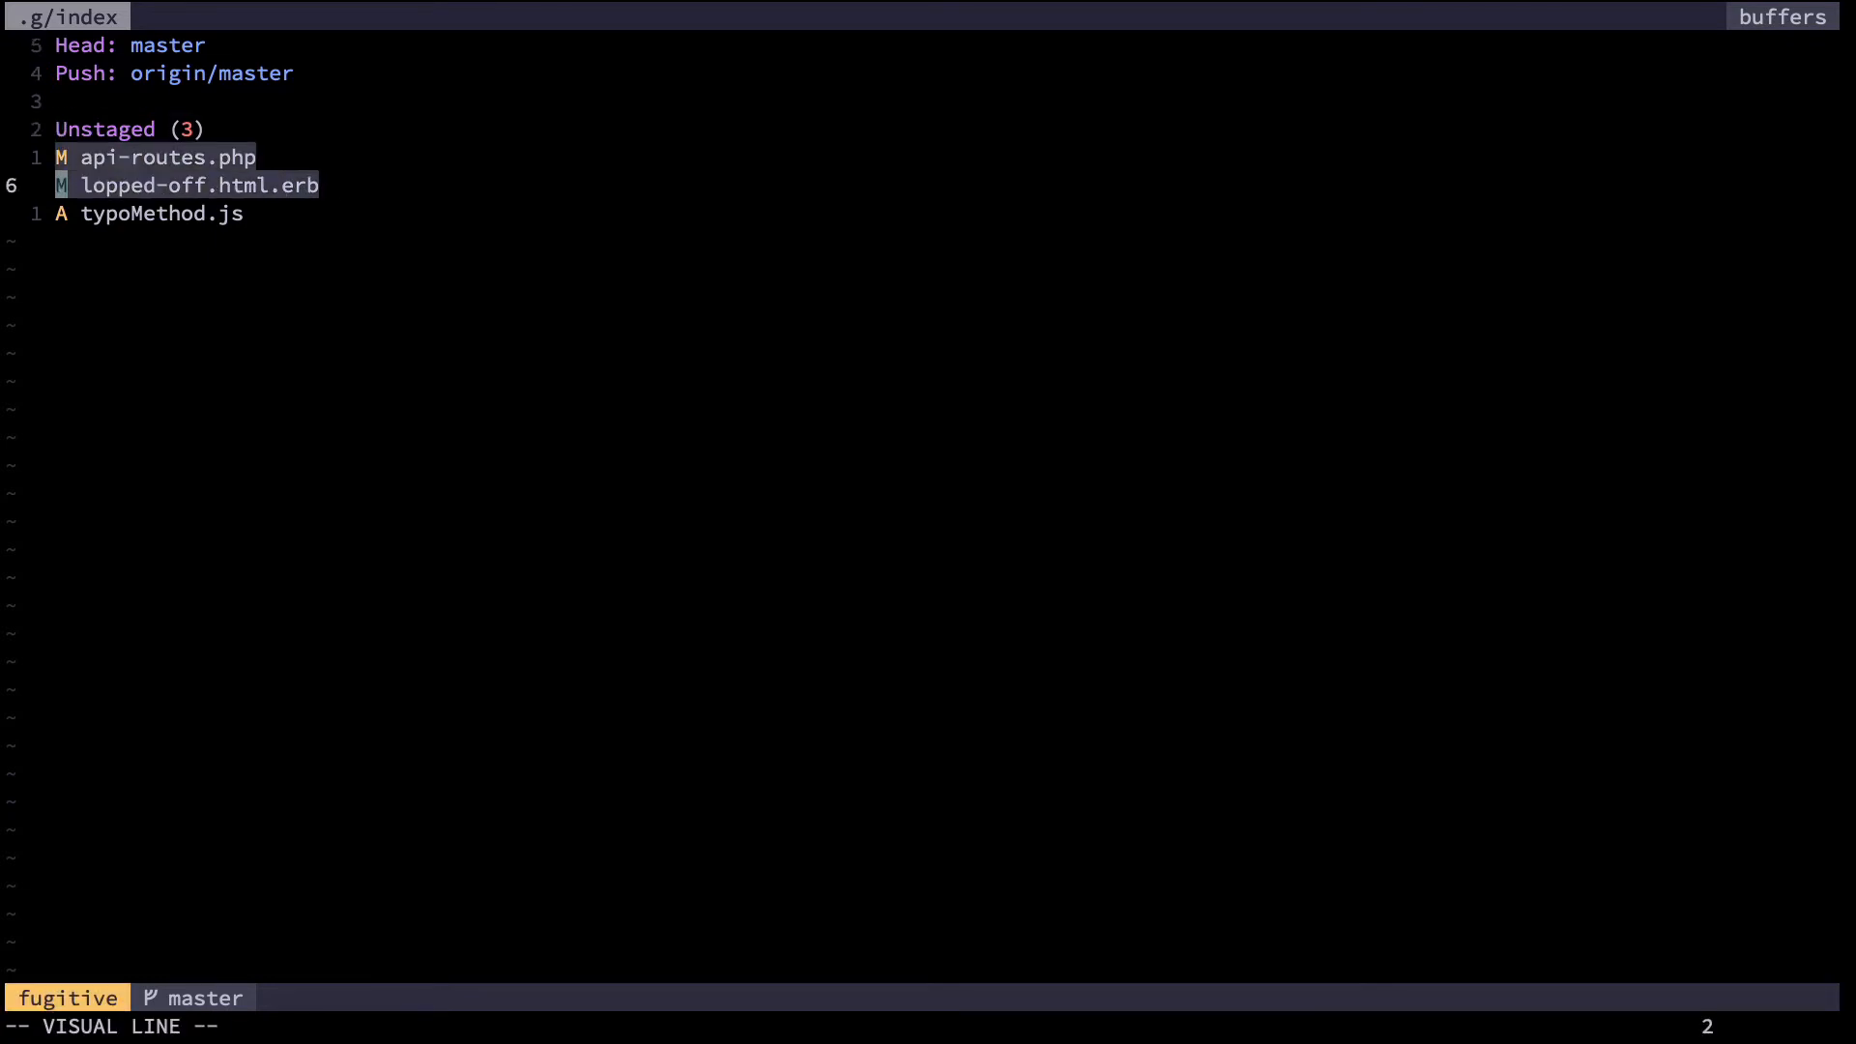
# Step: Move down the fugitive status list toward typoMethod.js
pyautogui.press('j')
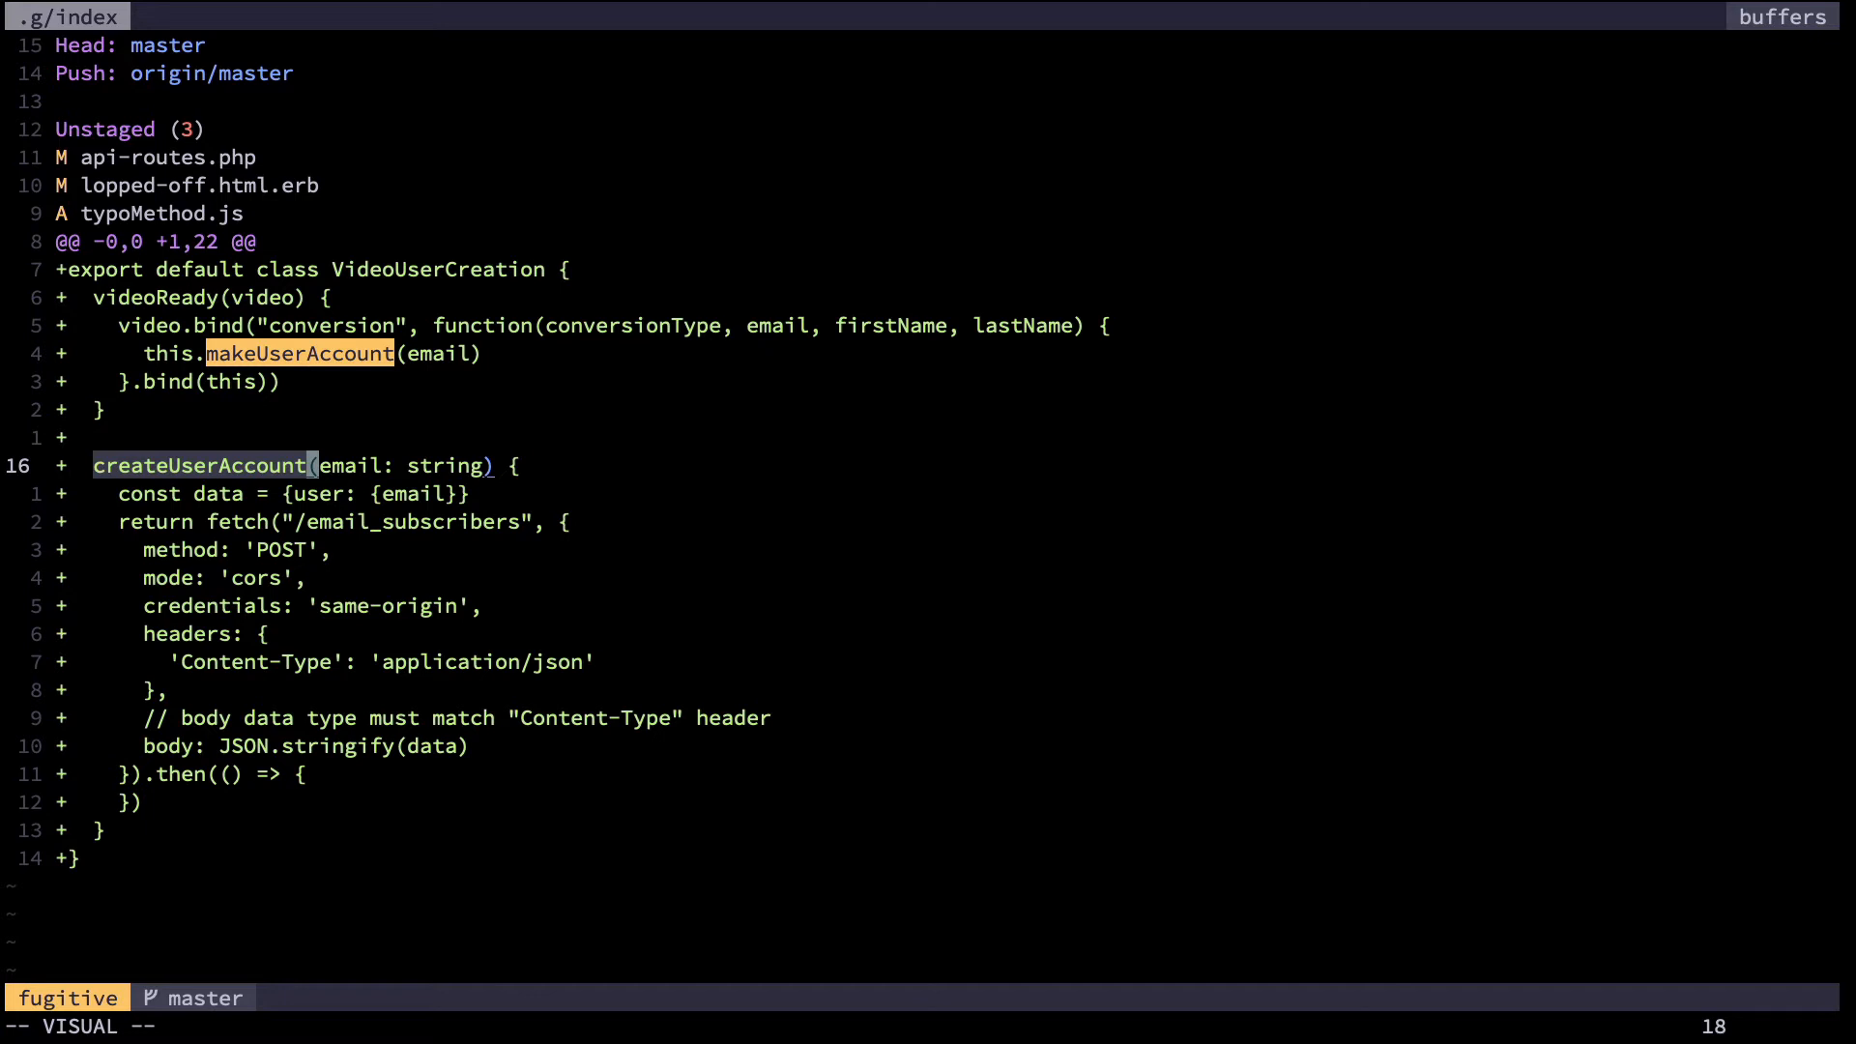
# Step: Leave the typoMethod.js inline diff in the fugitive status buffer
pyautogui.press('Escape')
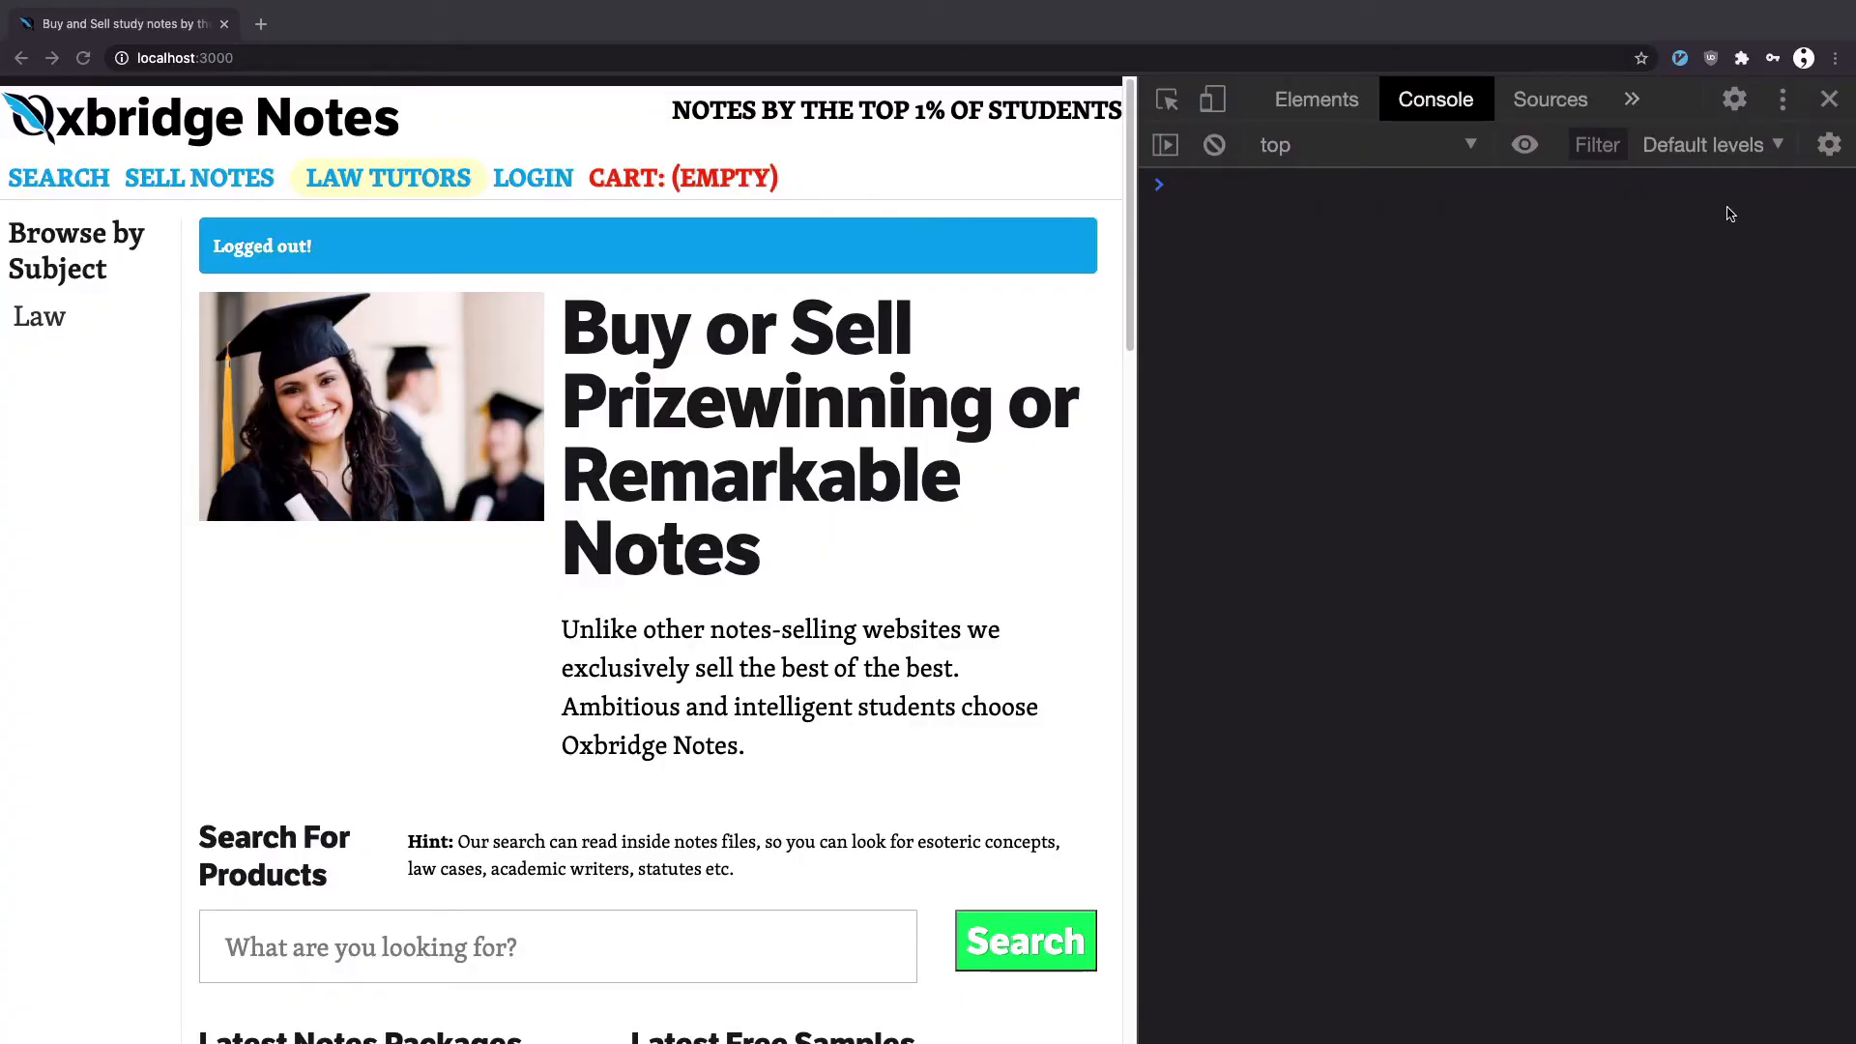
pyautogui.click(1301, 184)
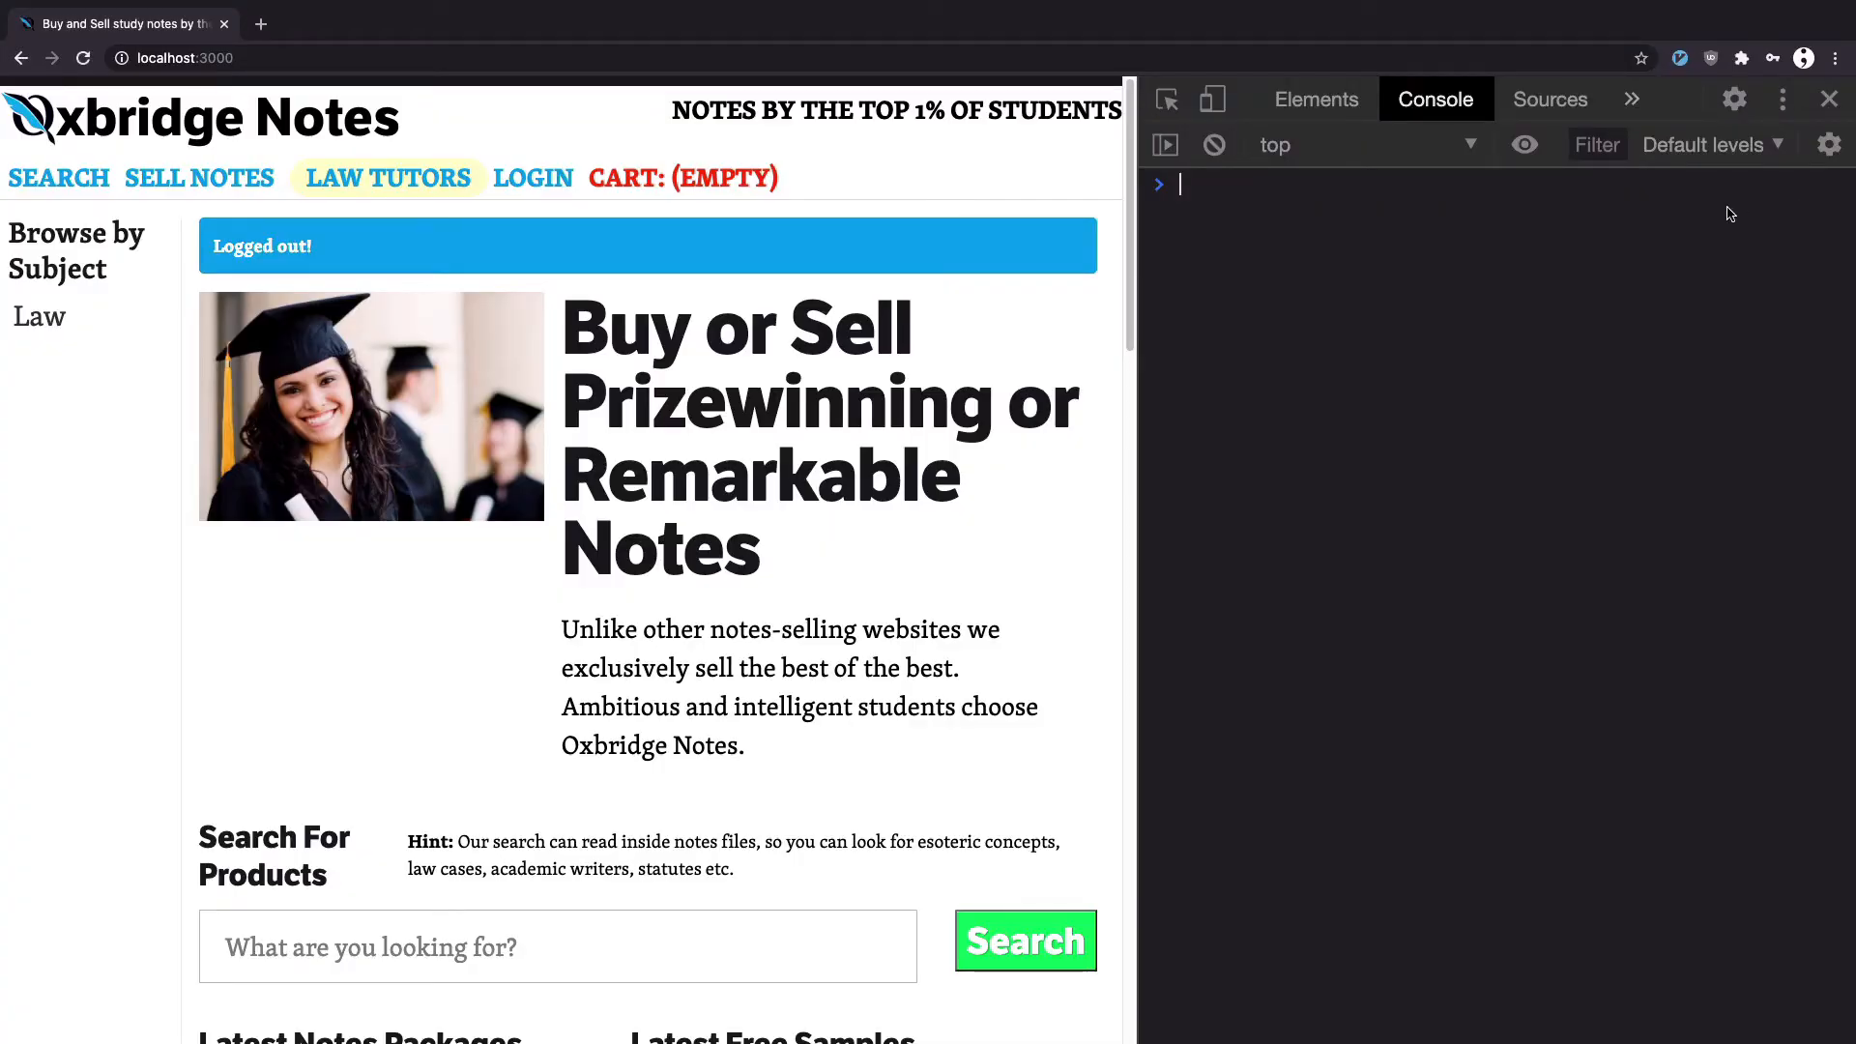
pyautogui.write("this.makeUserAccount('jack@example.com')")
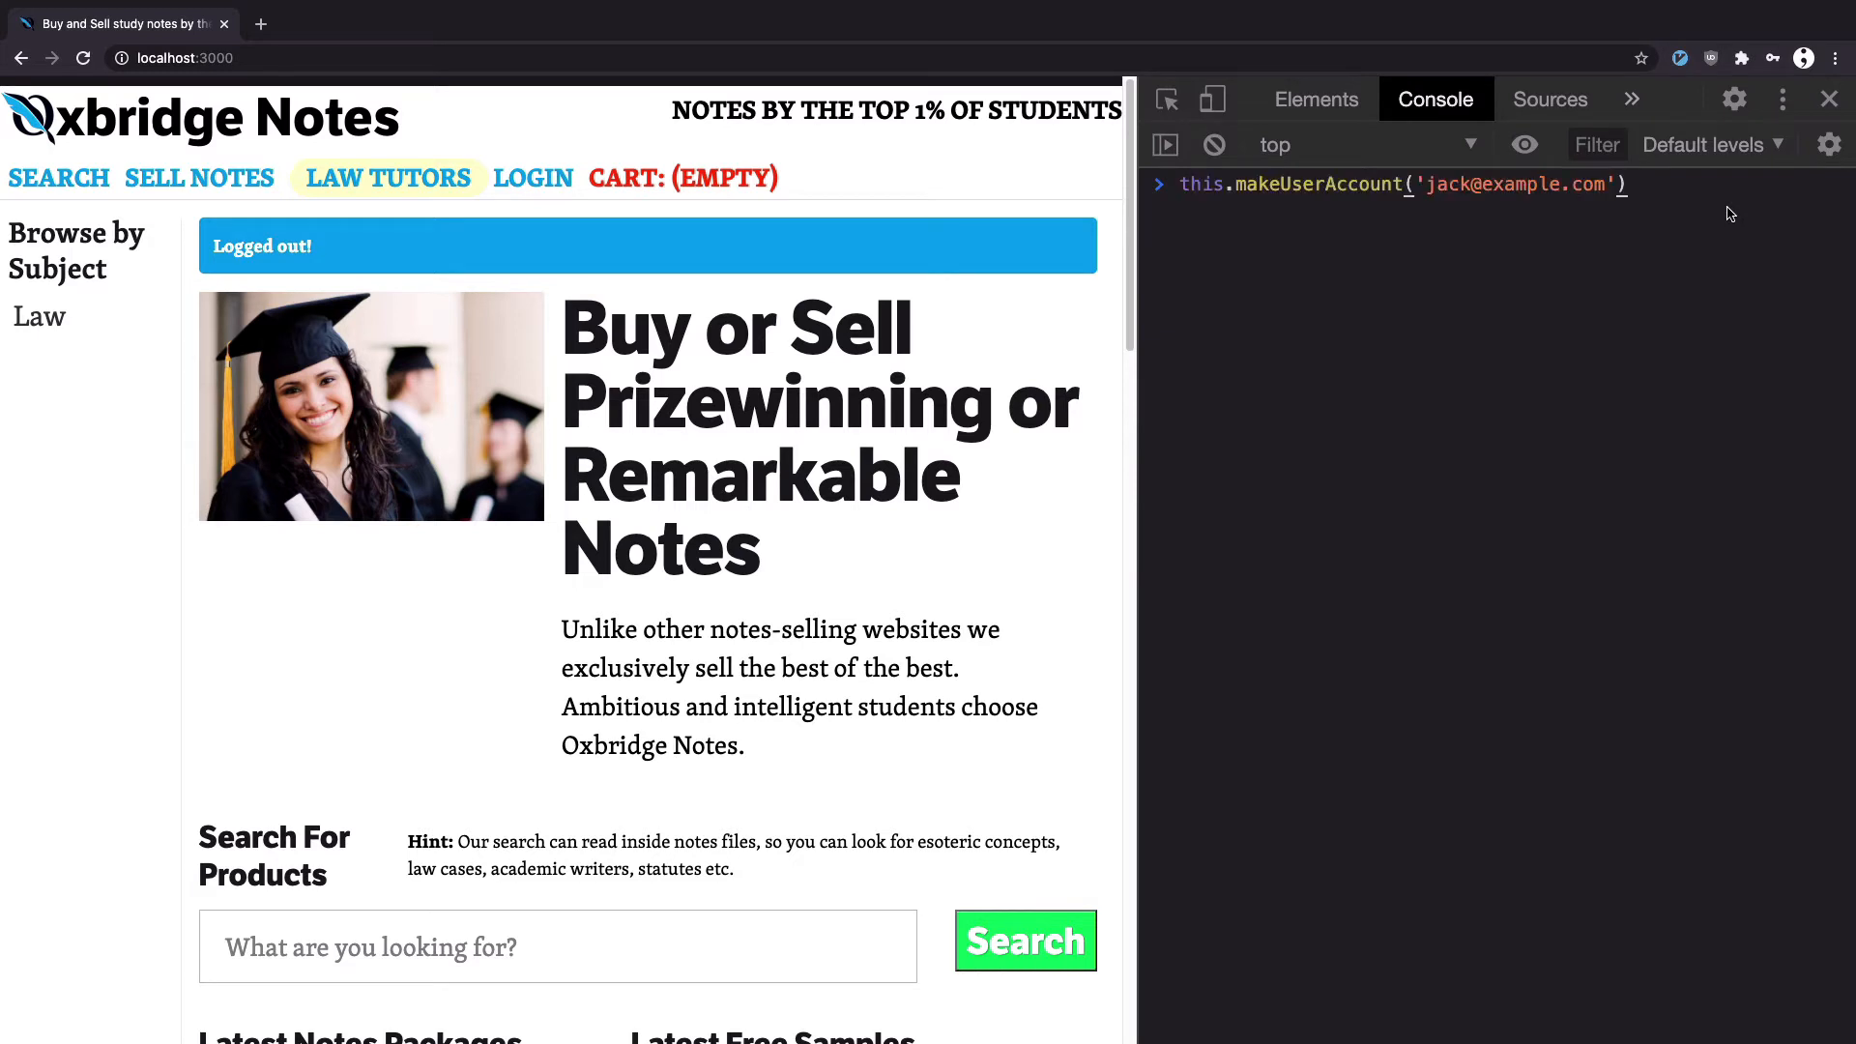
pyautogui.press('Enter')
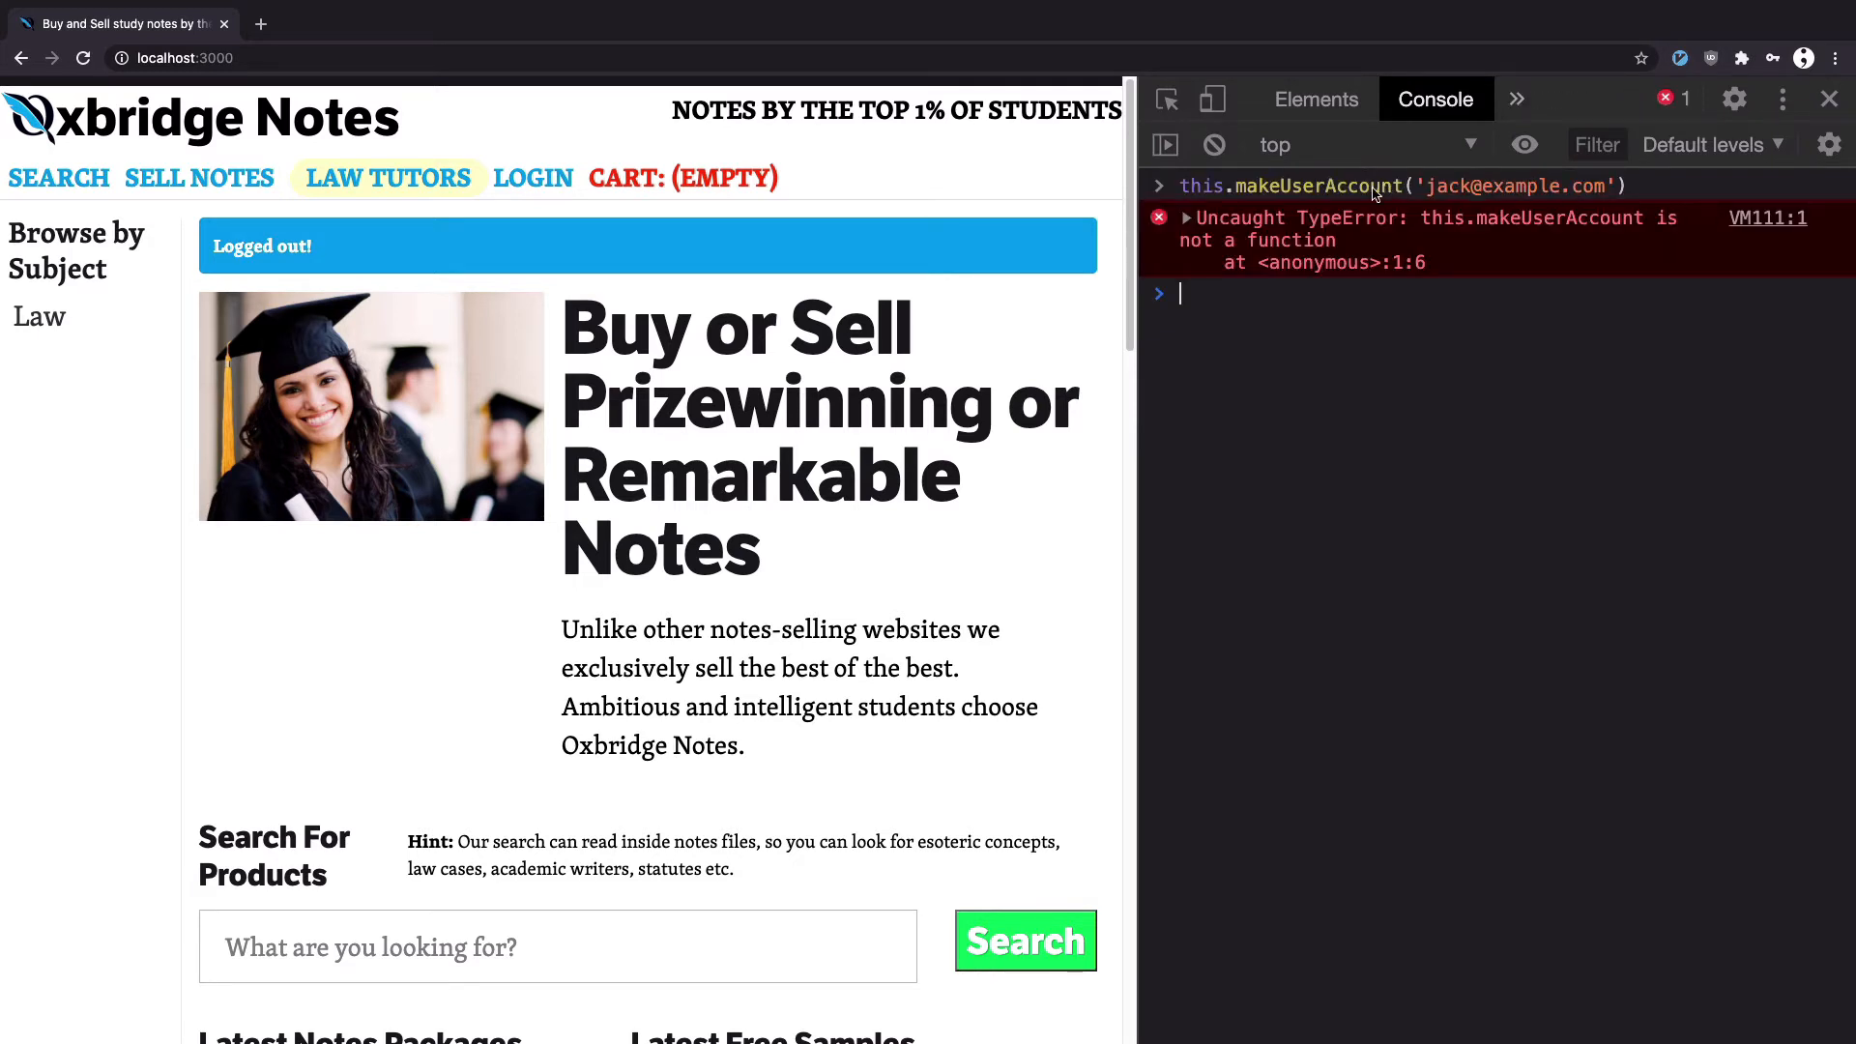
pyautogui.moveTo(1560, 230)
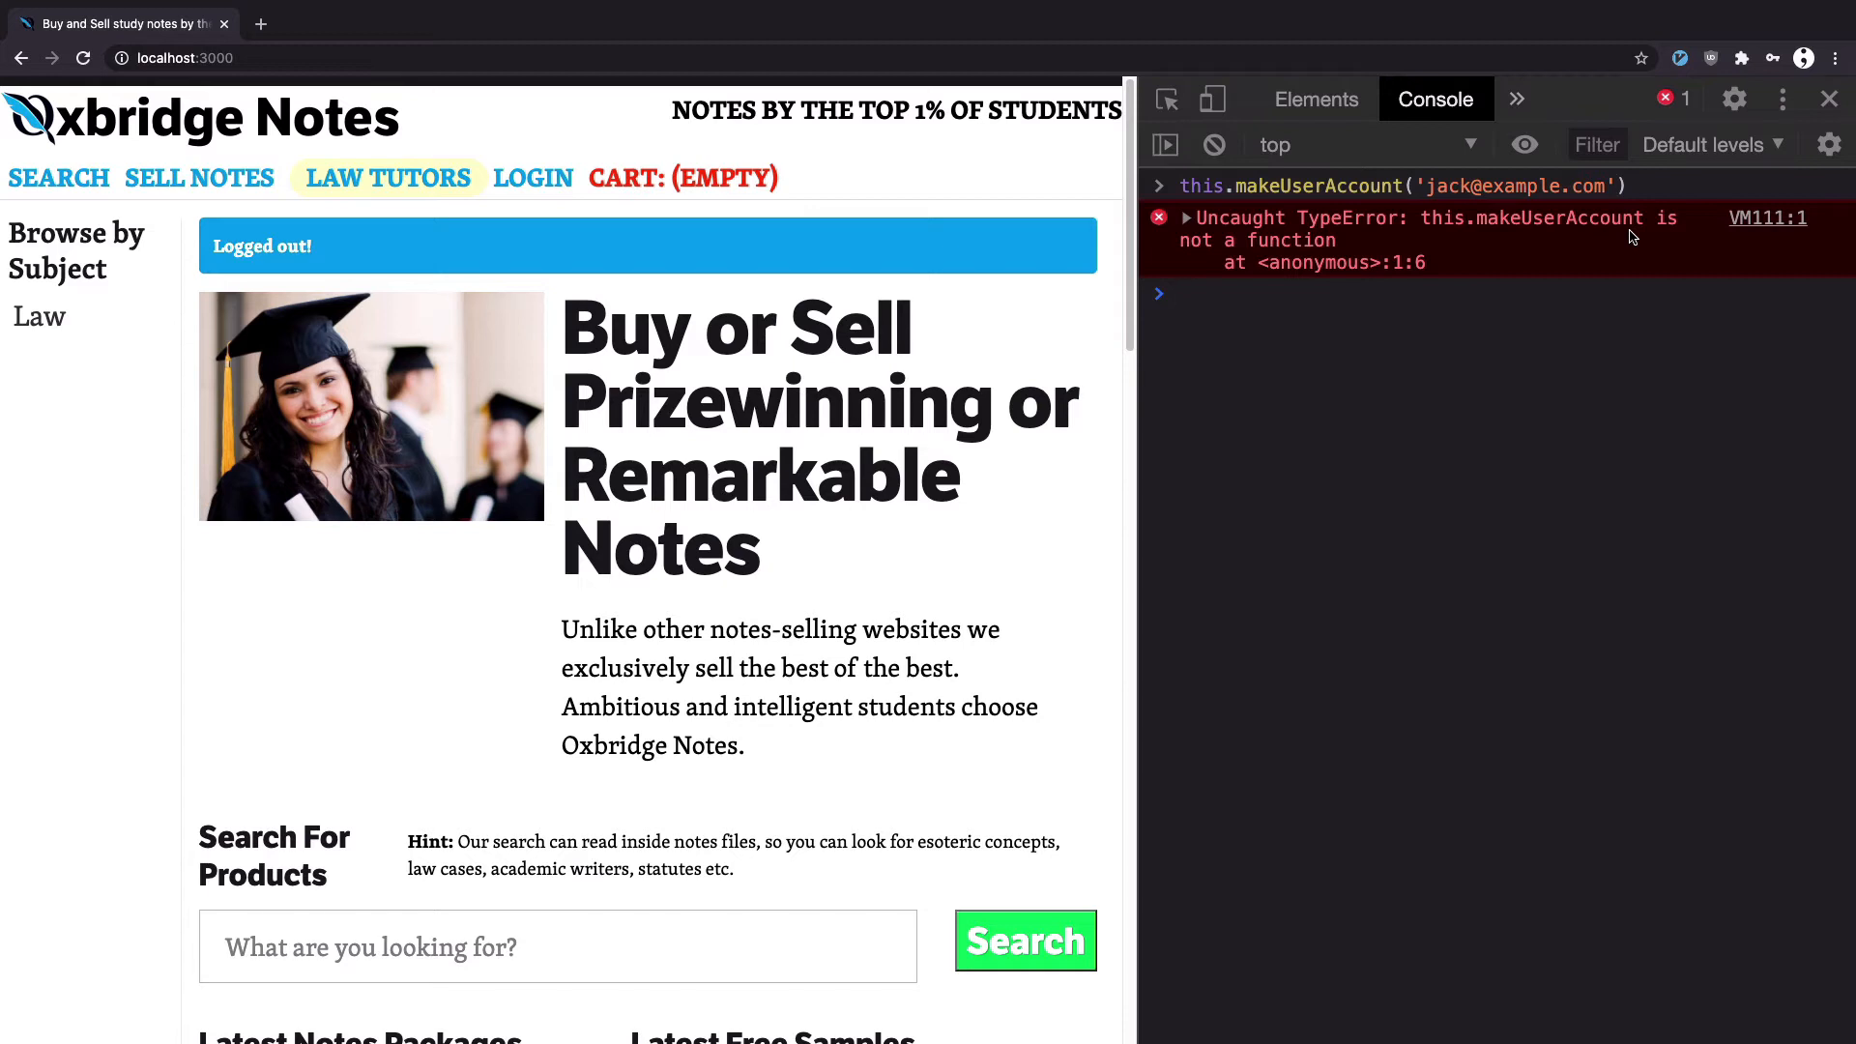
# Step: Focus the window to bring up the tempted-not-to-run-code.md notes
pyautogui.click(1301, 294)
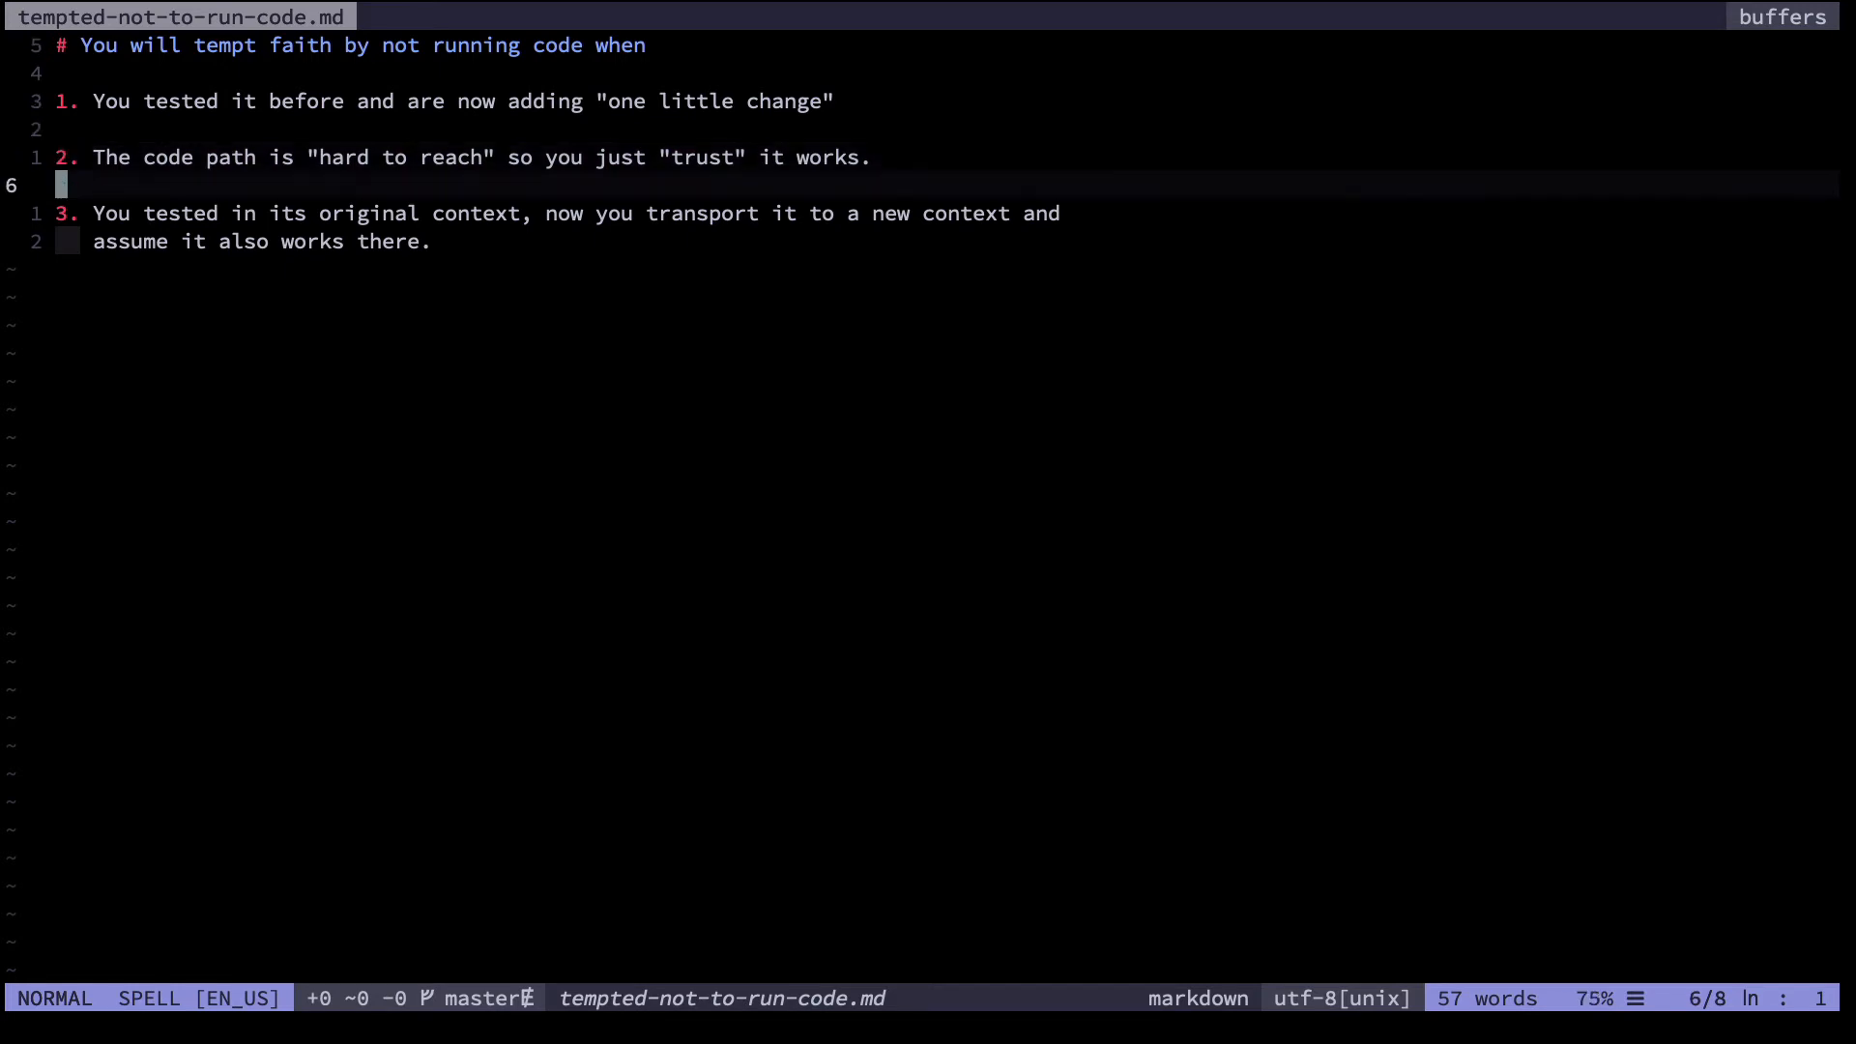
pyautogui.press('j')
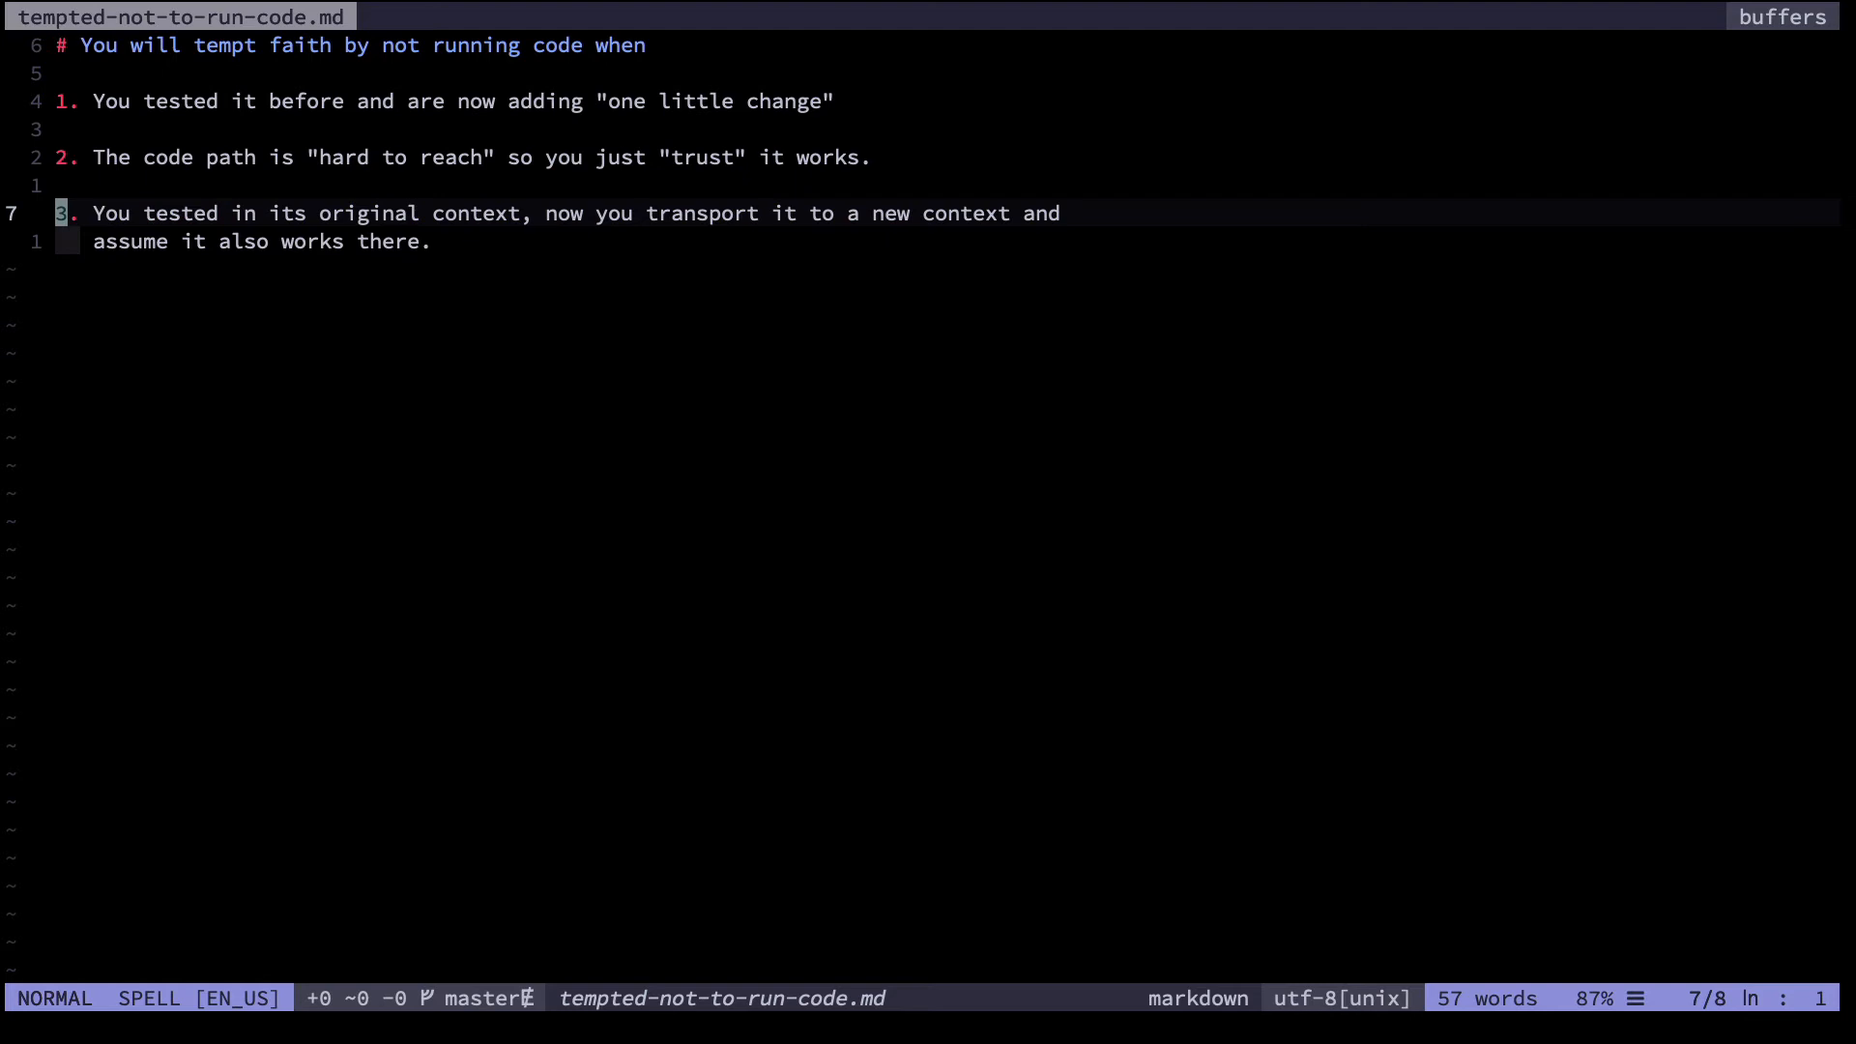
pyautogui.press('V')
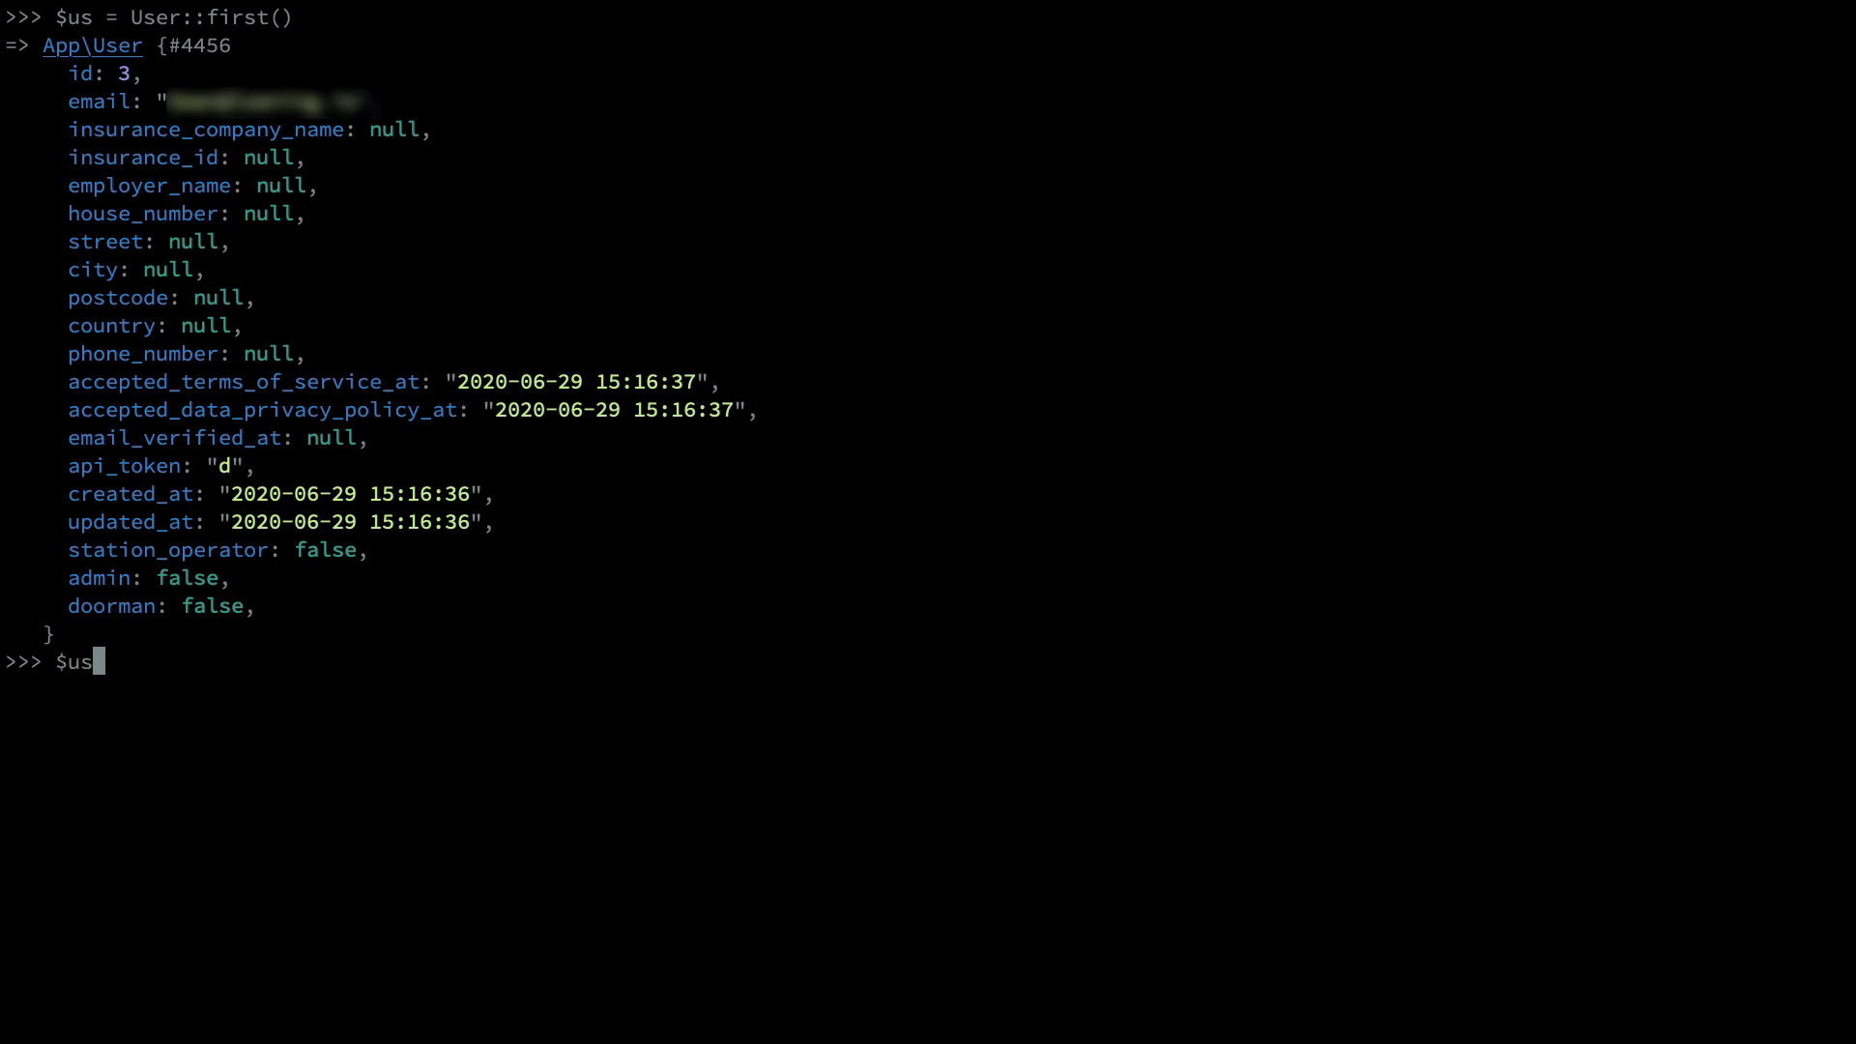
# Step: Assign the user's password to "s" and hash "s" with Hash::make in Tinker
pyautogui.write('->password')
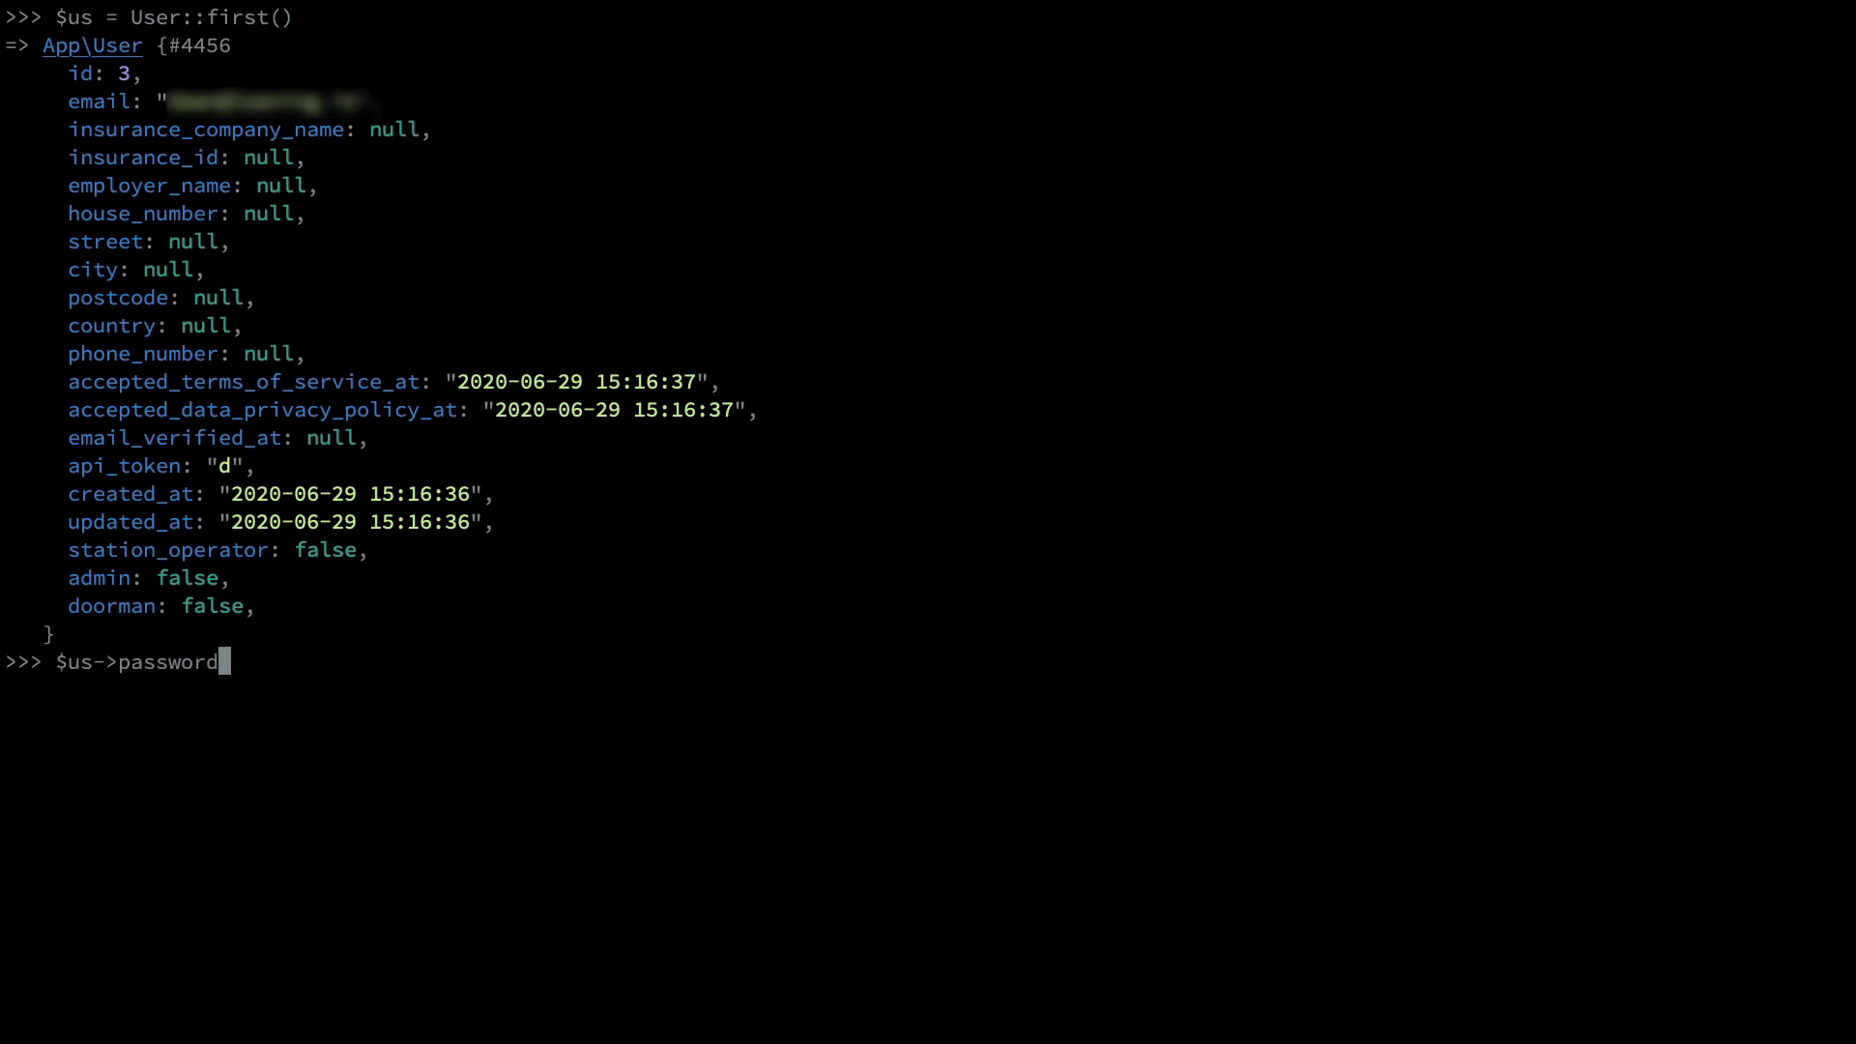
pyautogui.write('= "s"')
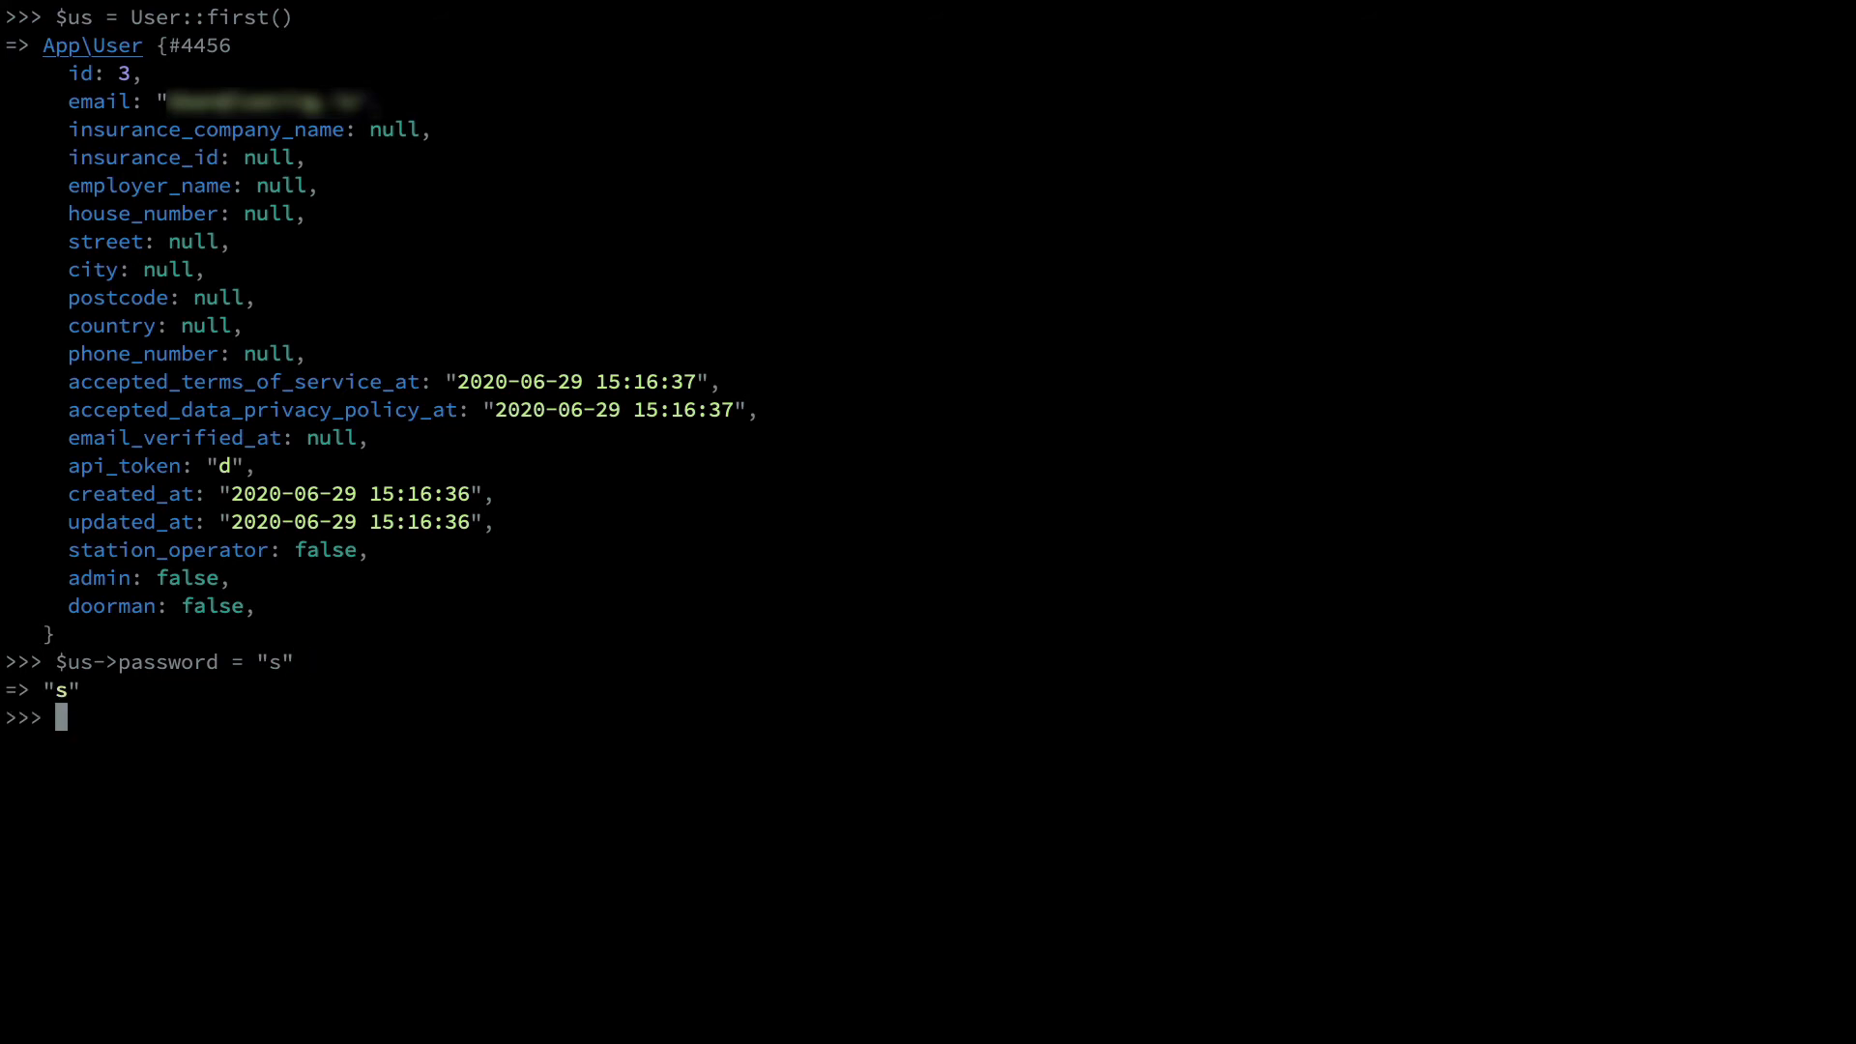
pyautogui.write('Hash::mak')
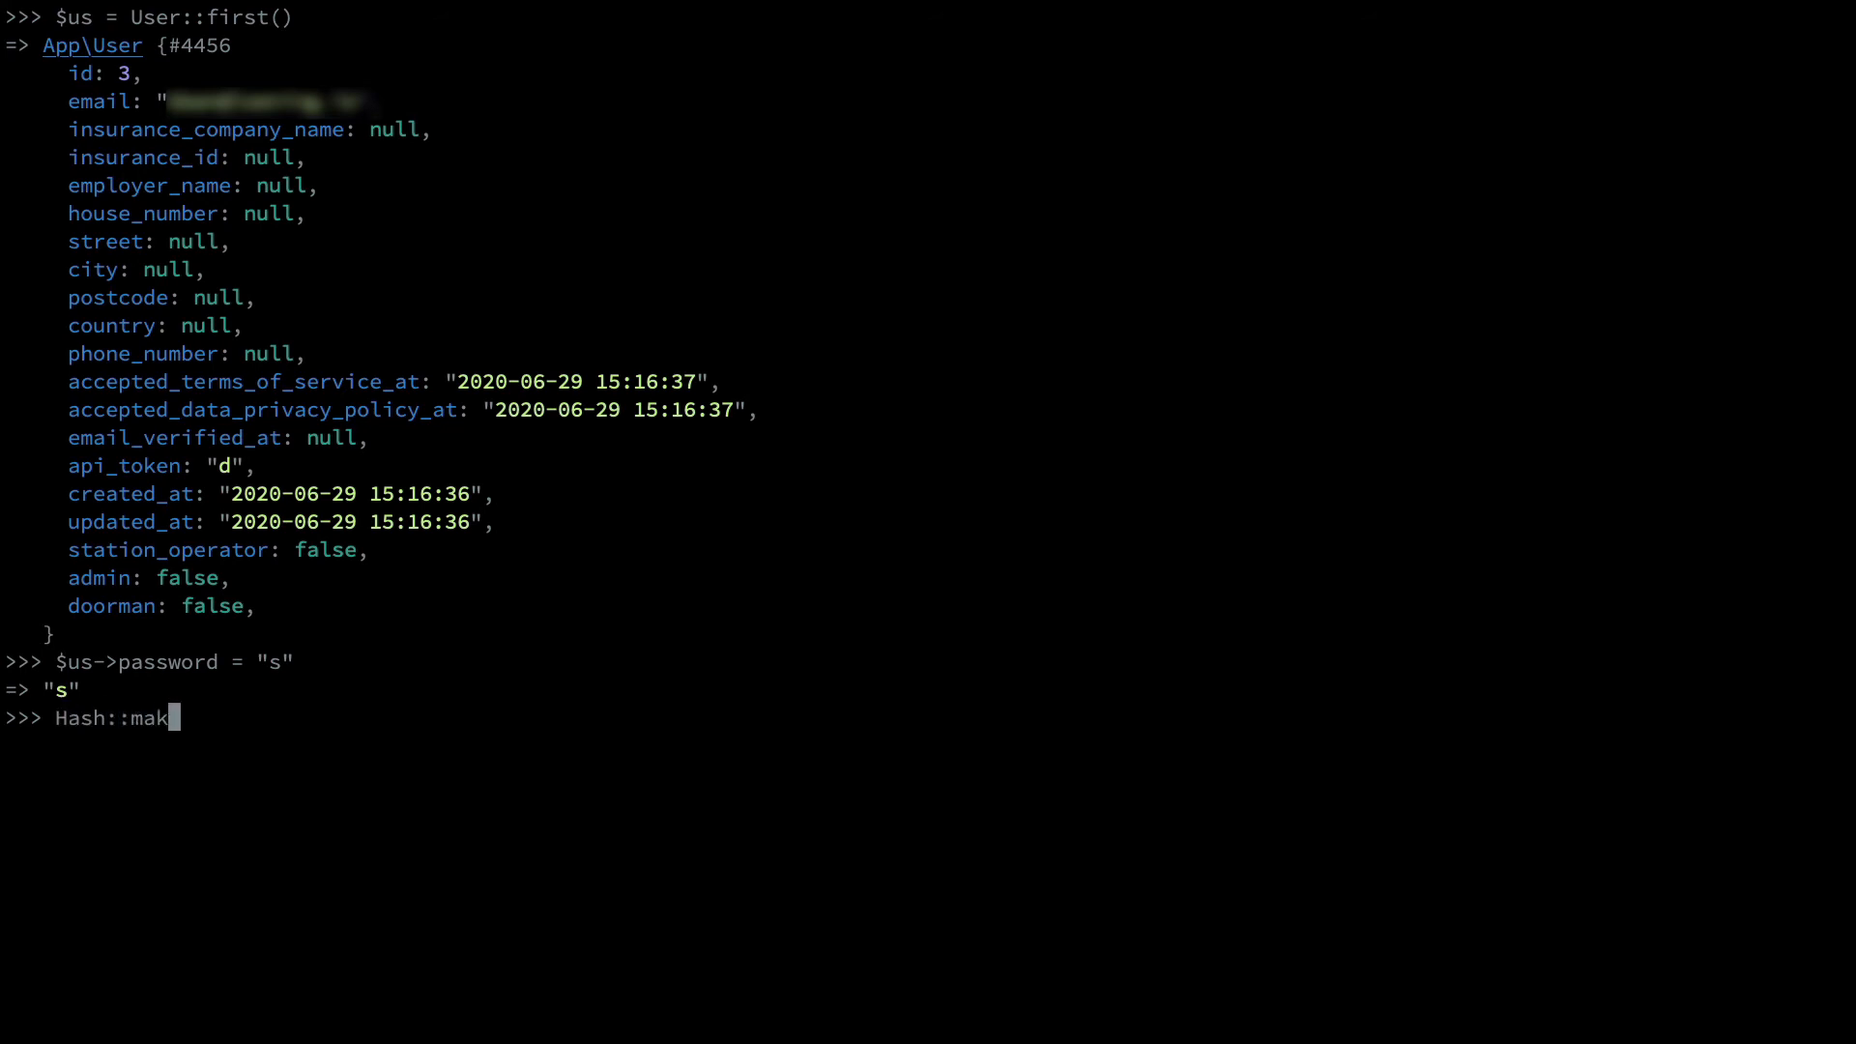
pyautogui.write('e("')
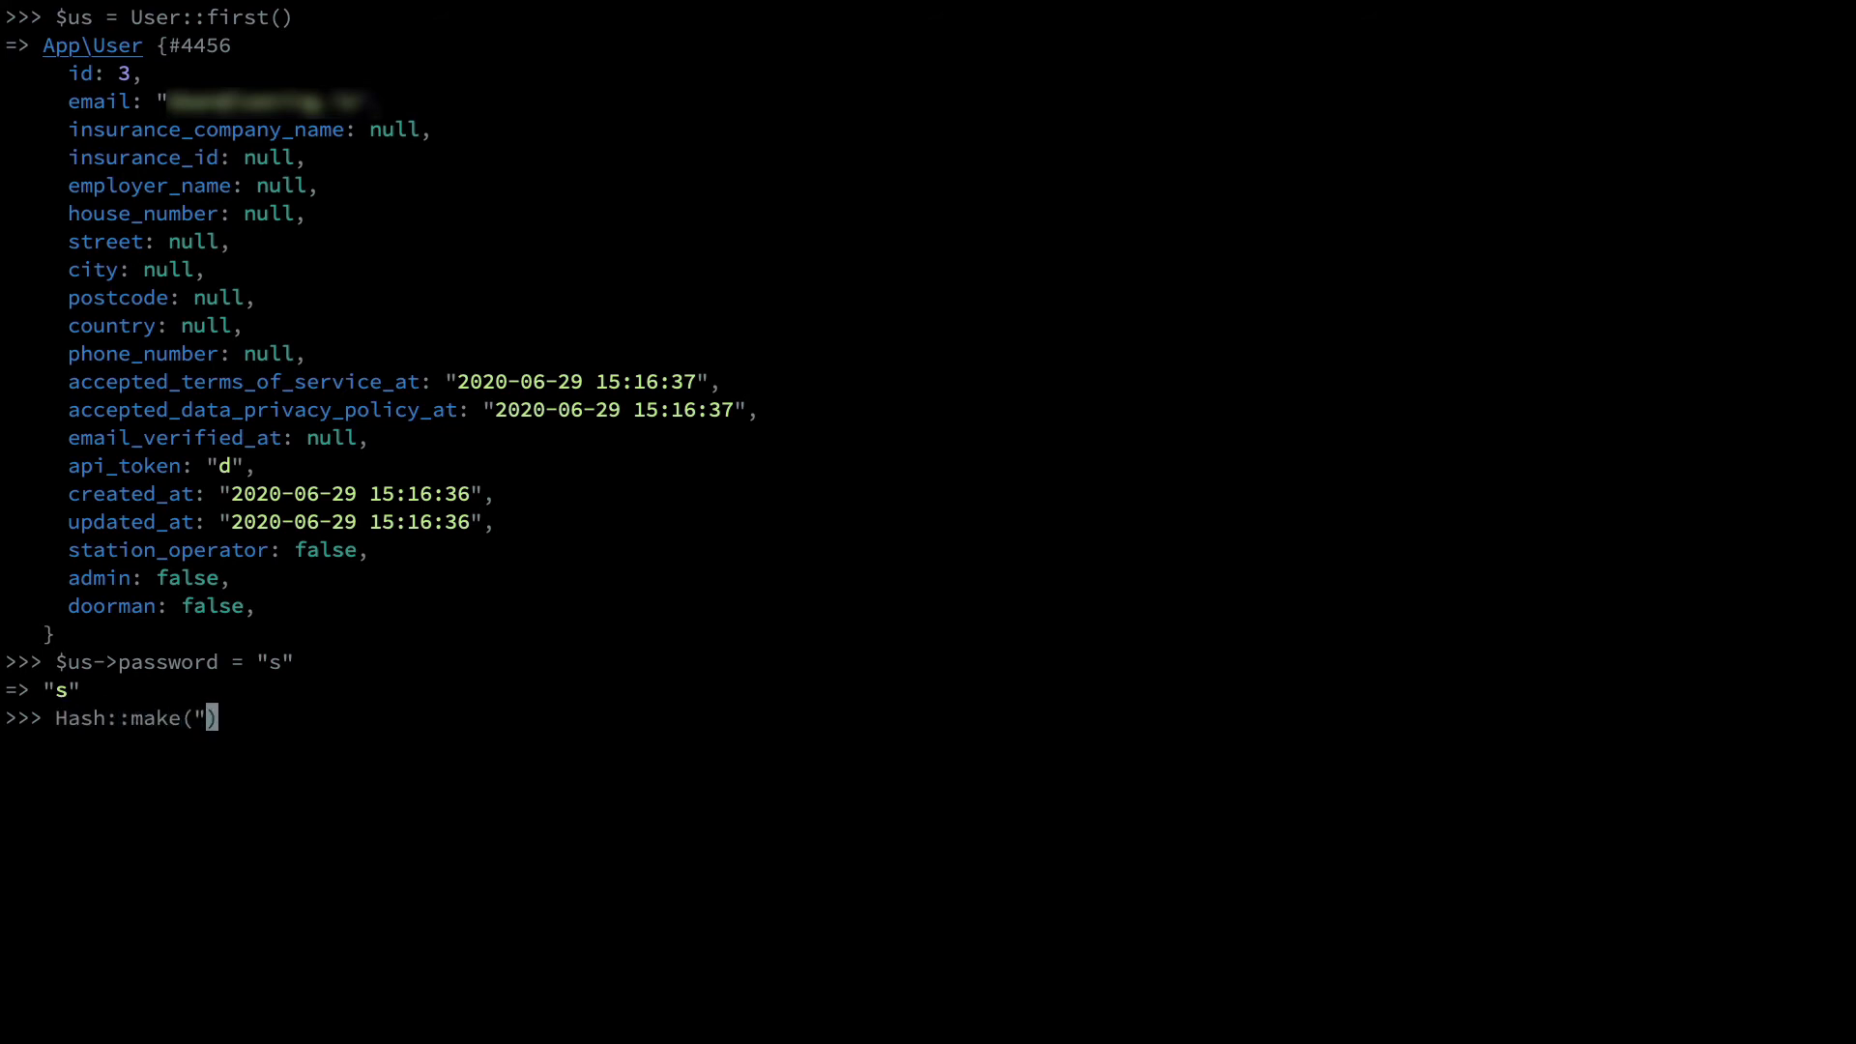
pyautogui.write('"')
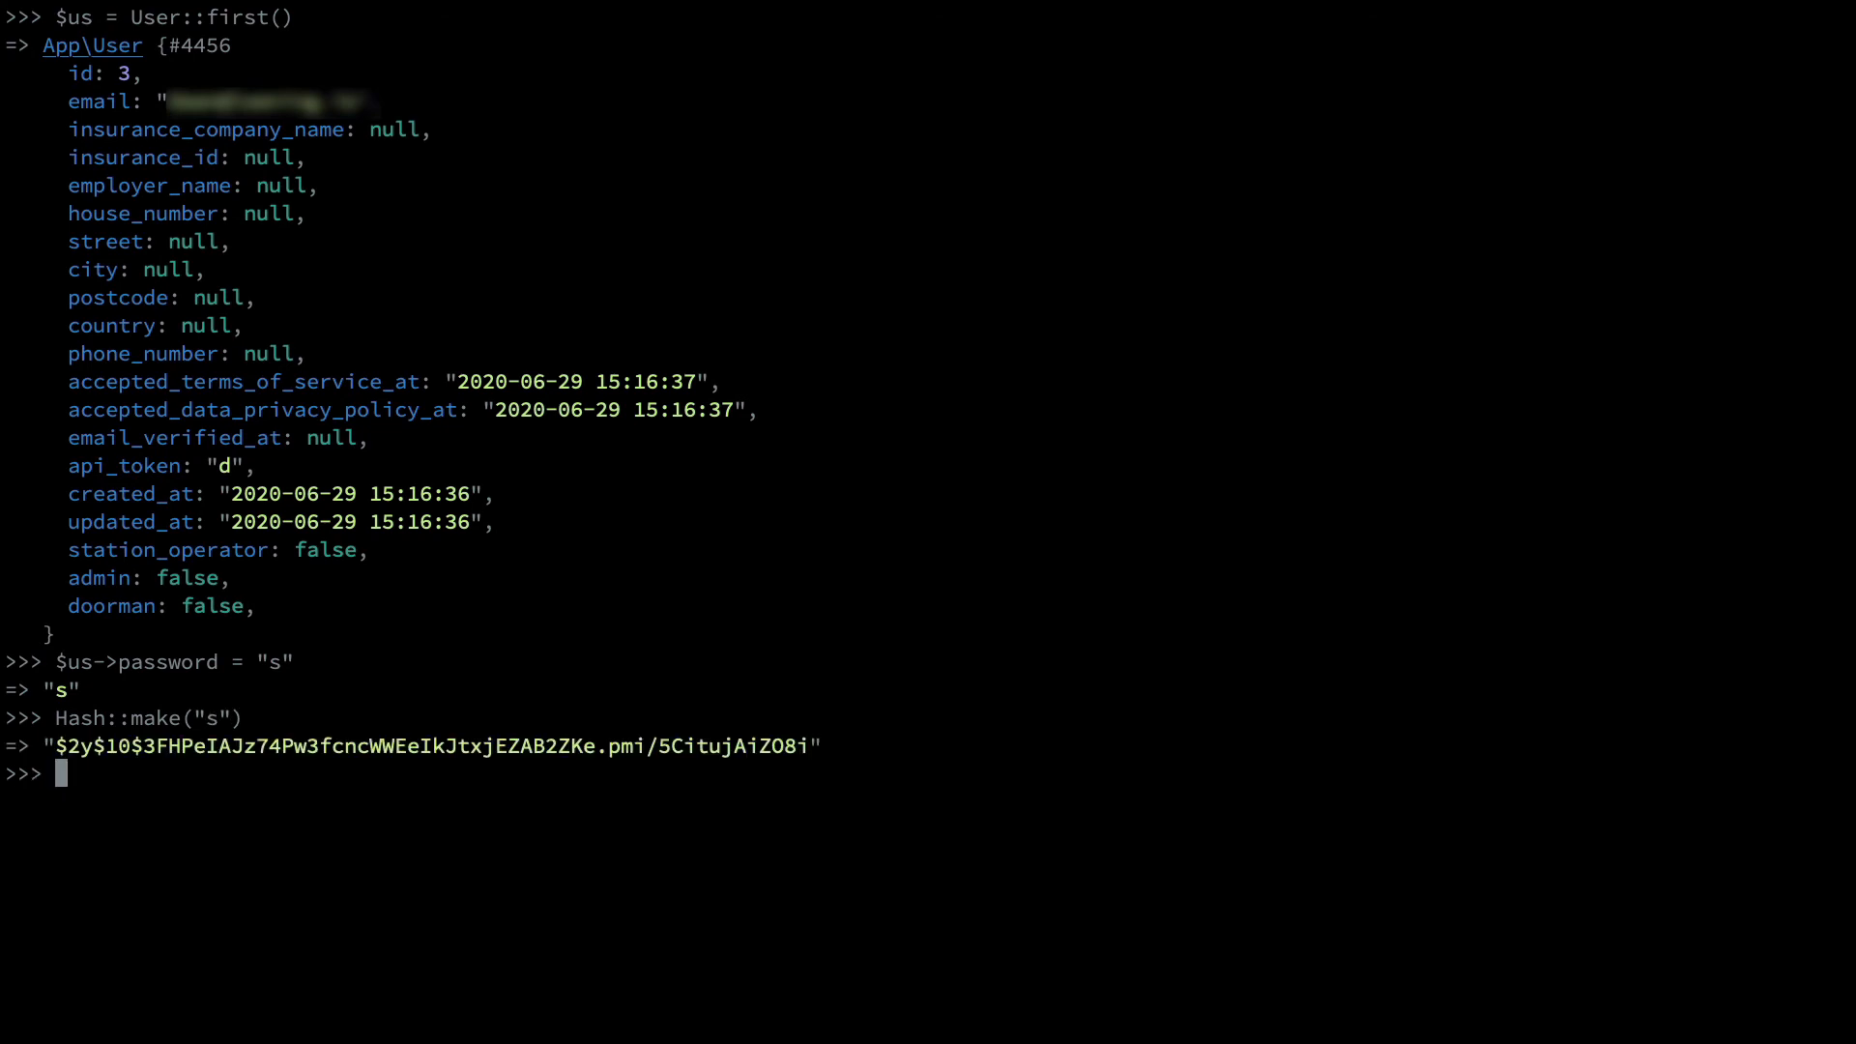
# Step: Check Hash::make("s") == "s" to confirm the hash differs from the plain string
pyautogui.write('Hash::make("s")')
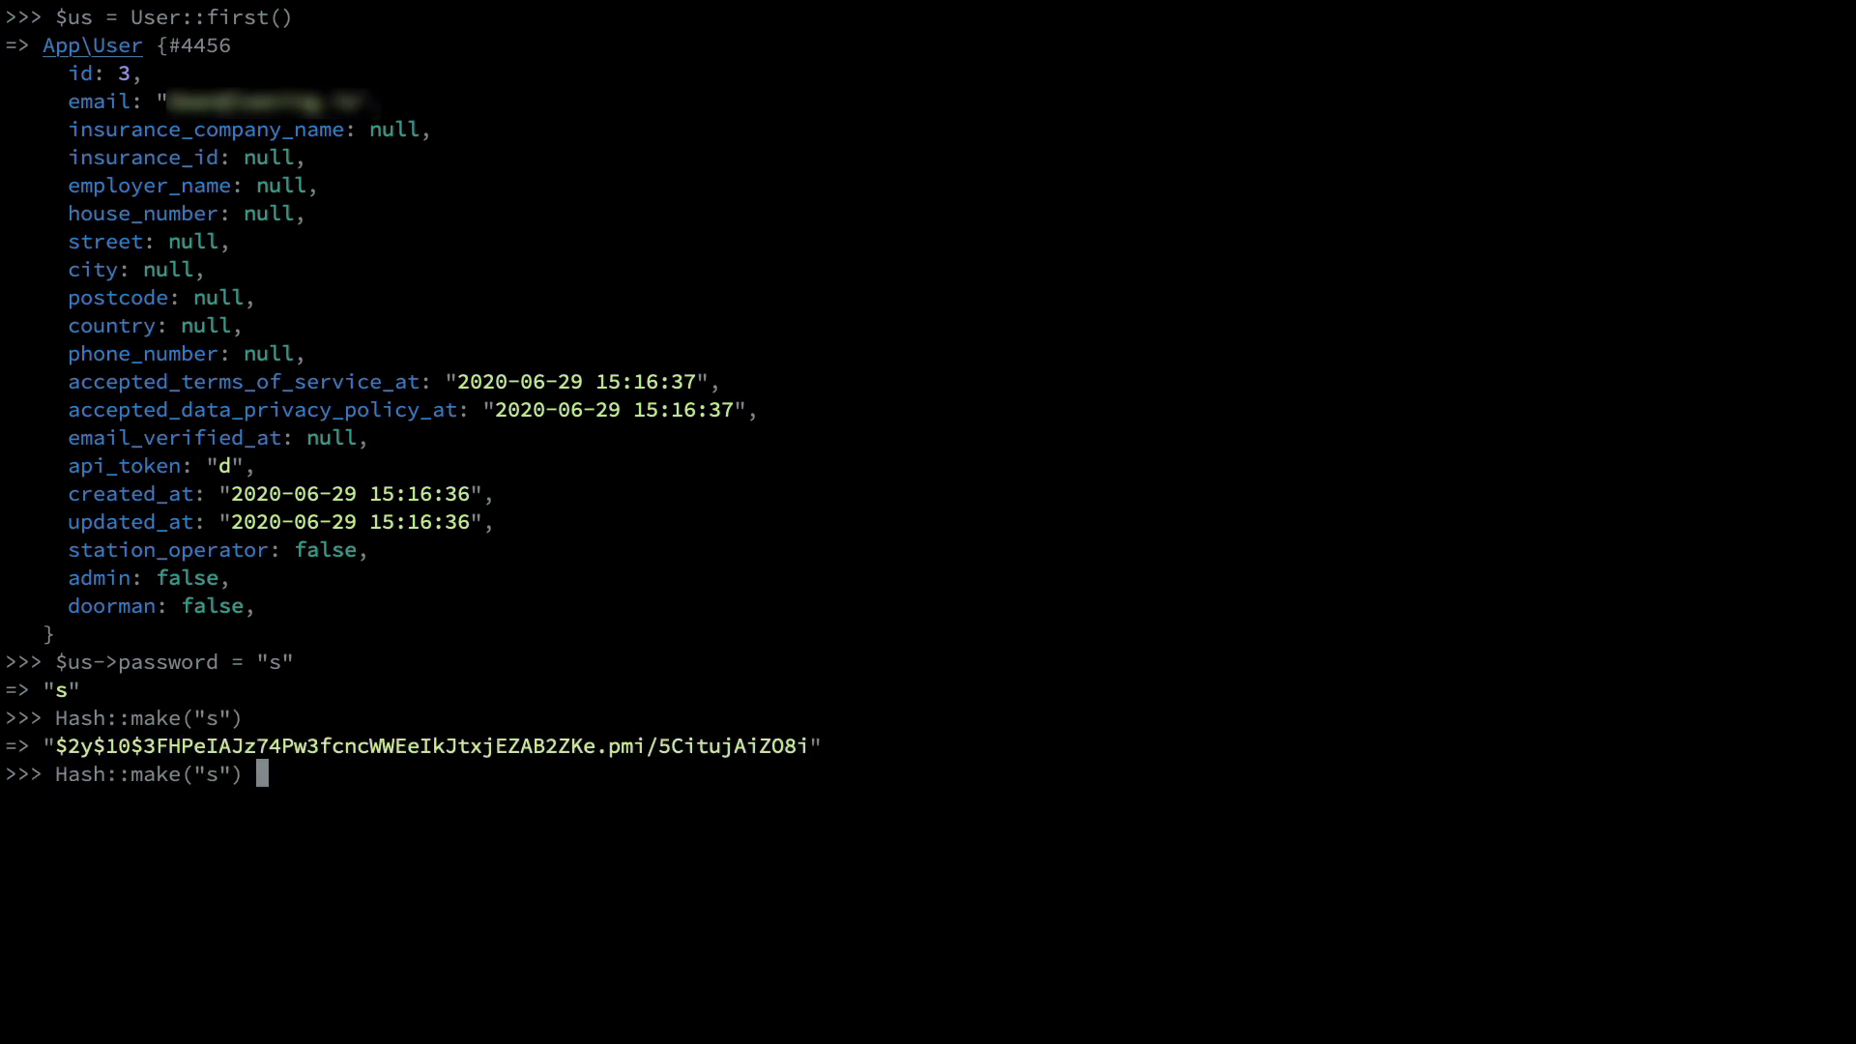
pyautogui.write('==')
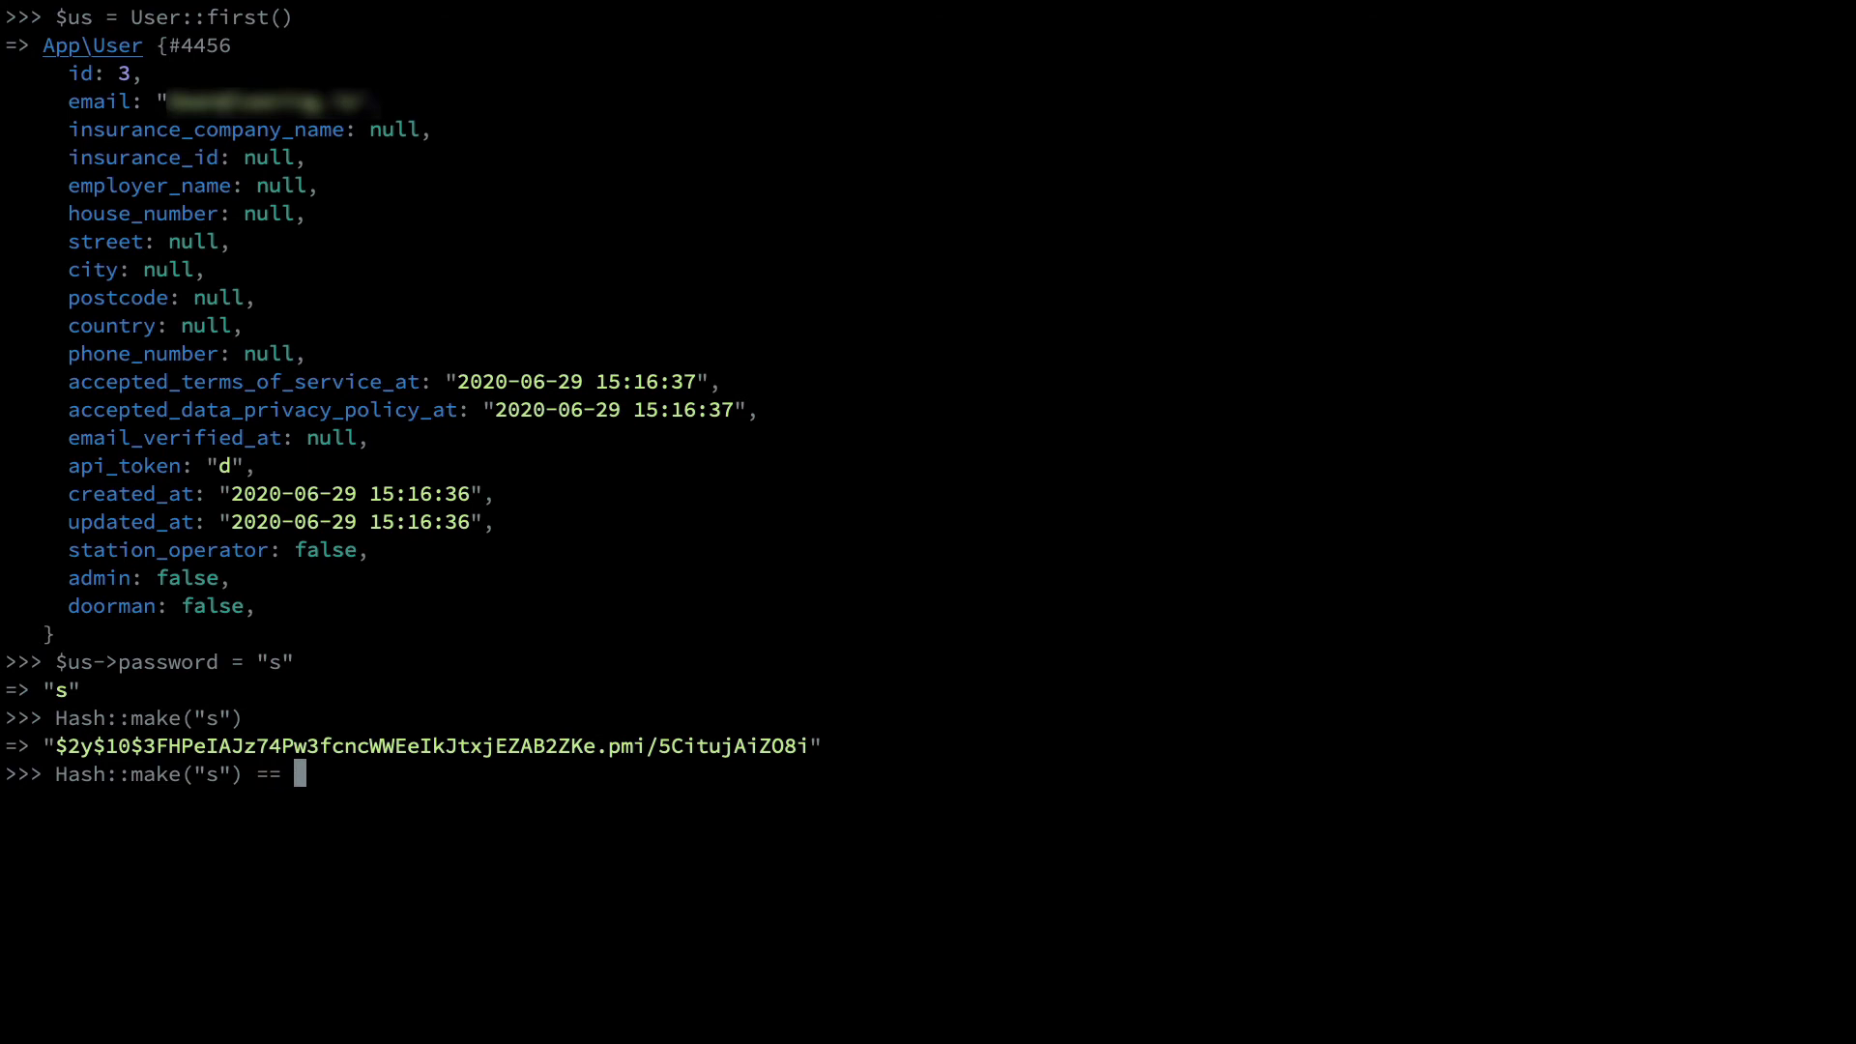
pyautogui.write('"s"')
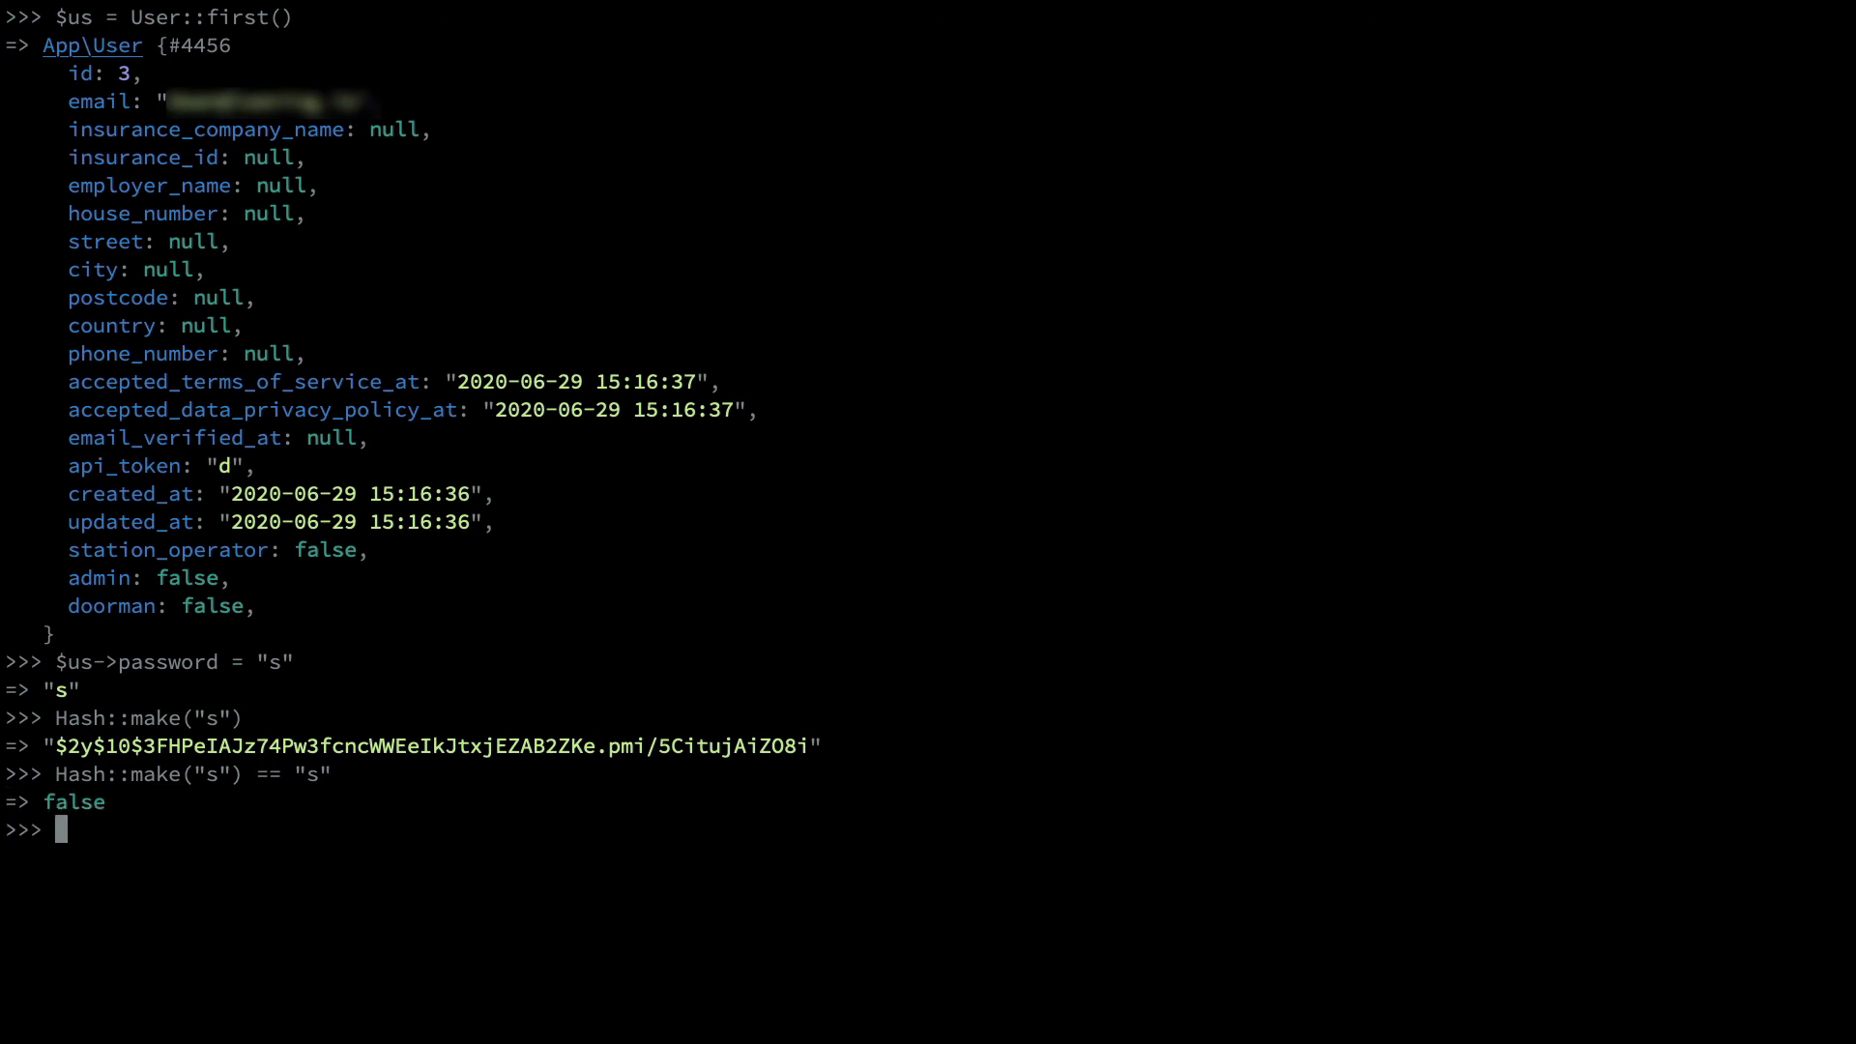
# Step: Begin assigning $us->password = Hash::make("s") to store a hashed password
pyautogui.write('$us->password = "s"')
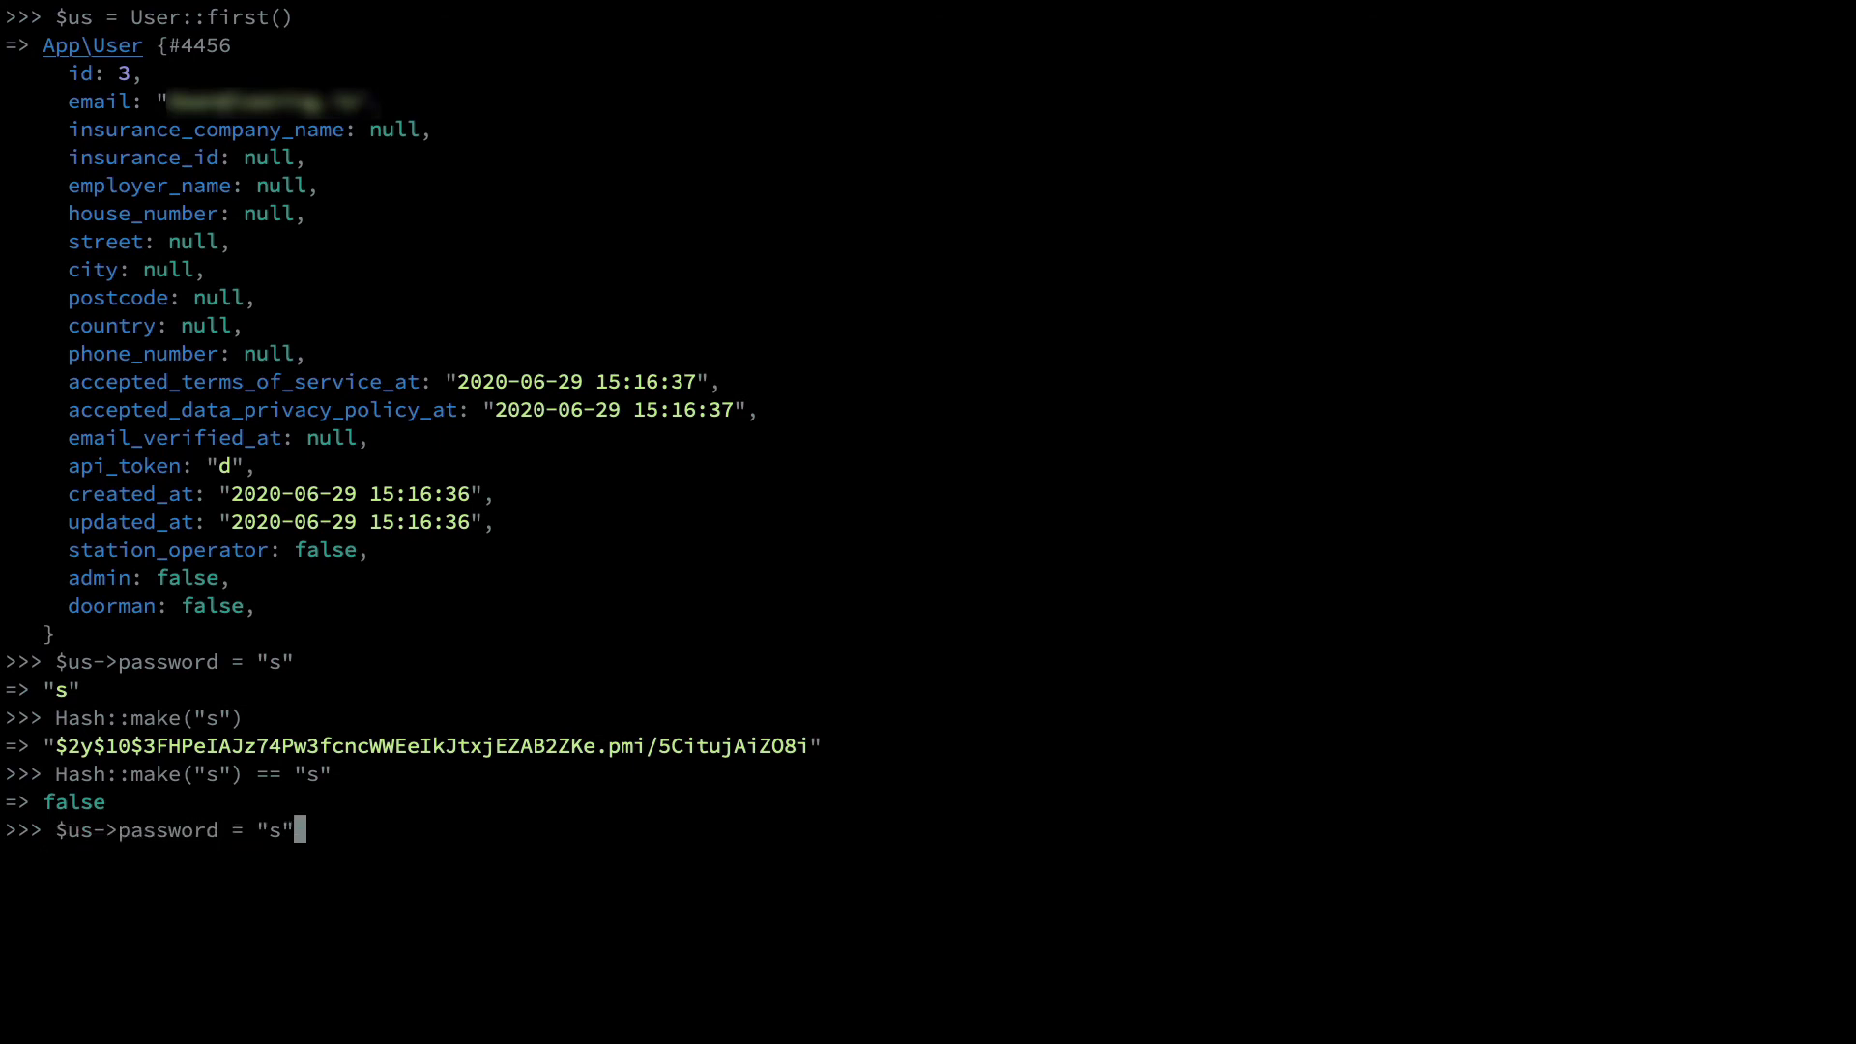
pyautogui.write('H')
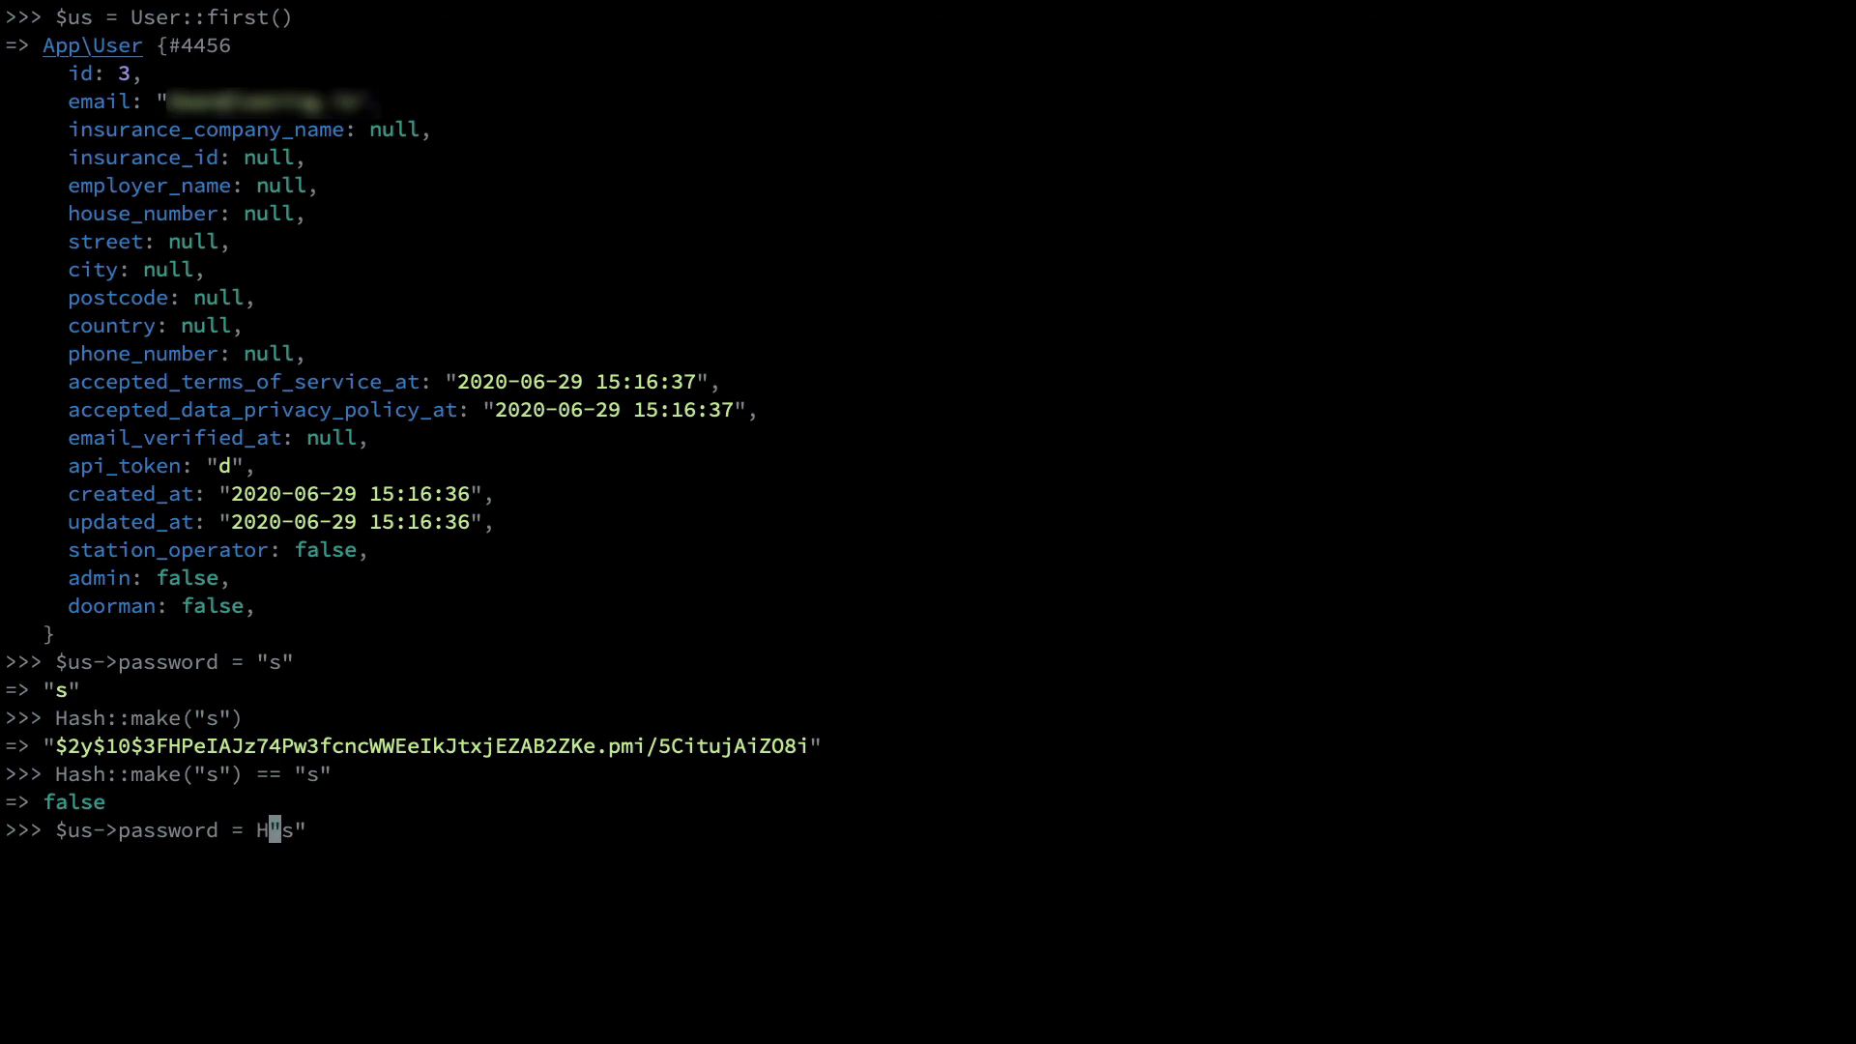
pyautogui.write('ash:')
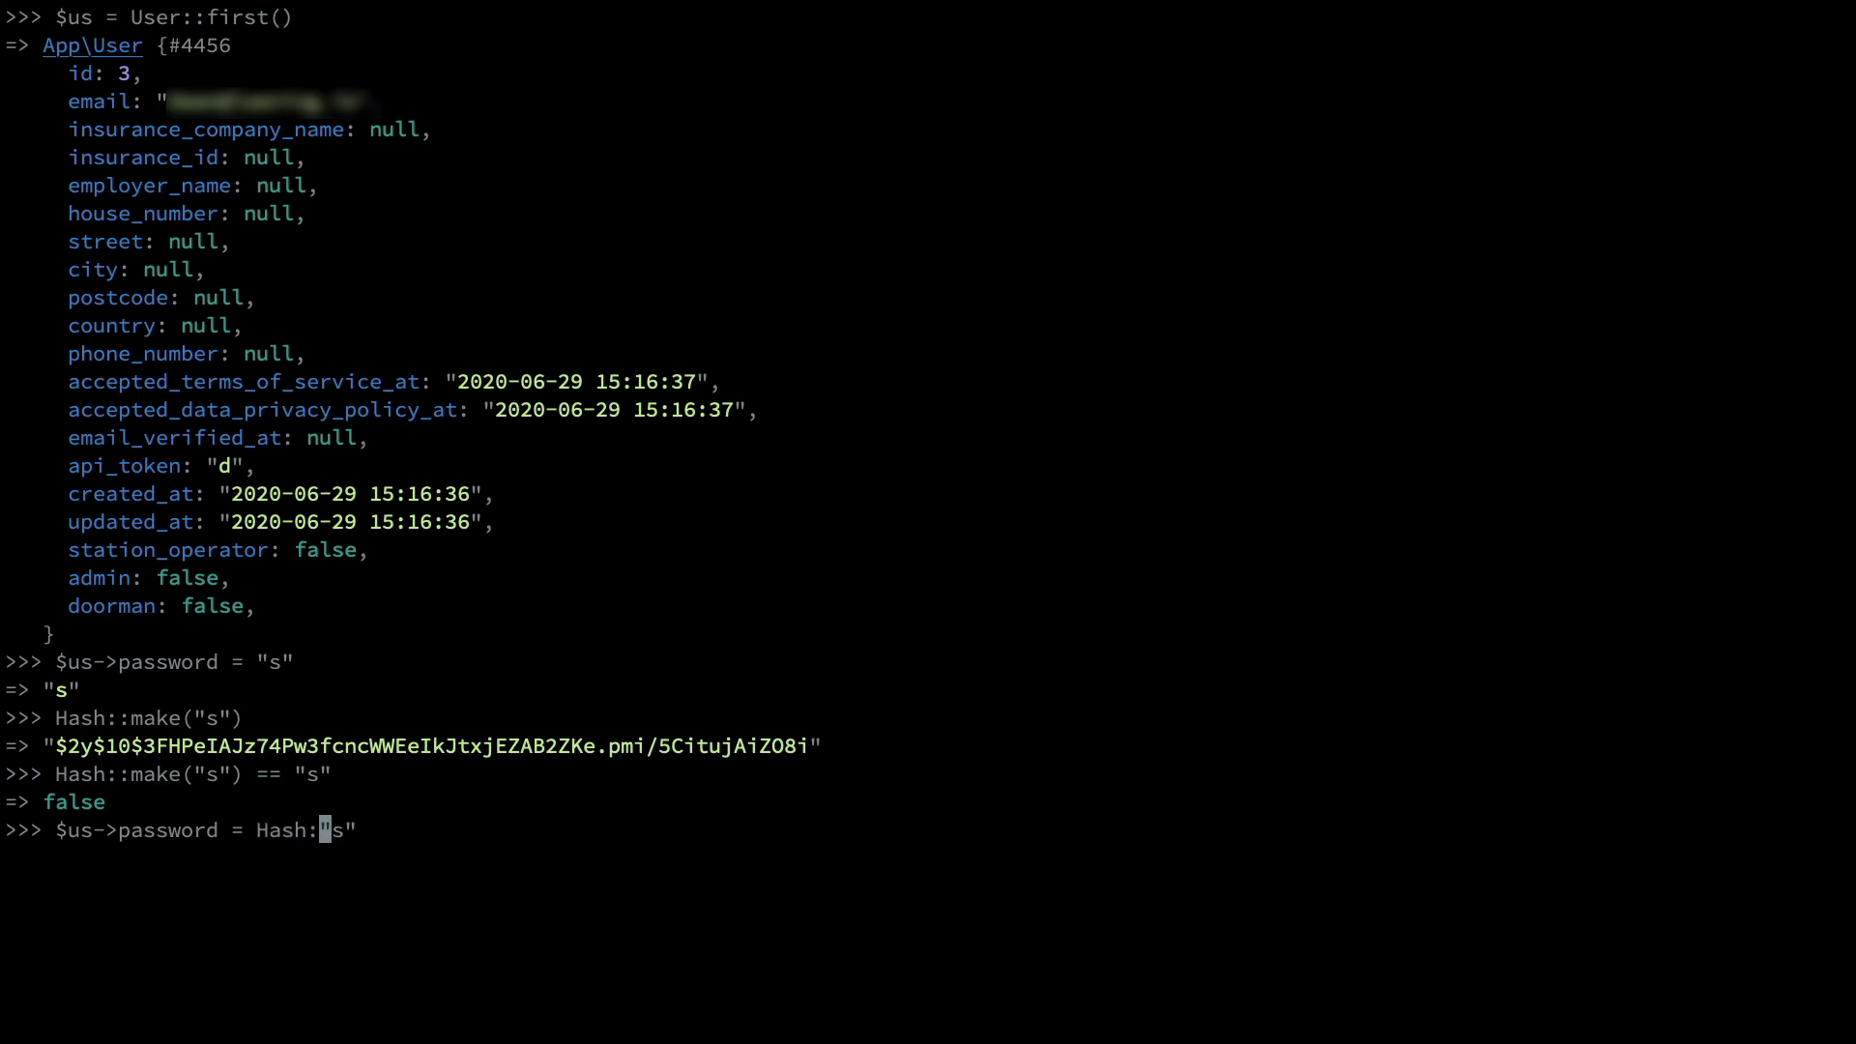
pyautogui.write('make')
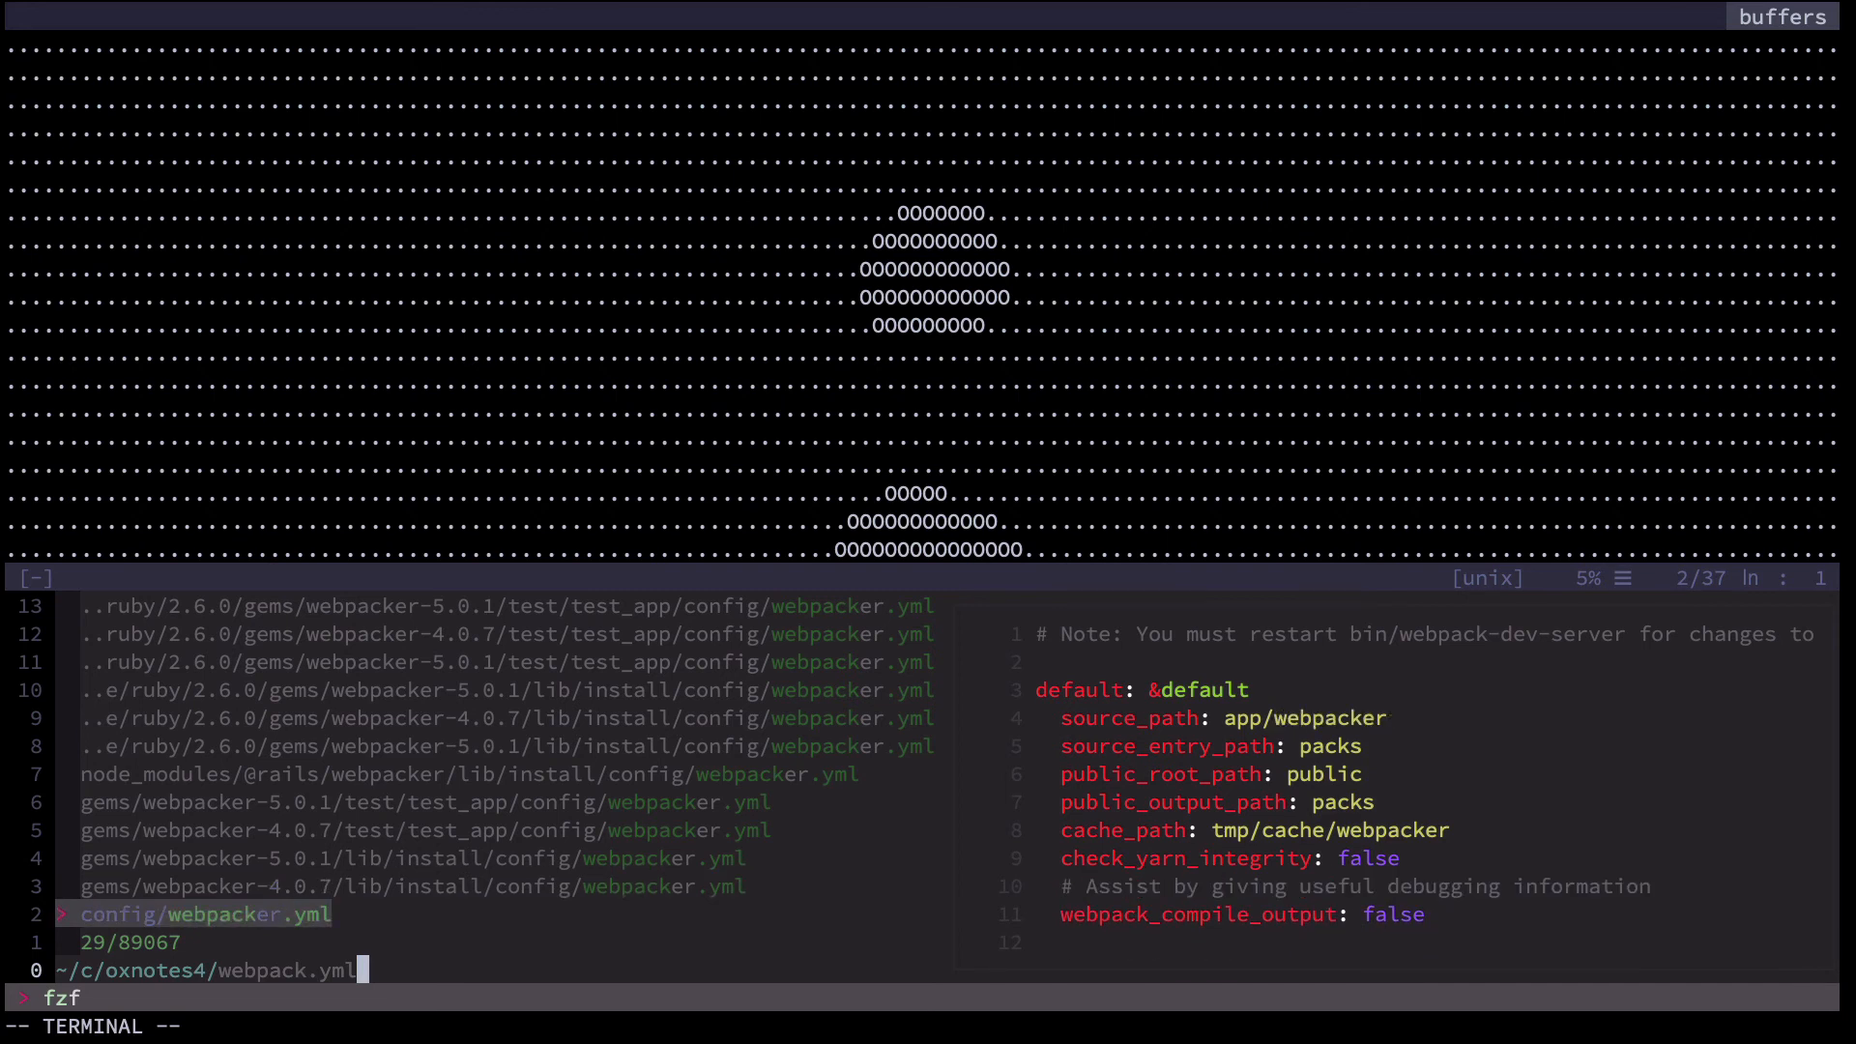
# Step: Preview the webpacker 4.0.7 and 5.0.1 gem default configs against the project's webpacker.yml
pyautogui.press('Up')
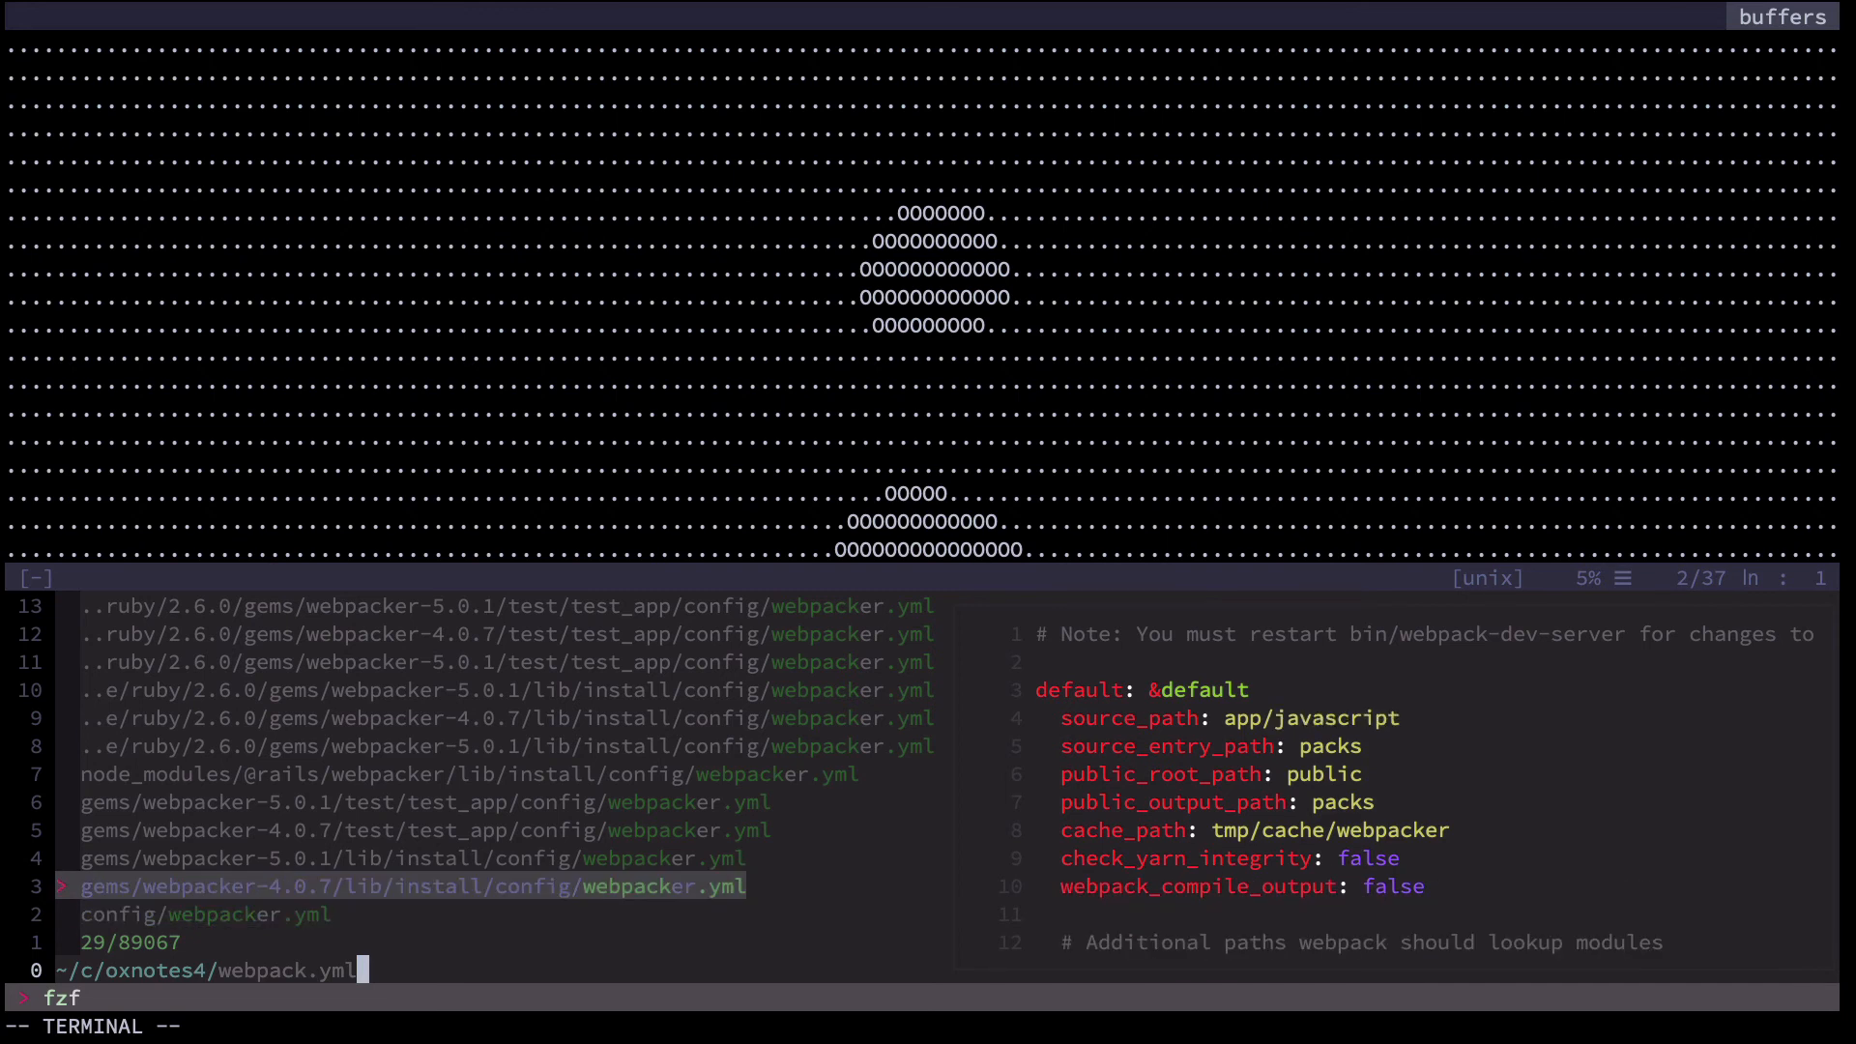
pyautogui.press('Up')
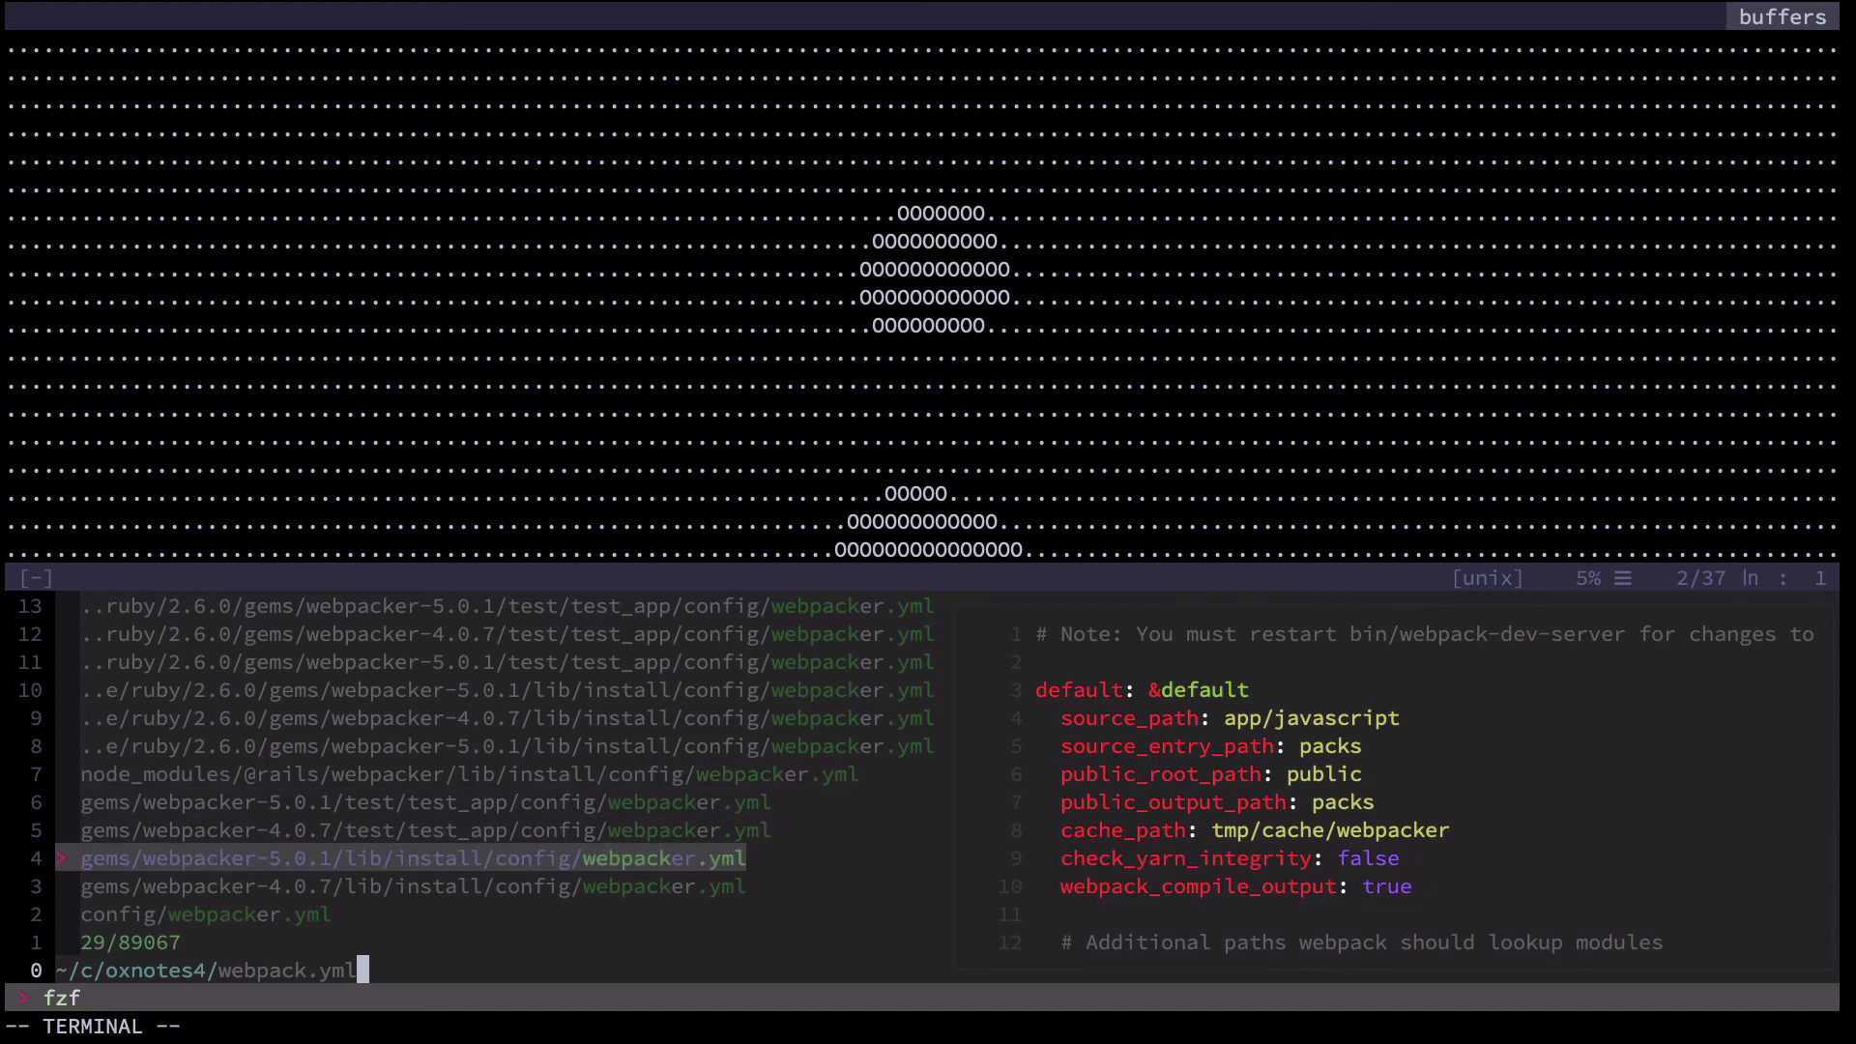
pyautogui.press('Down')
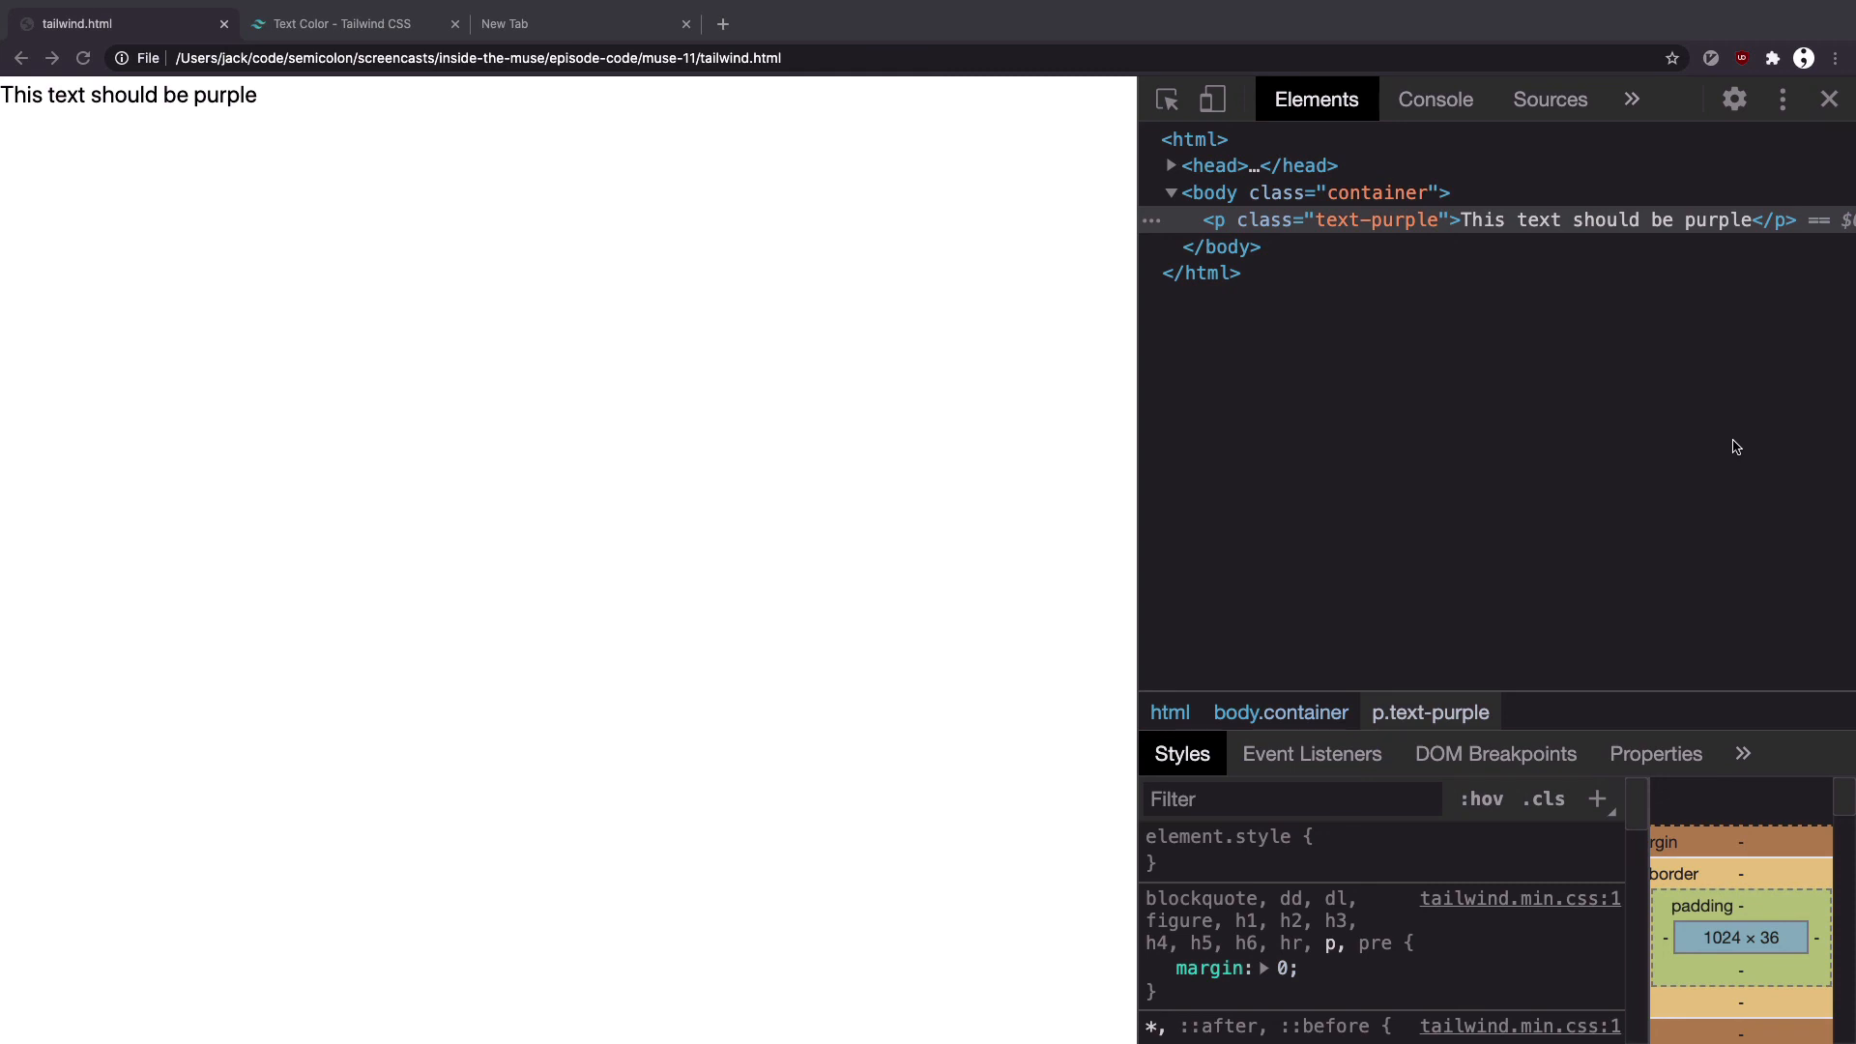
pyautogui.moveTo(202, 104)
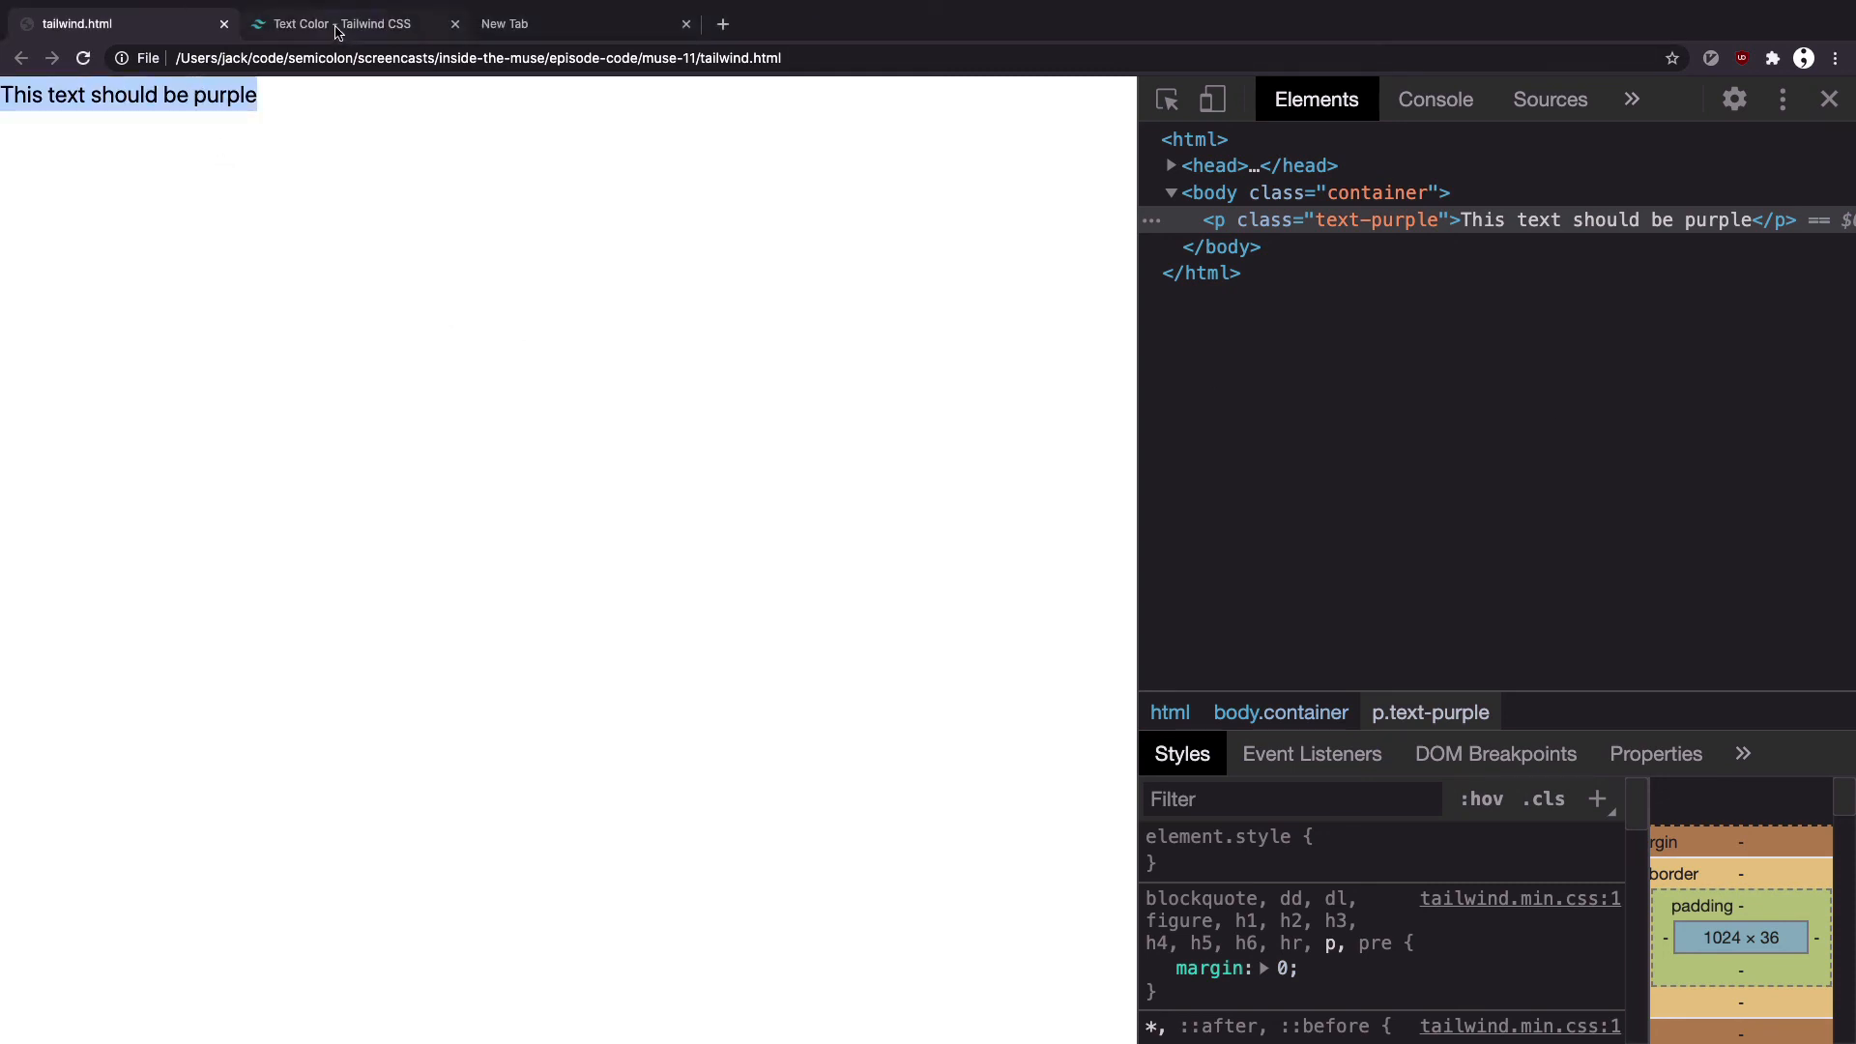
pyautogui.moveTo(345, 23)
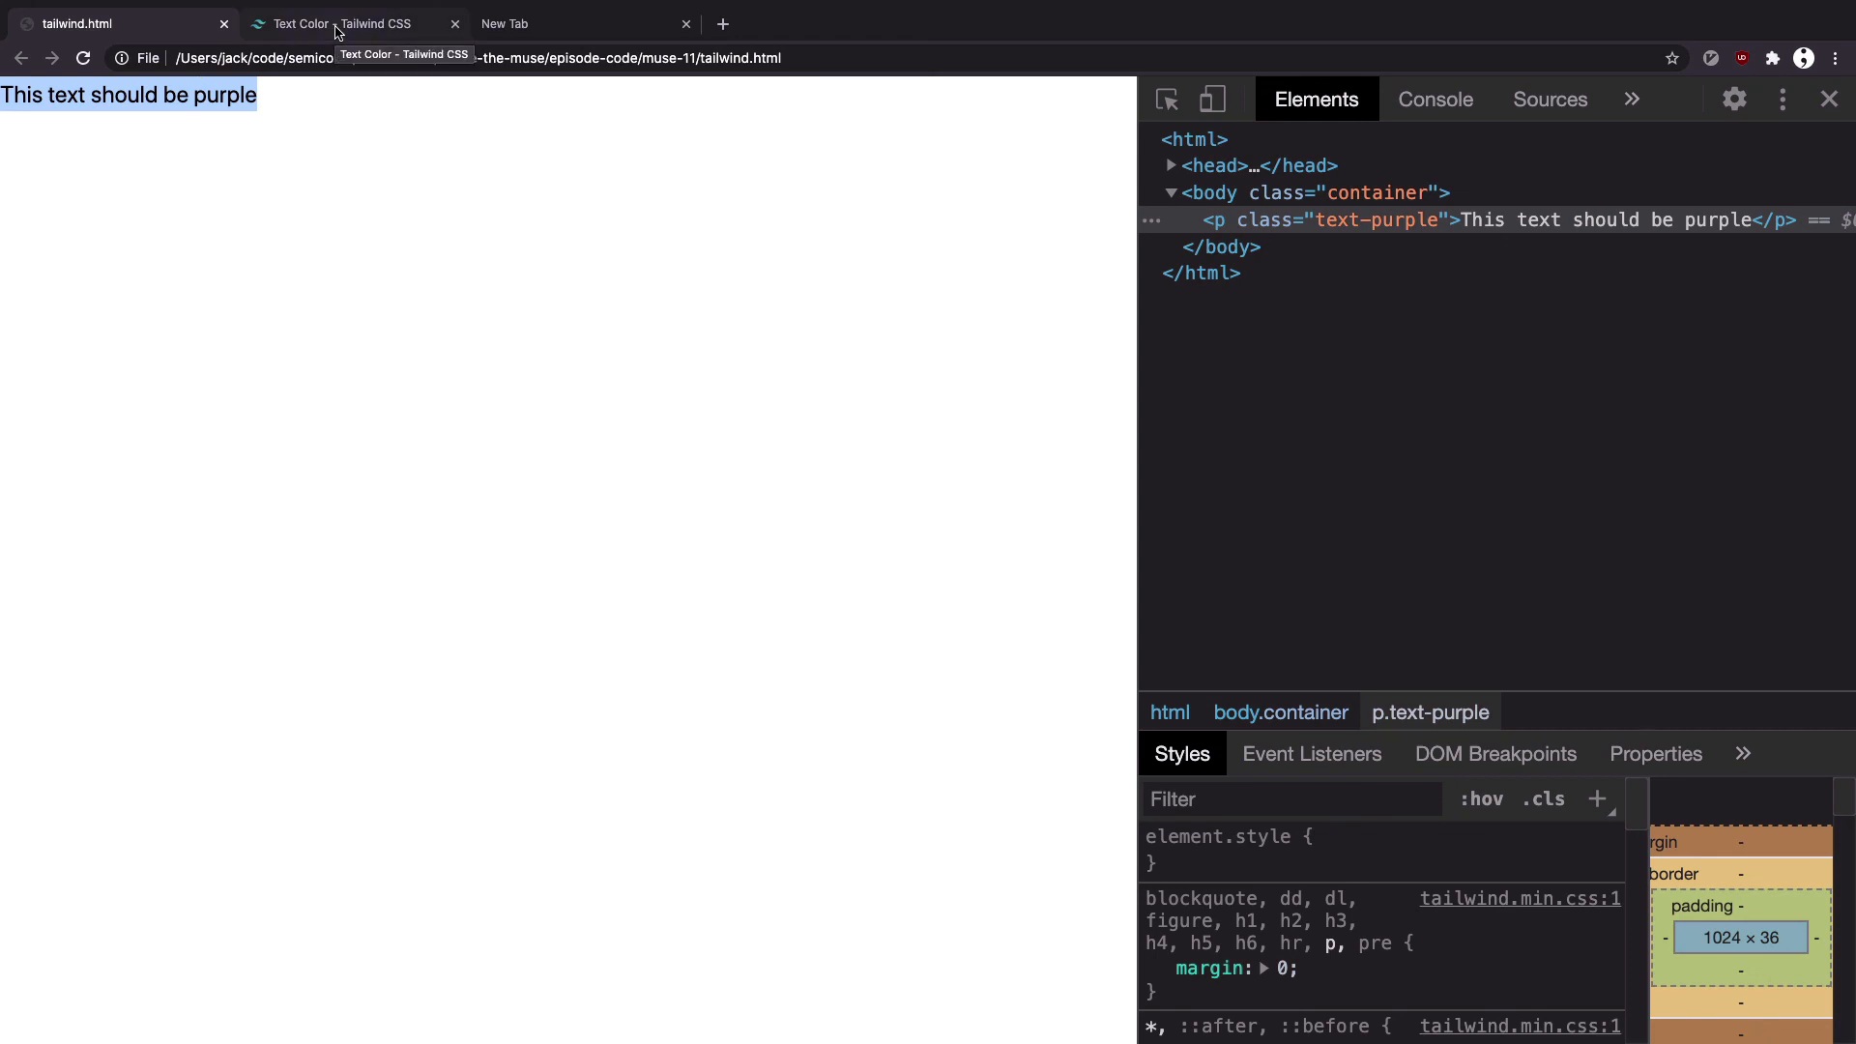
pyautogui.click(344, 23)
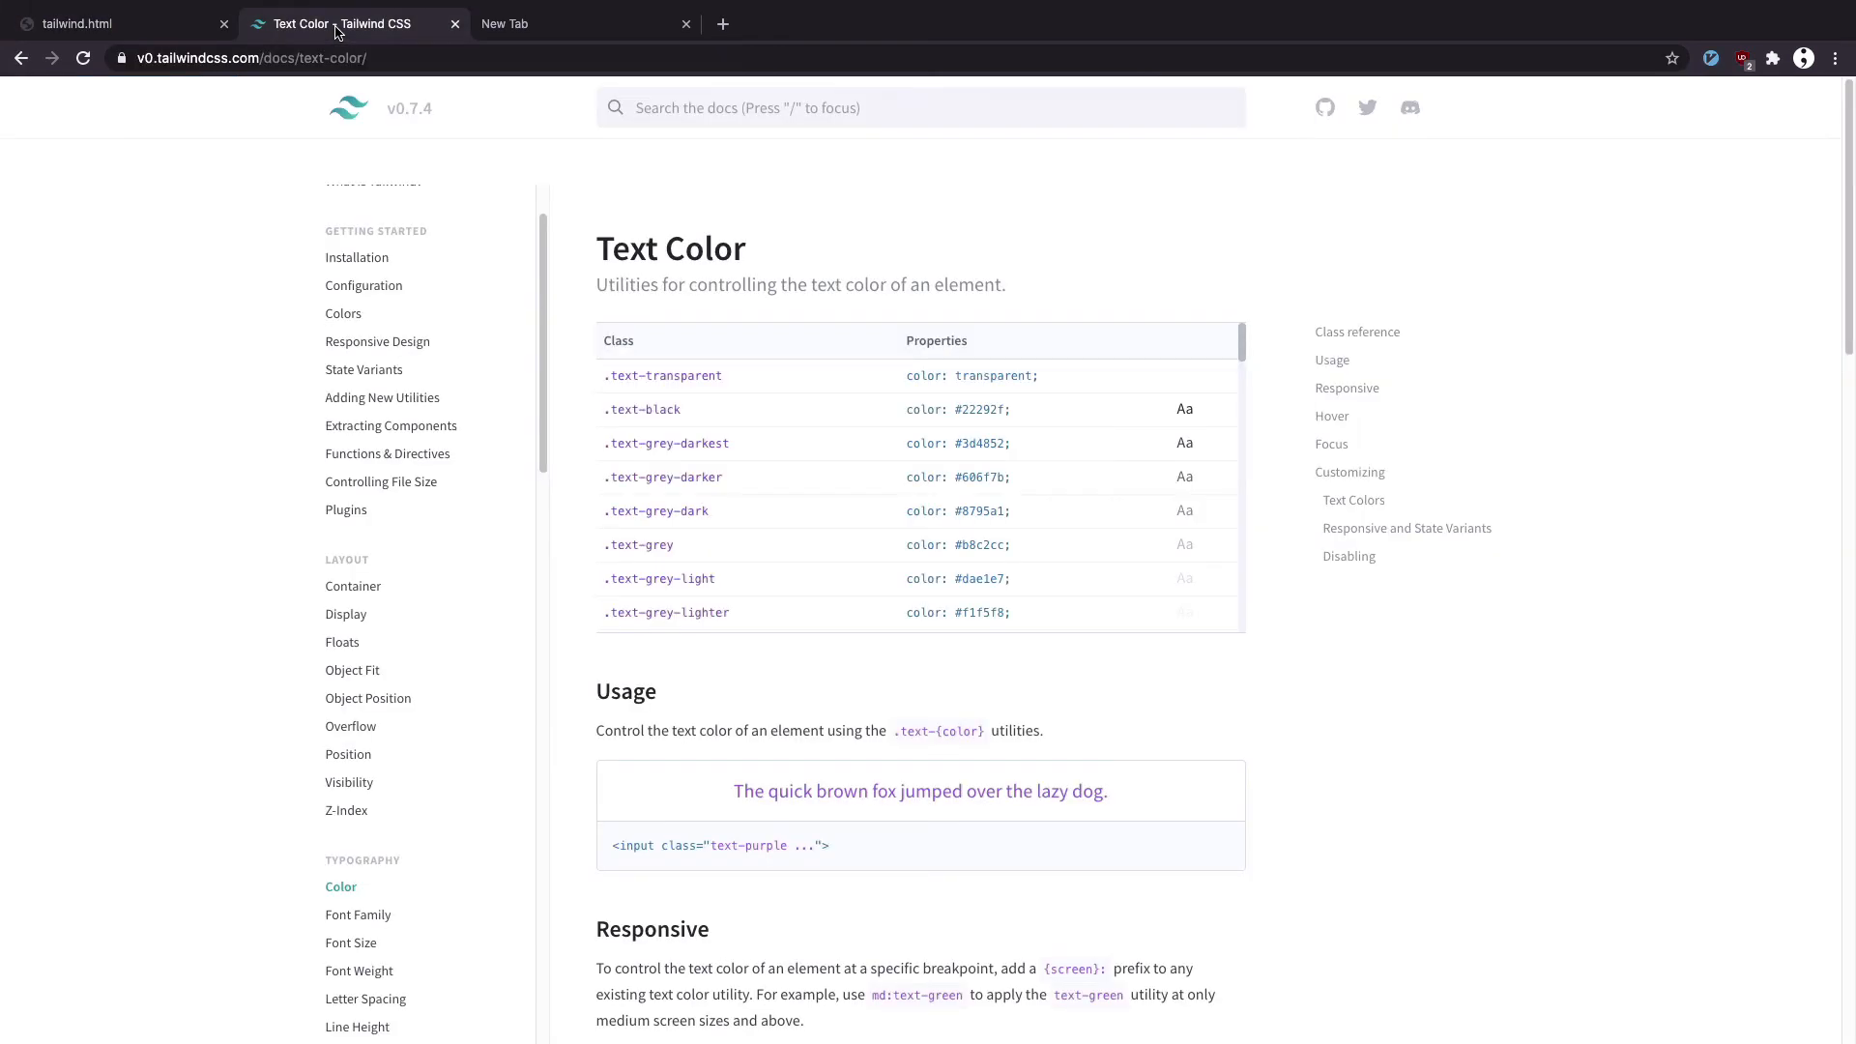
pyautogui.doubleClick(747, 845)
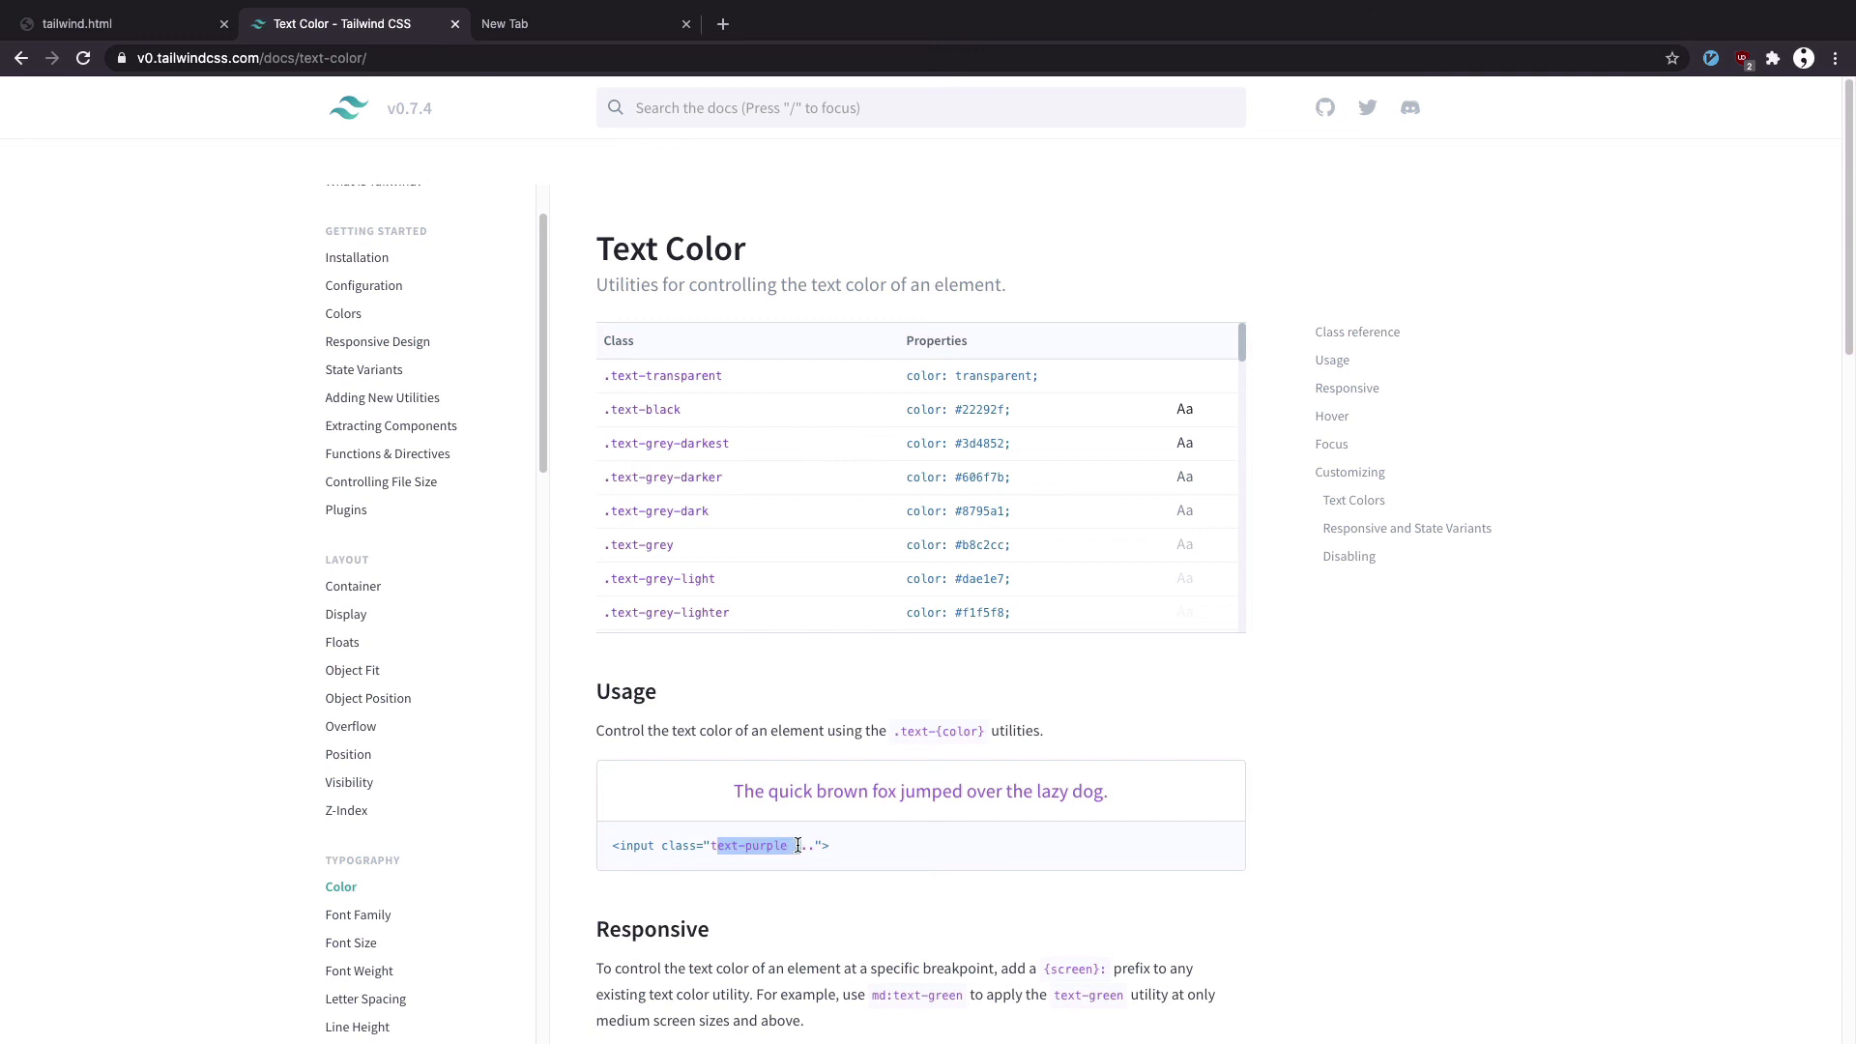
pyautogui.click(118, 23)
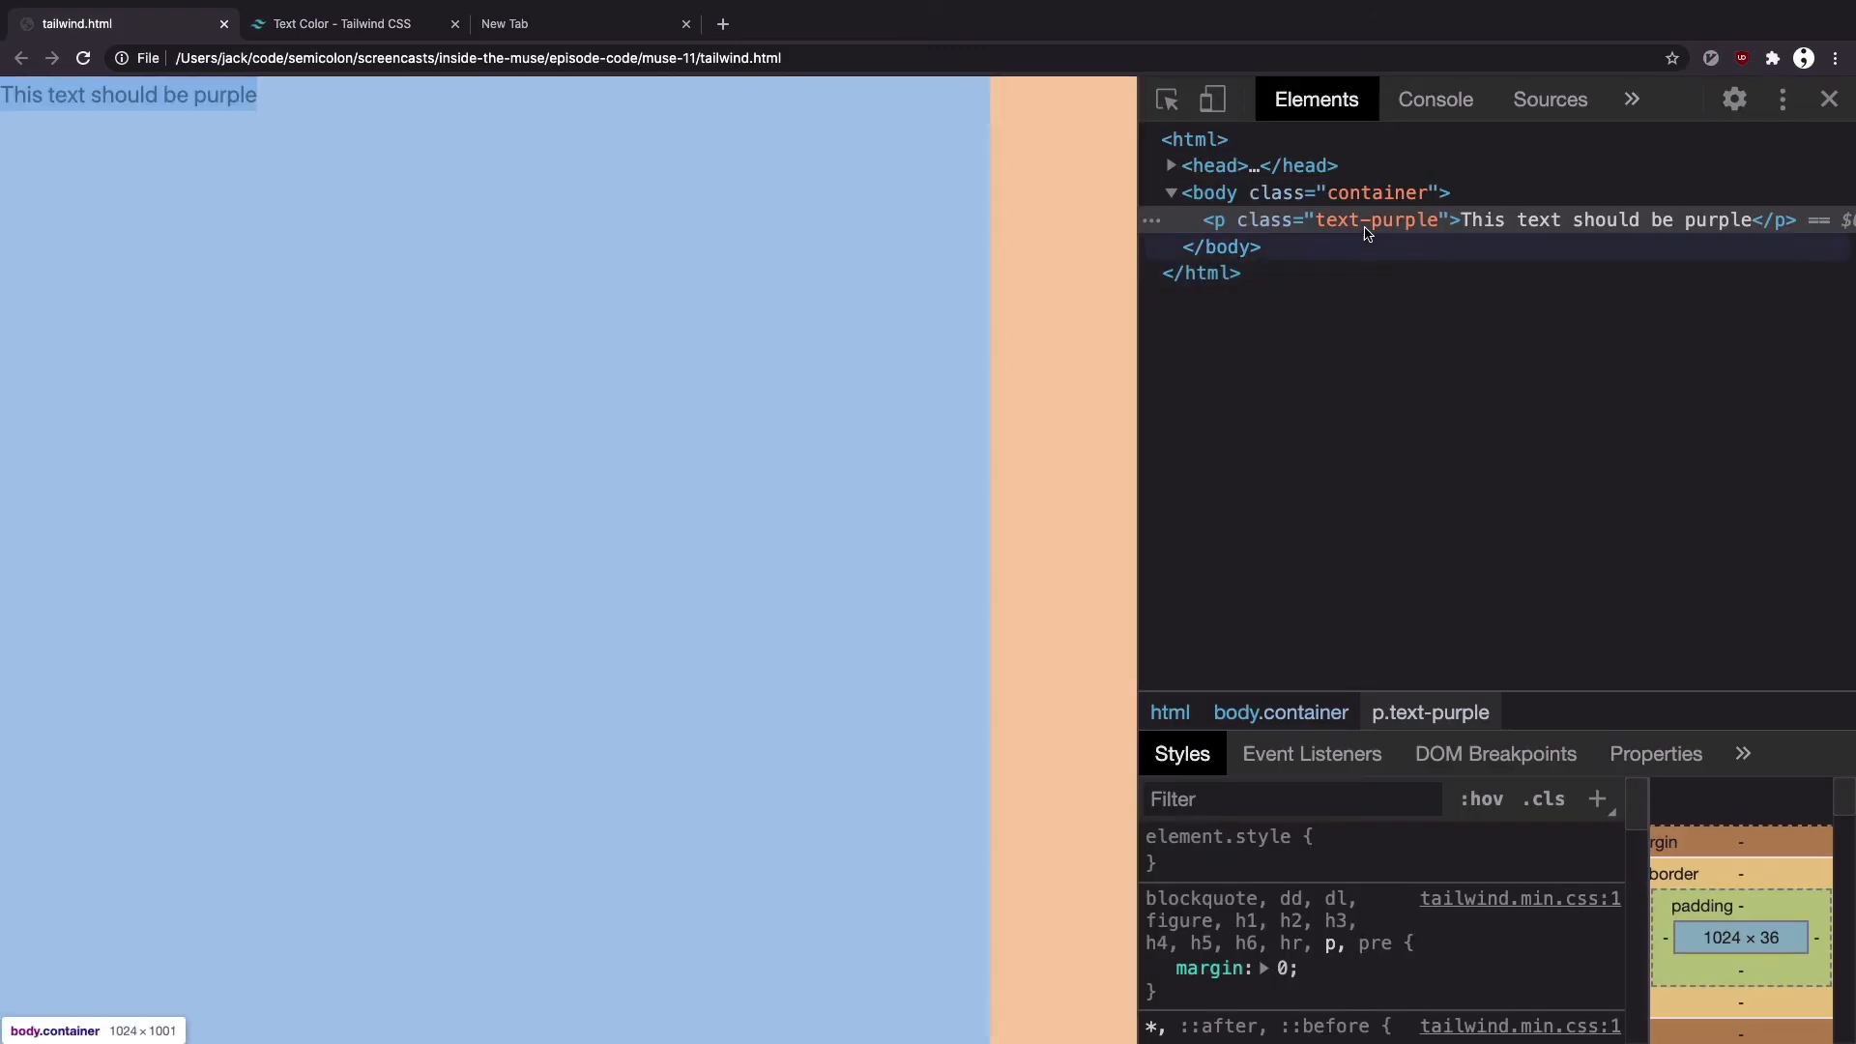
pyautogui.click(1340, 220)
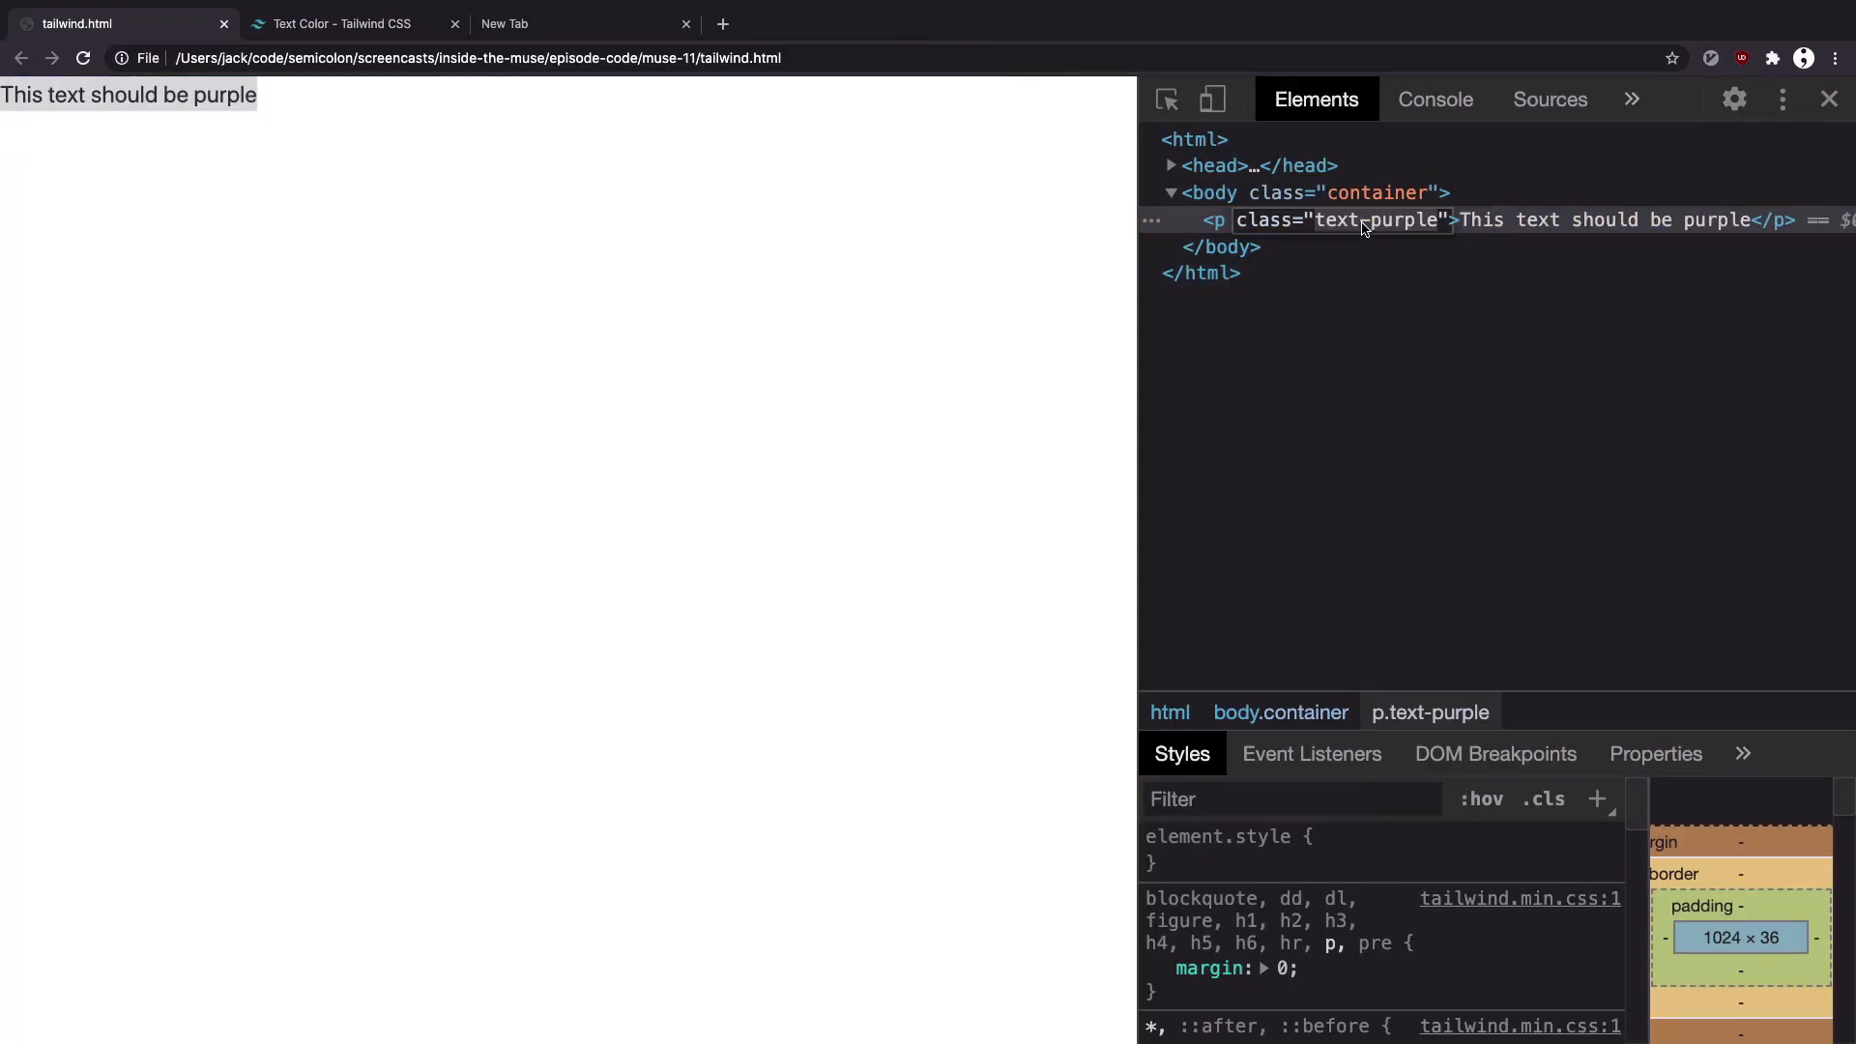
pyautogui.click(548, 168)
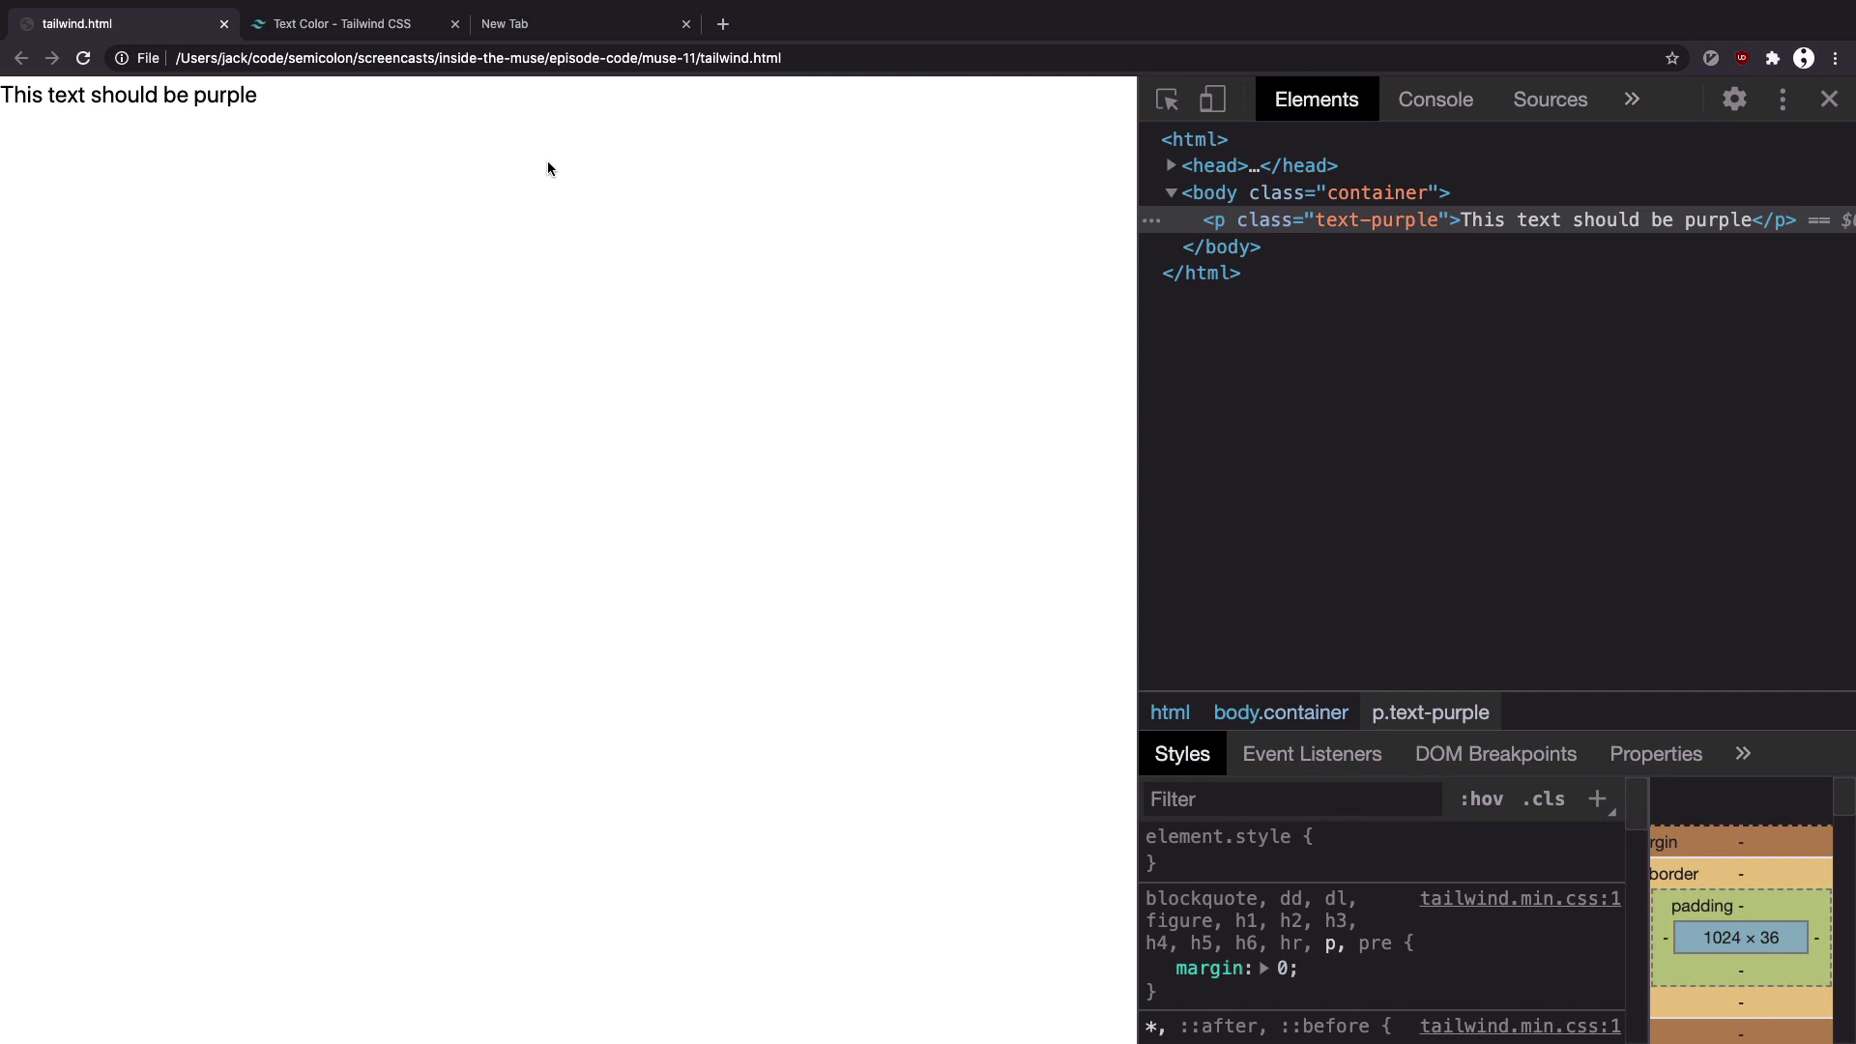
# Step: Find text-purple-600 in the v1.4.6 Text Color docs, then return to the paragraph's class attribute
pyautogui.click(344, 23)
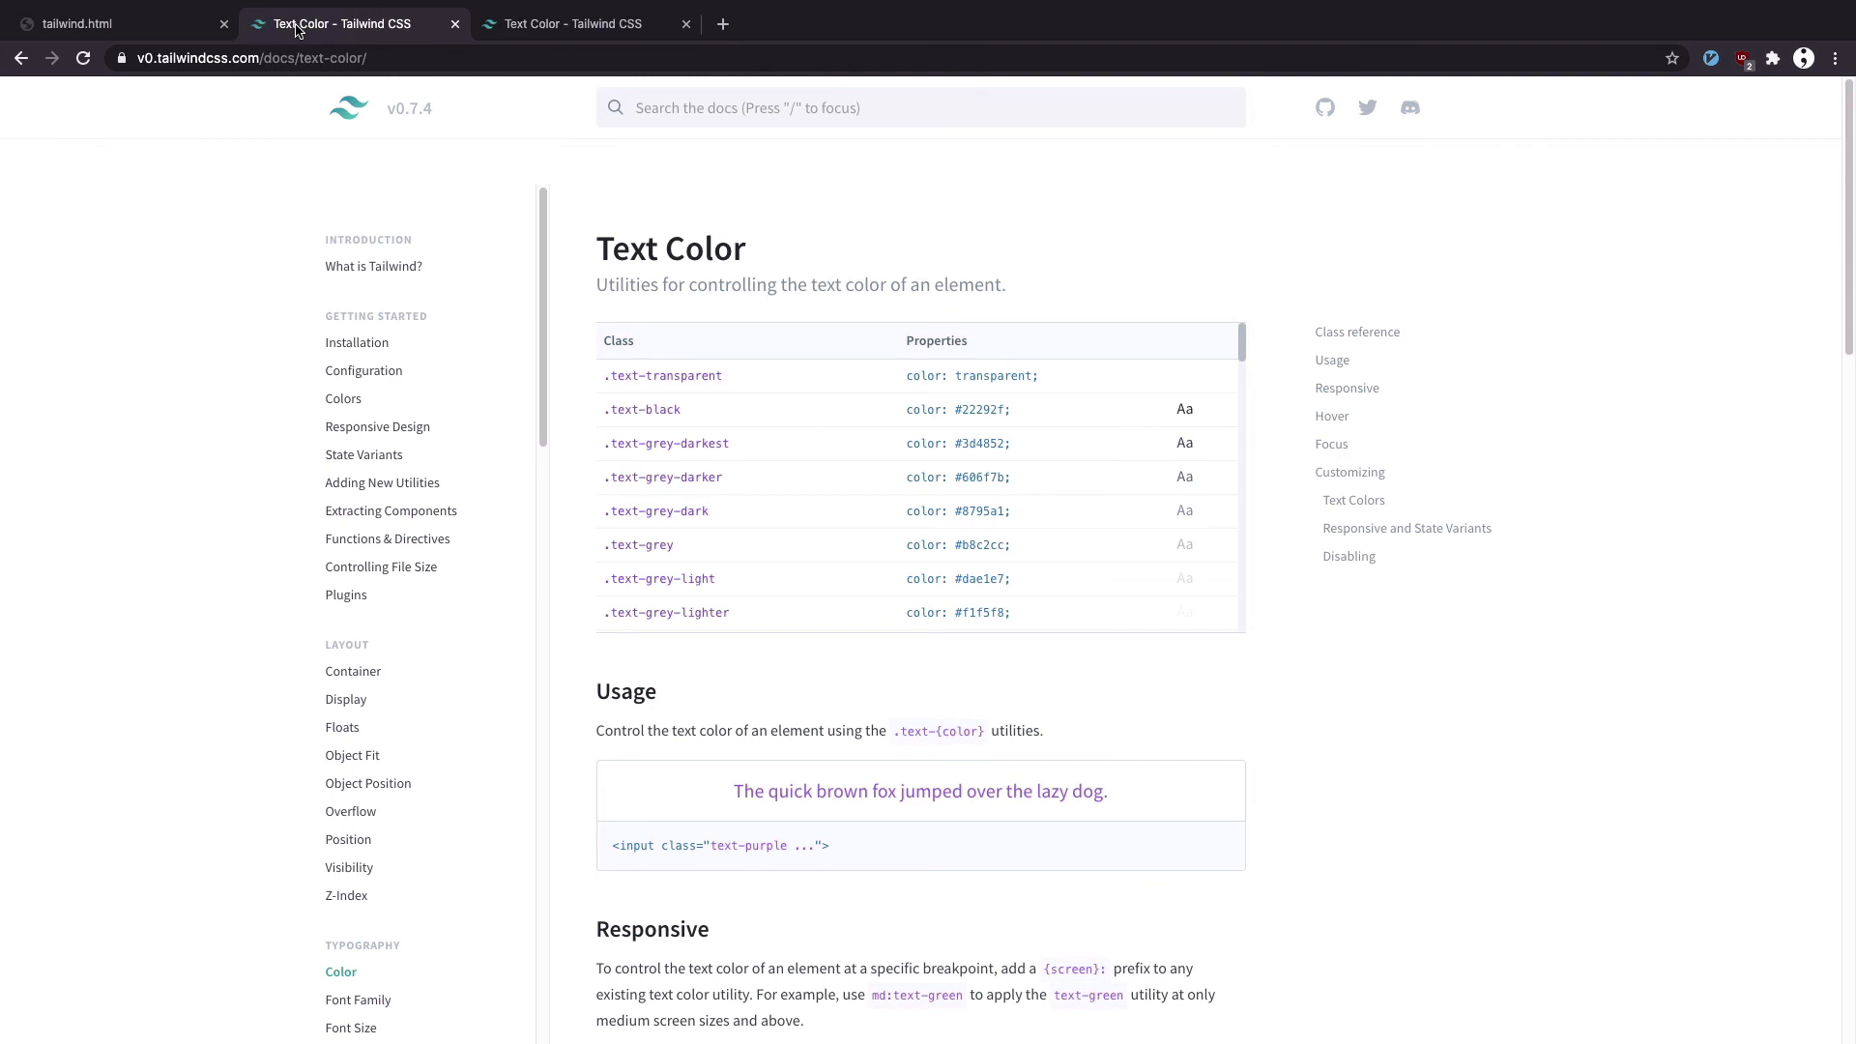
pyautogui.moveTo(408, 108)
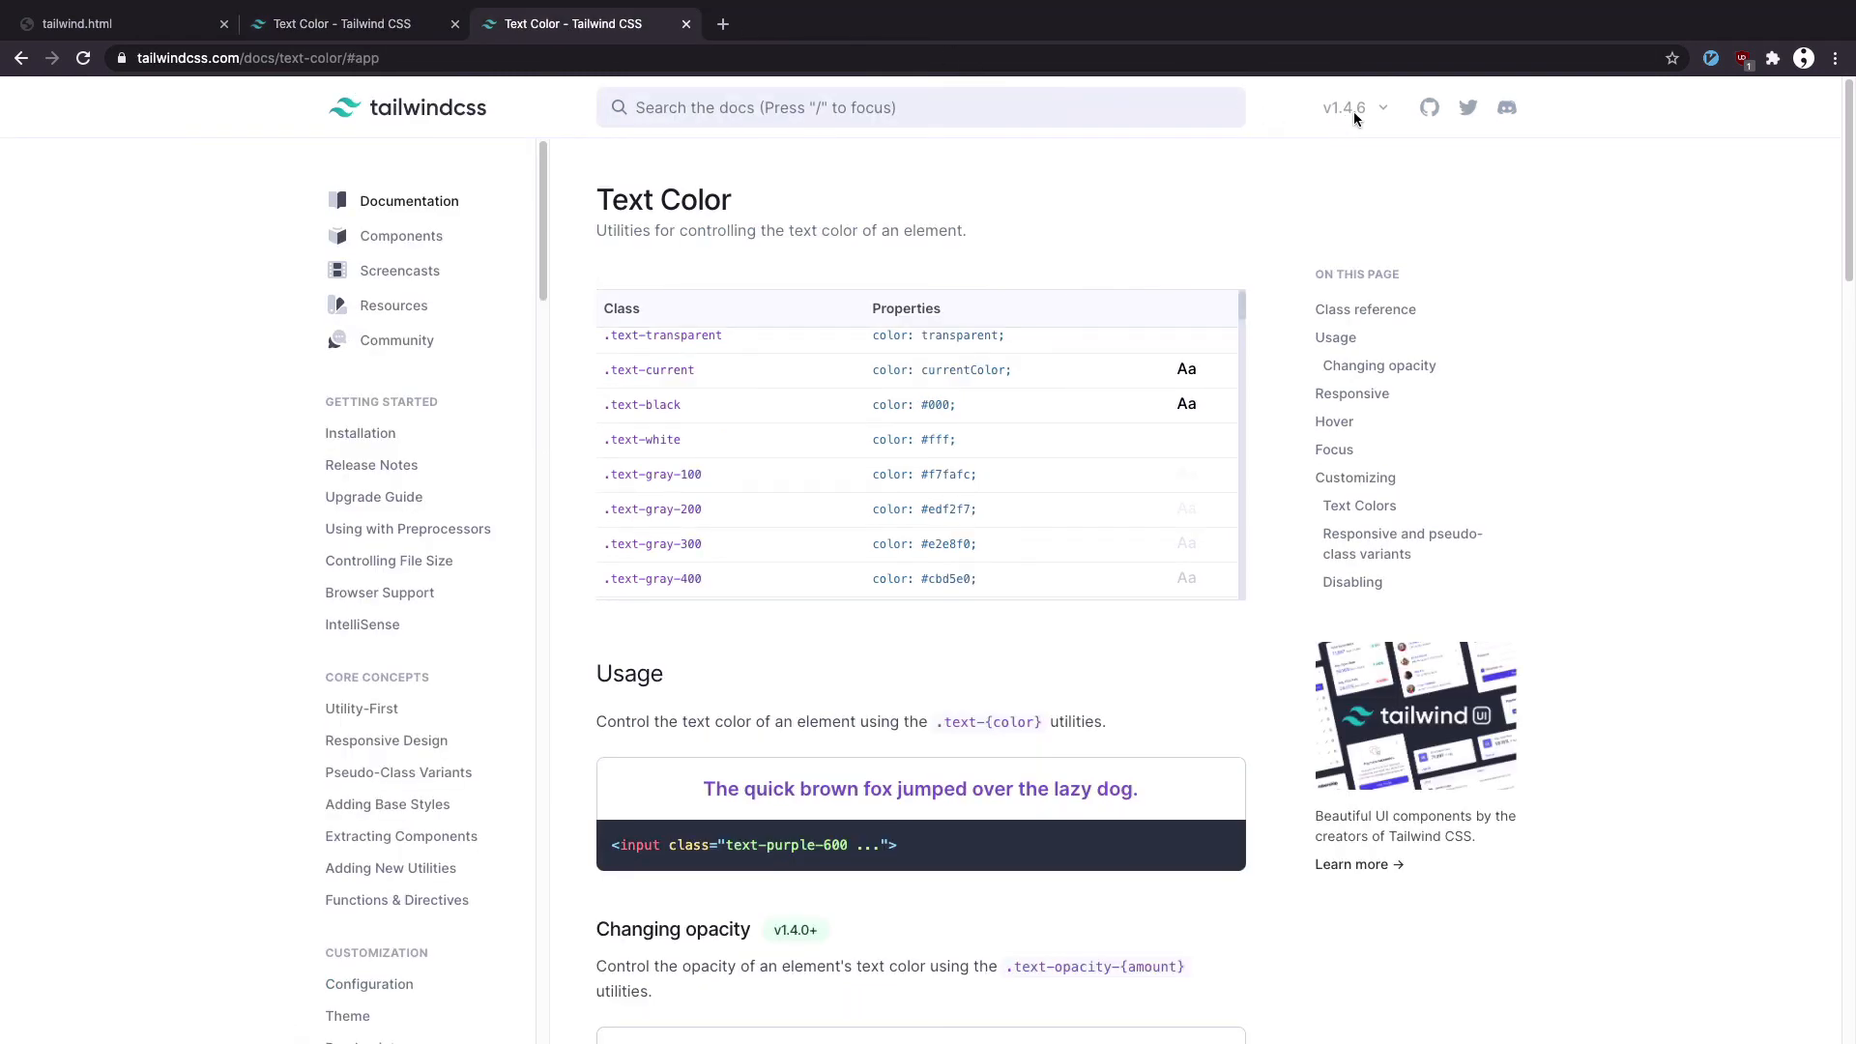
pyautogui.doubleClick(783, 844)
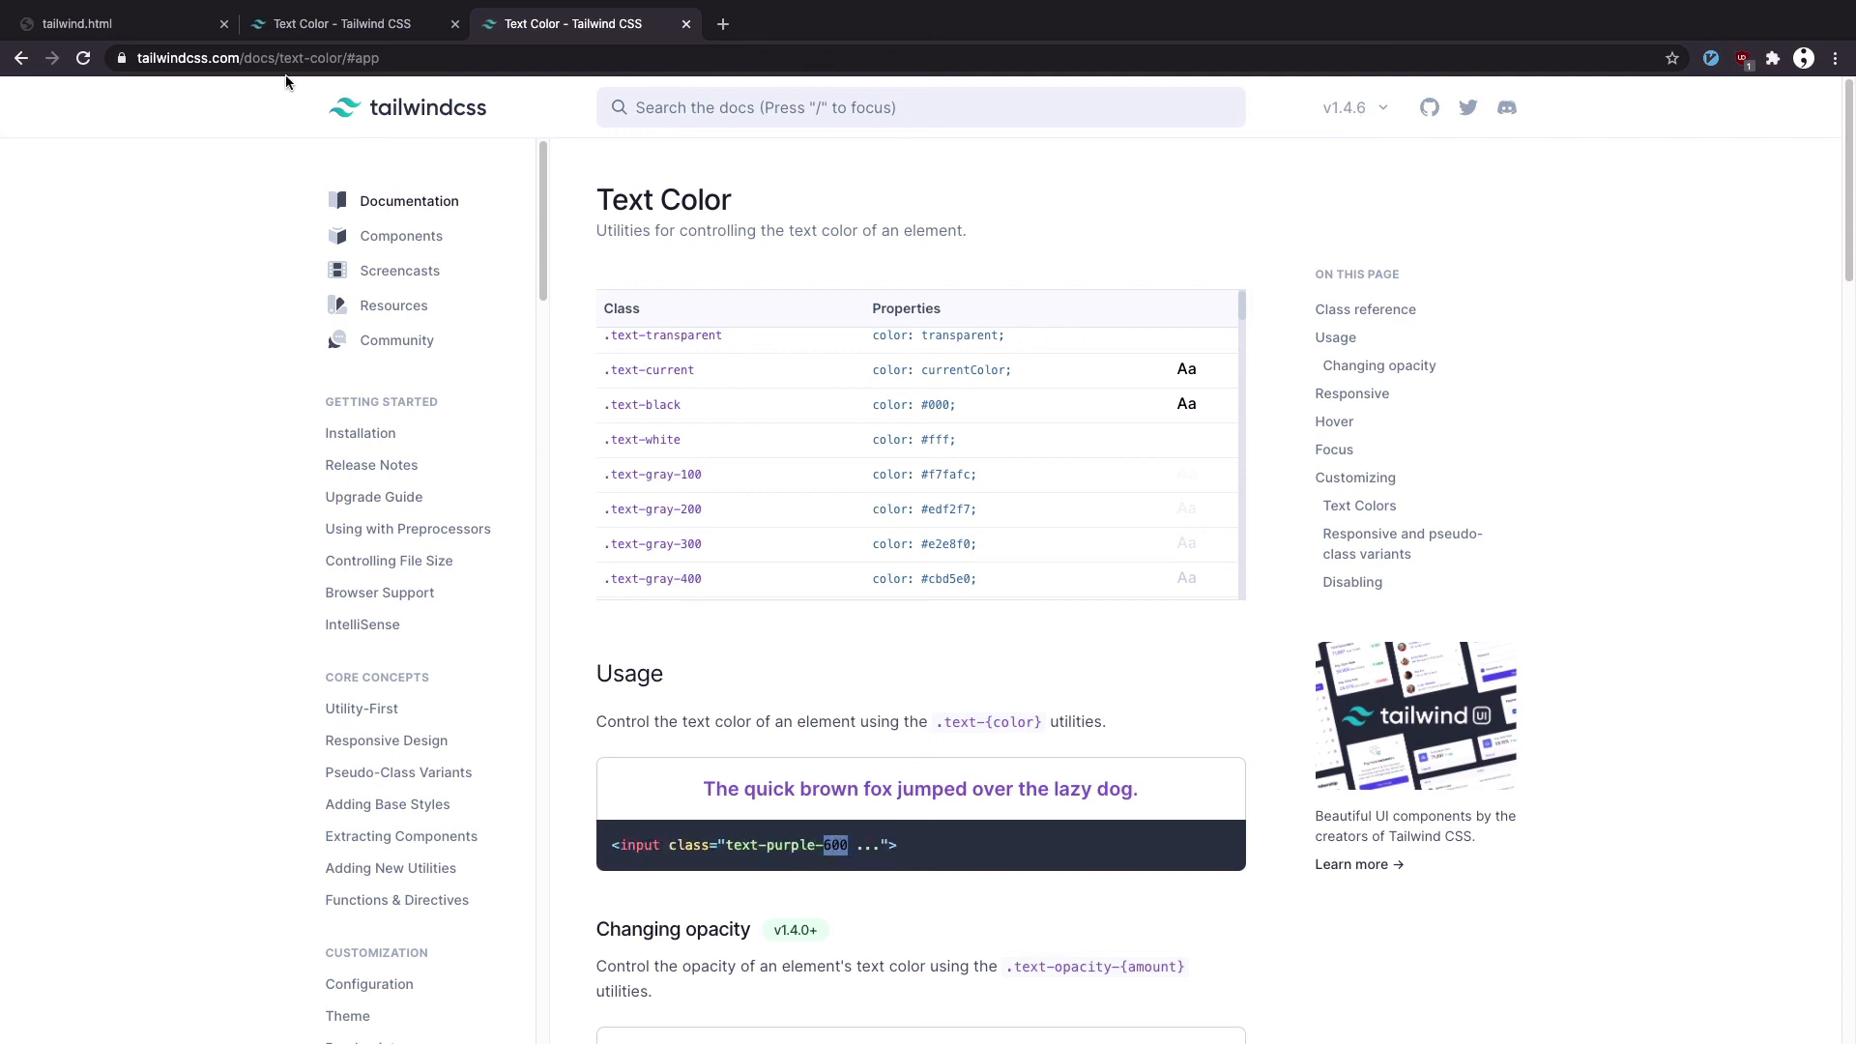
pyautogui.click(112, 23)
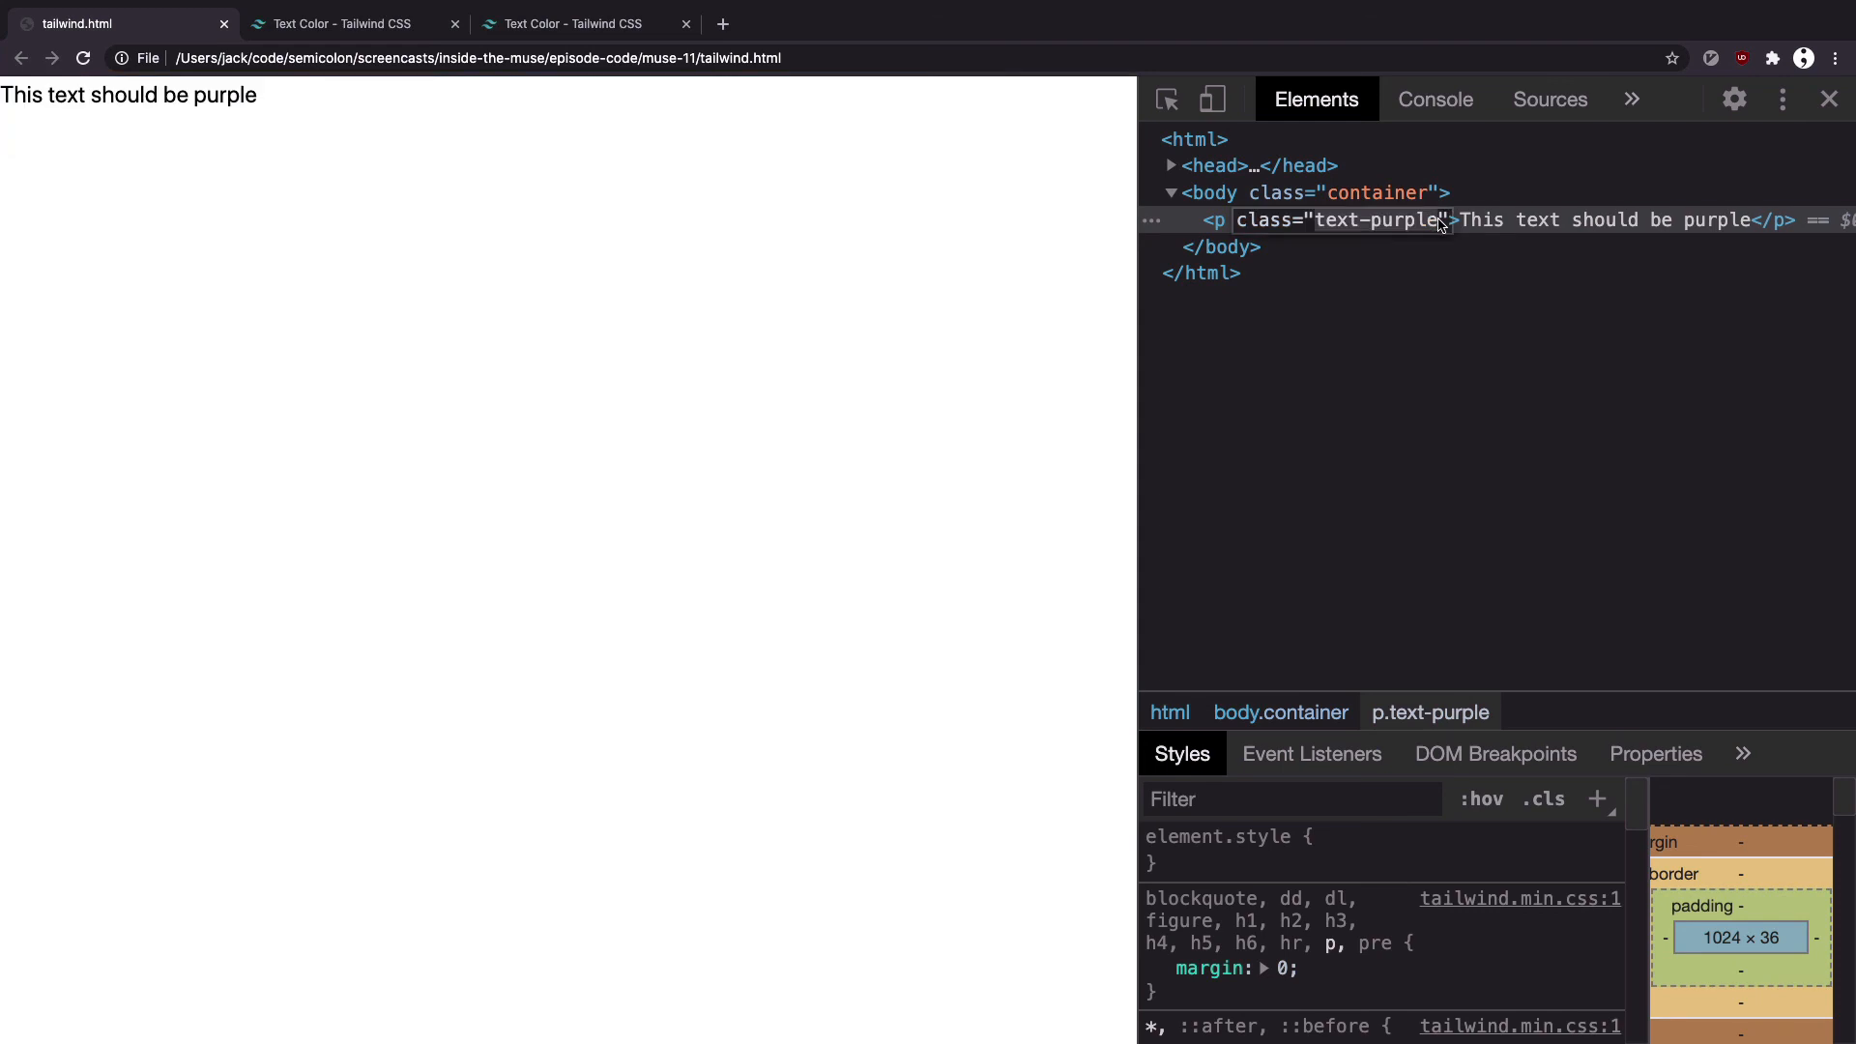